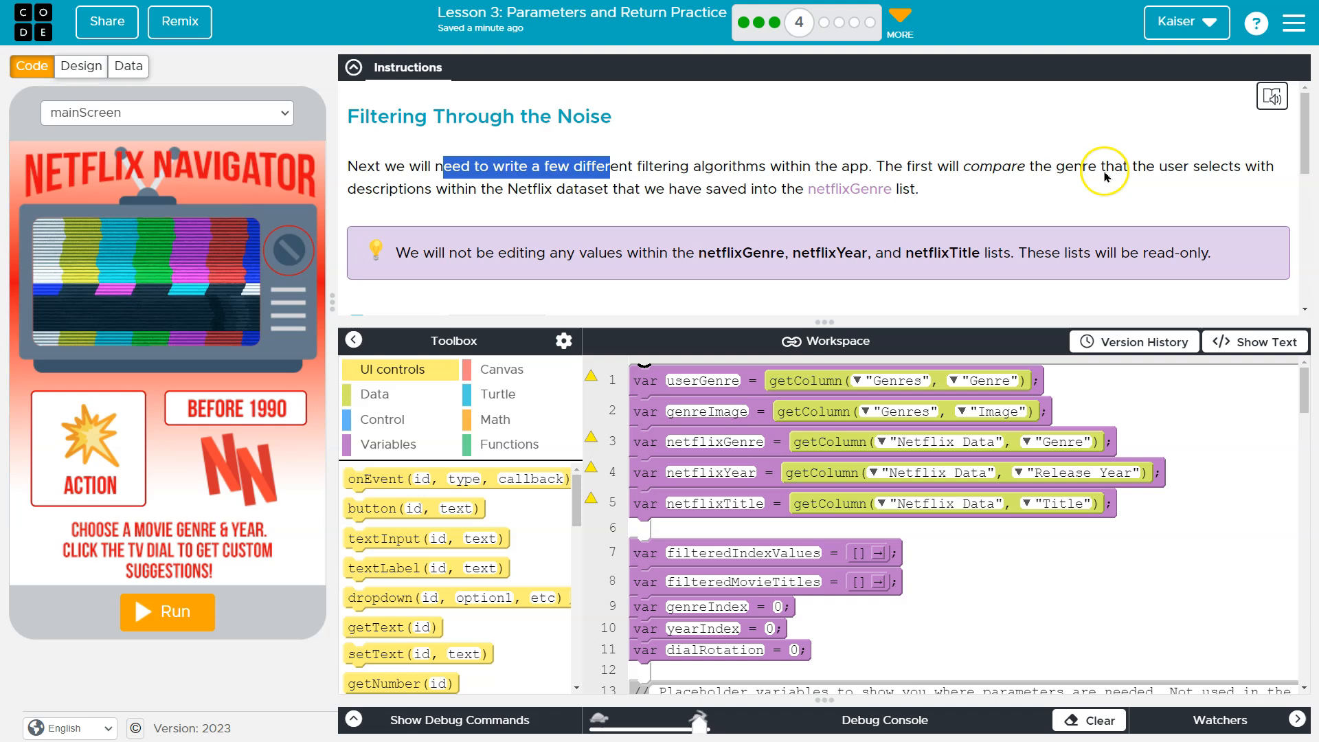
{"action": "mouse_move", "coordinate": [459, 190]}
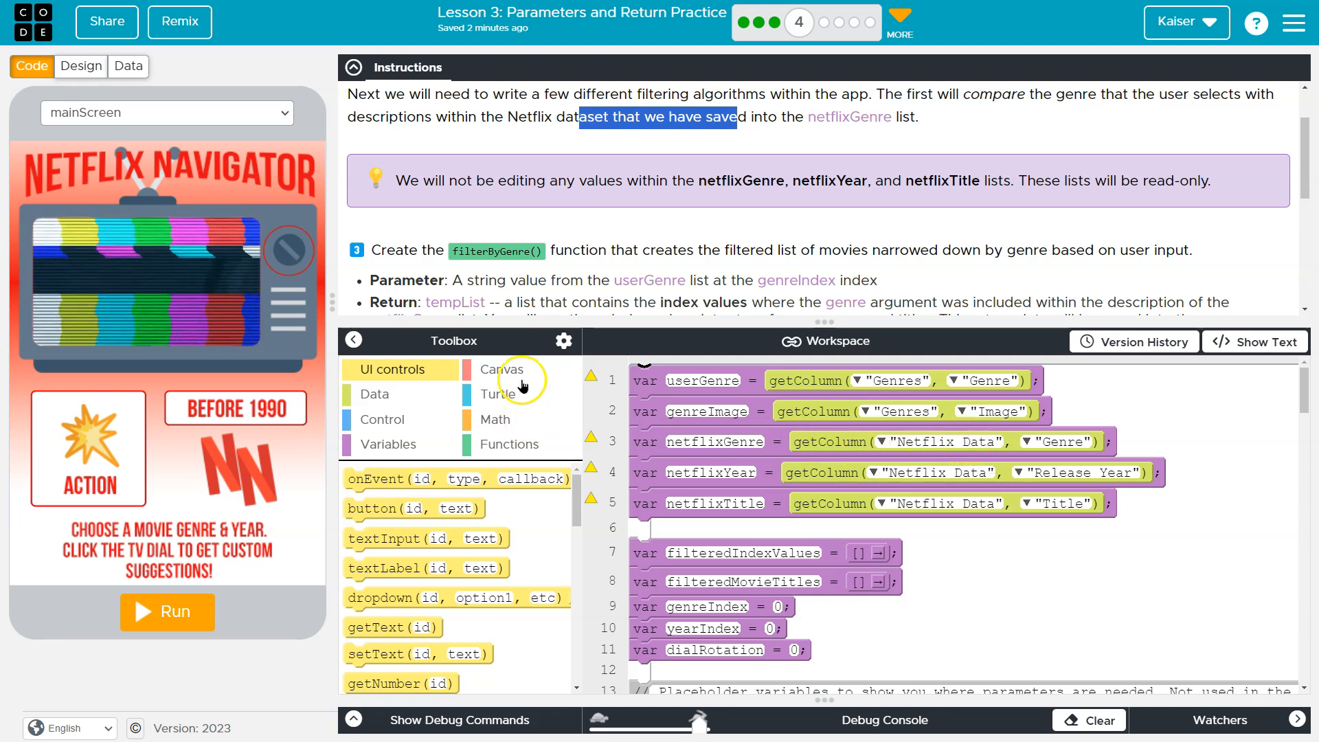
List the Data blocks, then view the Netflix Data table's Genre column and return to code.
{"action": "left_click", "coordinate": [374, 394]}
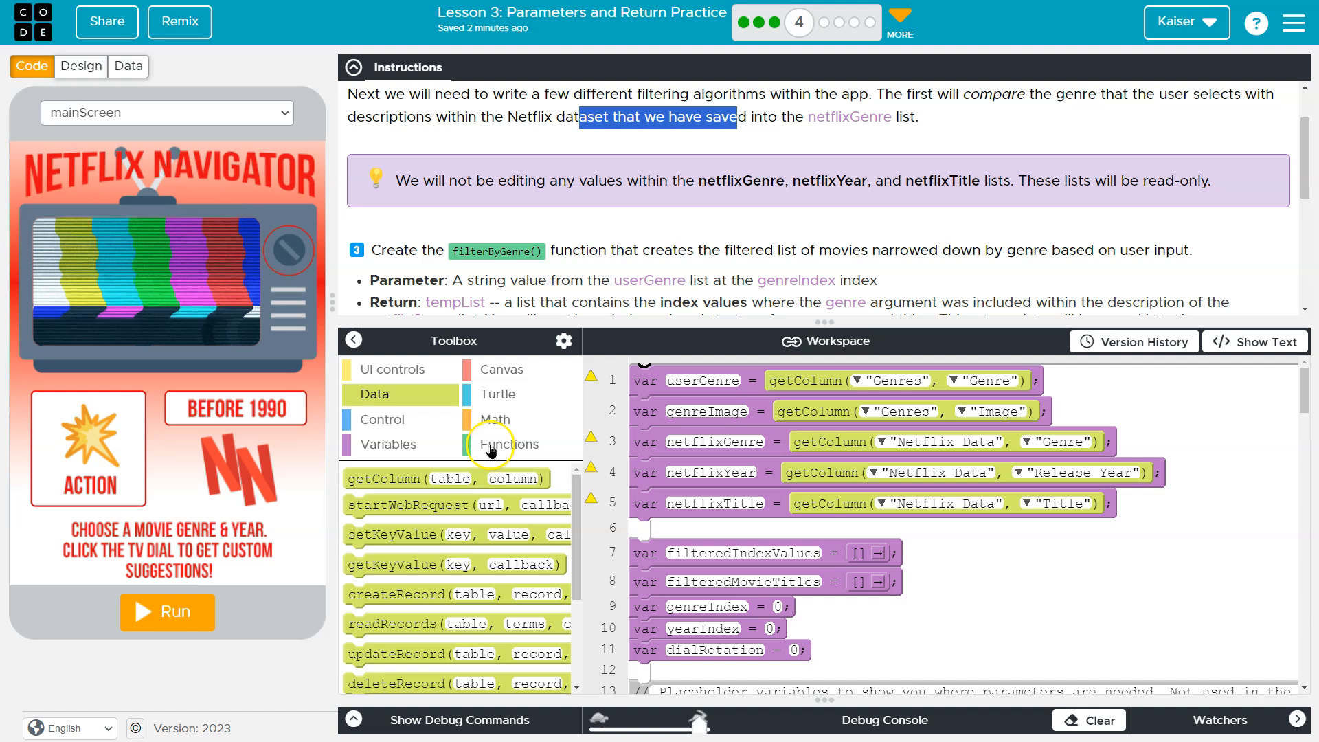
{"action": "mouse_move", "coordinate": [402, 478]}
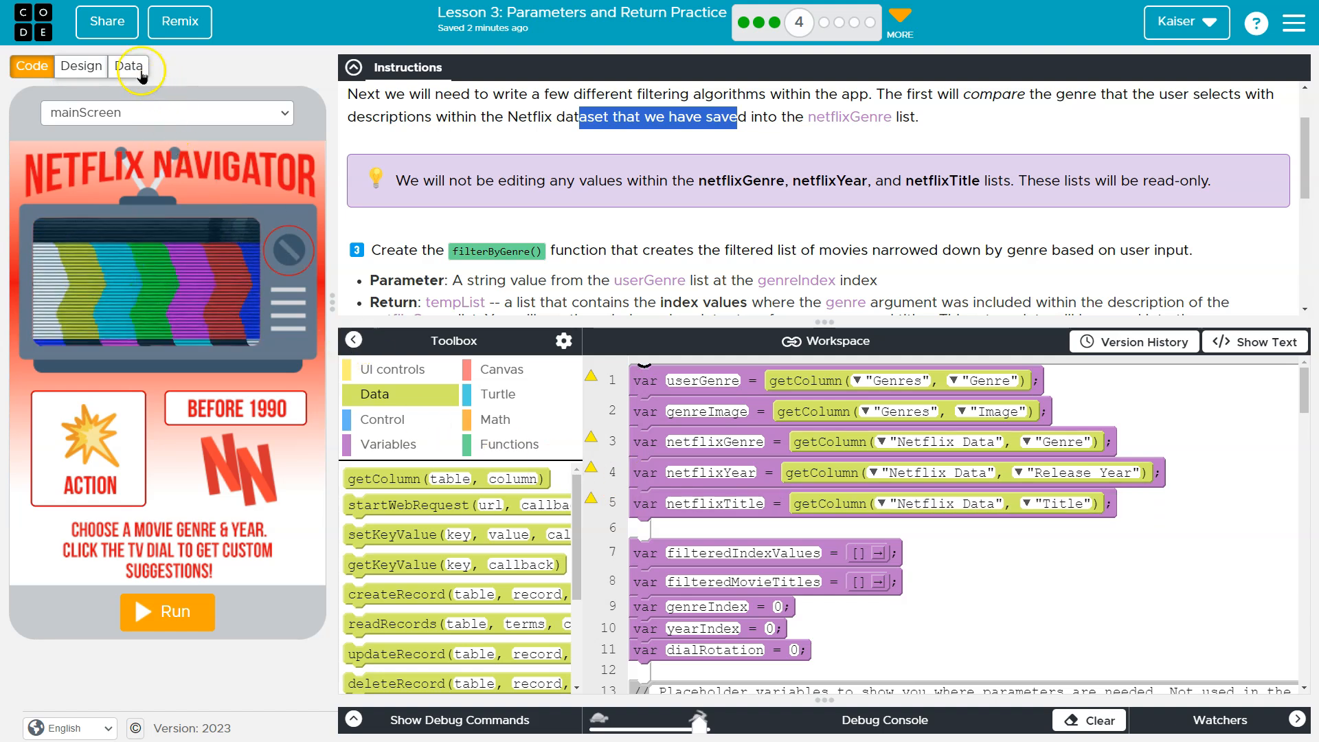
{"action": "left_click", "coordinate": [127, 66]}
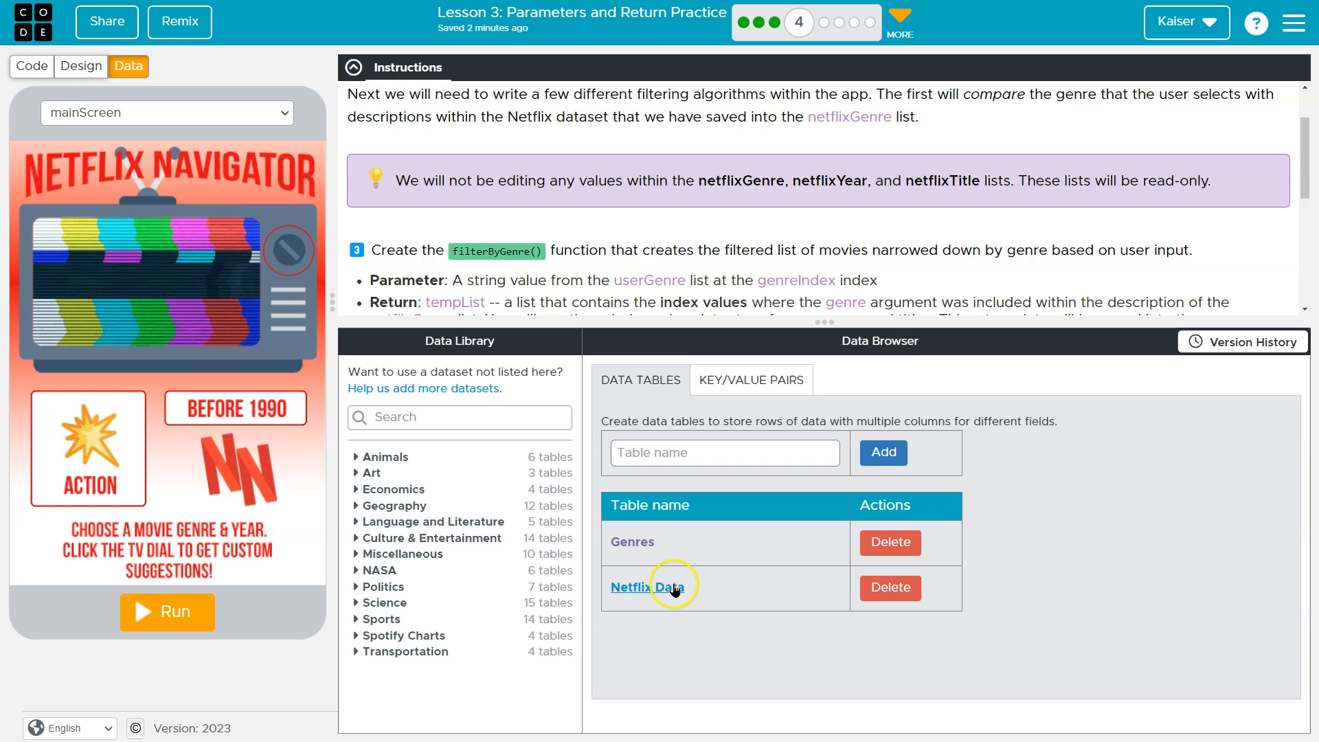
{"action": "left_click", "coordinate": [647, 586]}
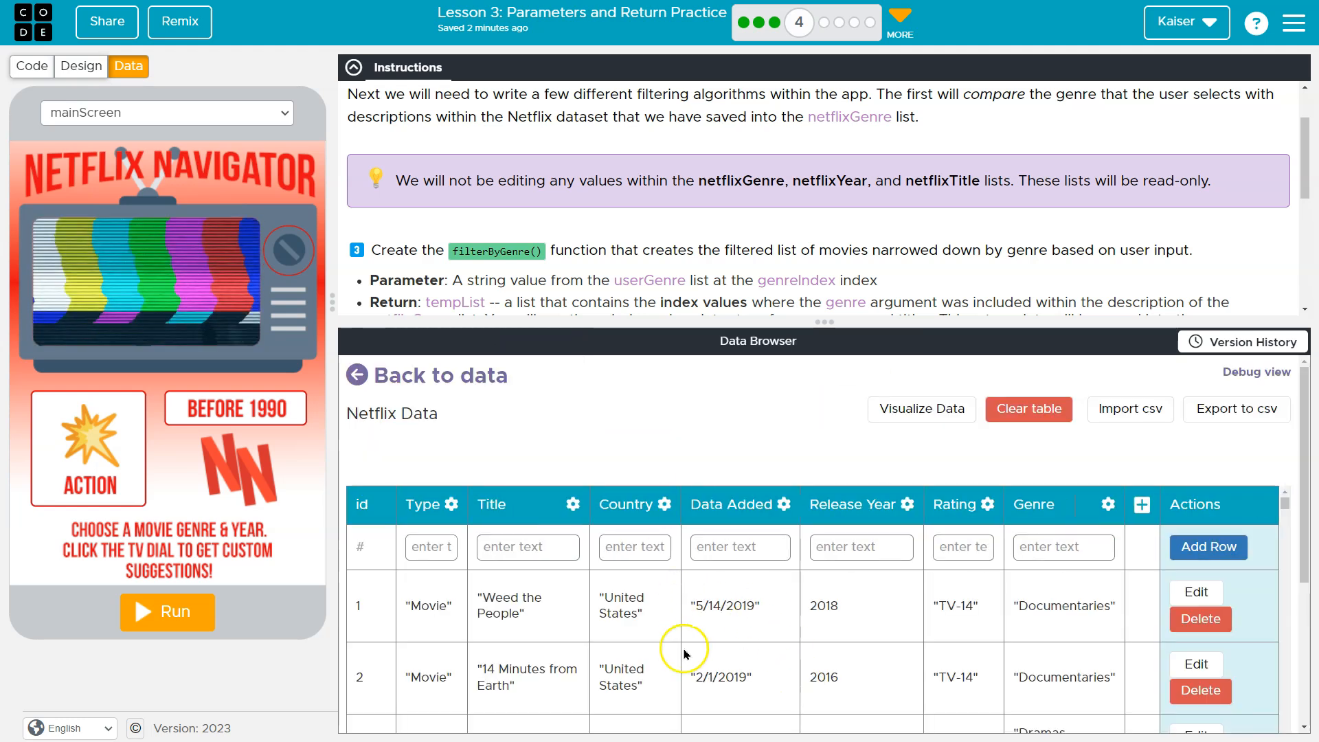
{"action": "left_click", "coordinate": [32, 66]}
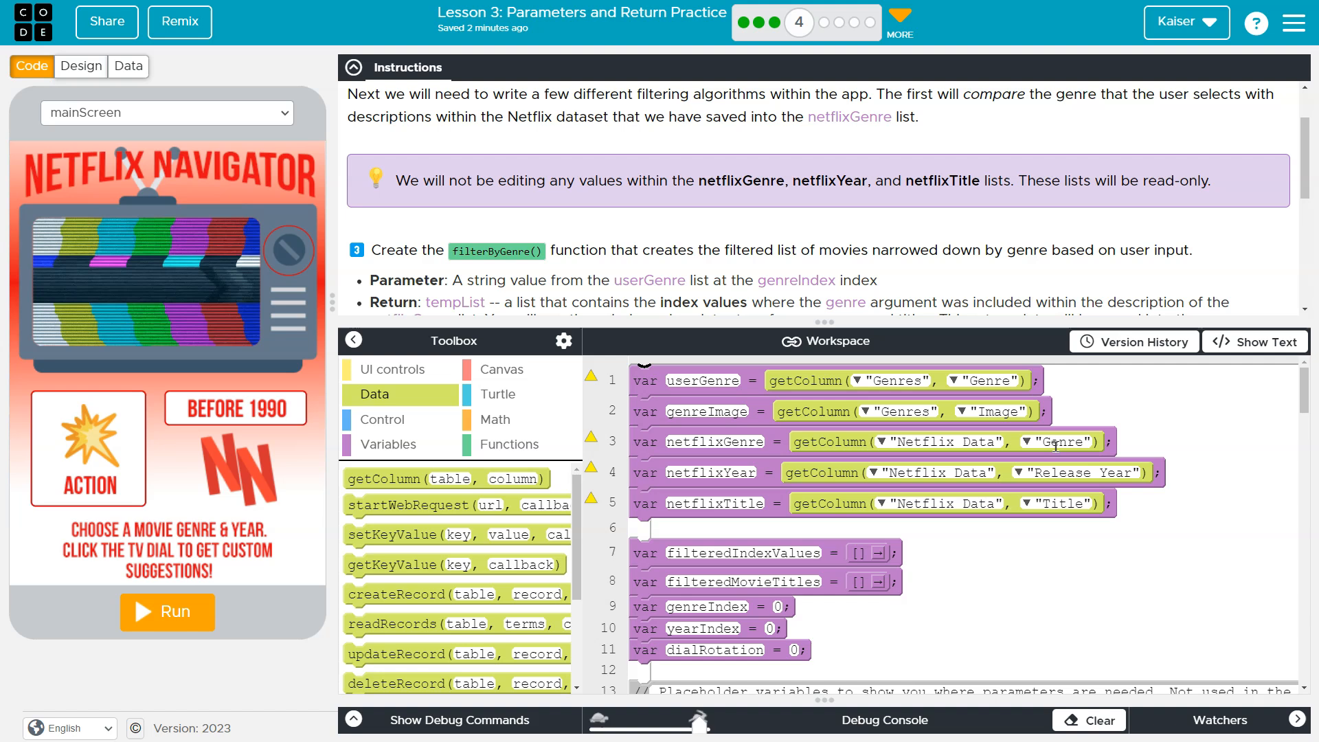
{"action": "mouse_move", "coordinate": [170, 97]}
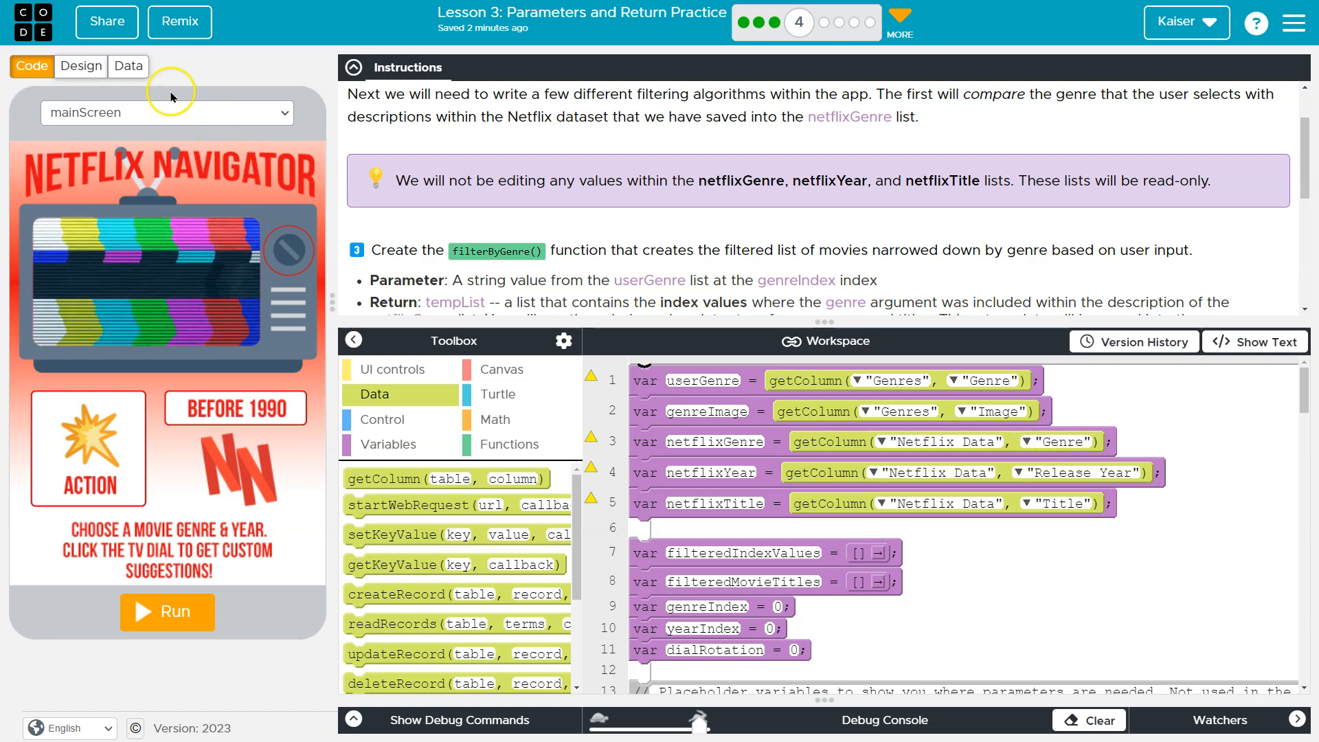
Compare the Netflix Data genre entries against the existing variable code twice more.
{"action": "left_click", "coordinate": [127, 66]}
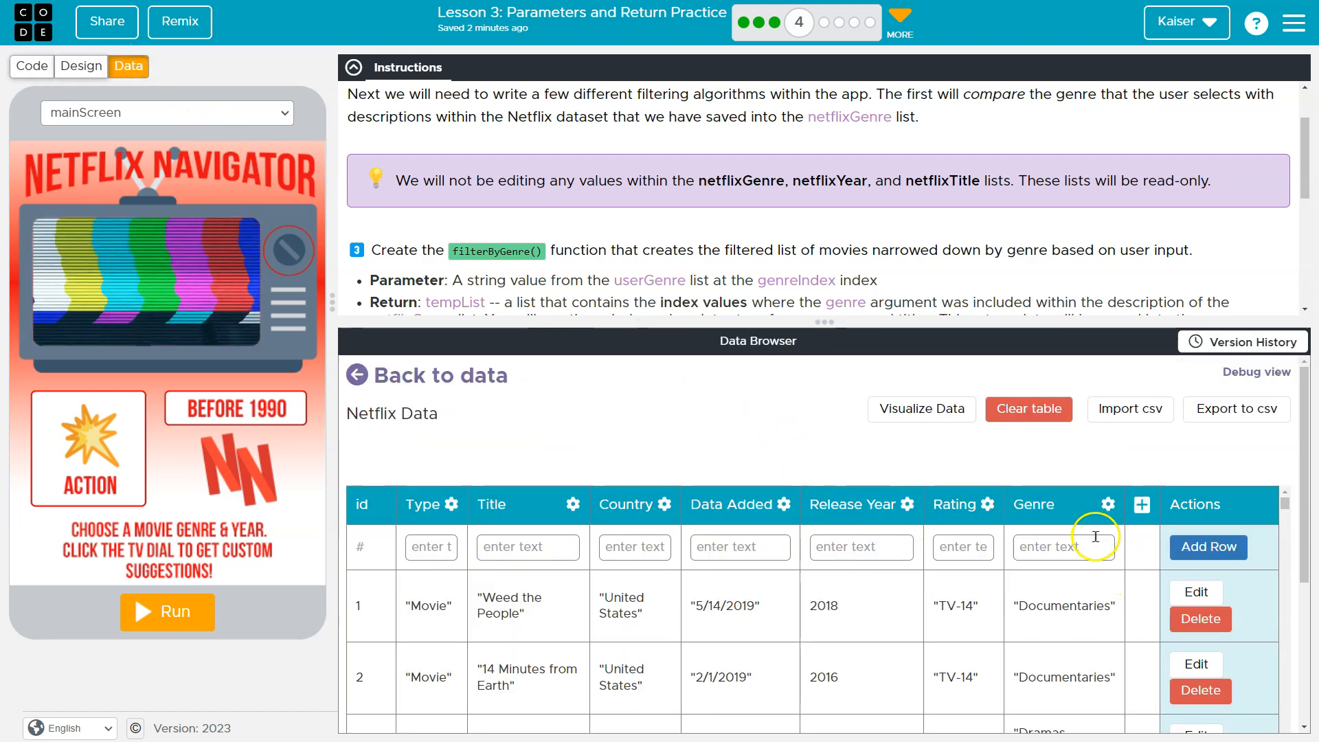
{"action": "scroll", "scroll_direction": "down", "scroll_amount": 3}
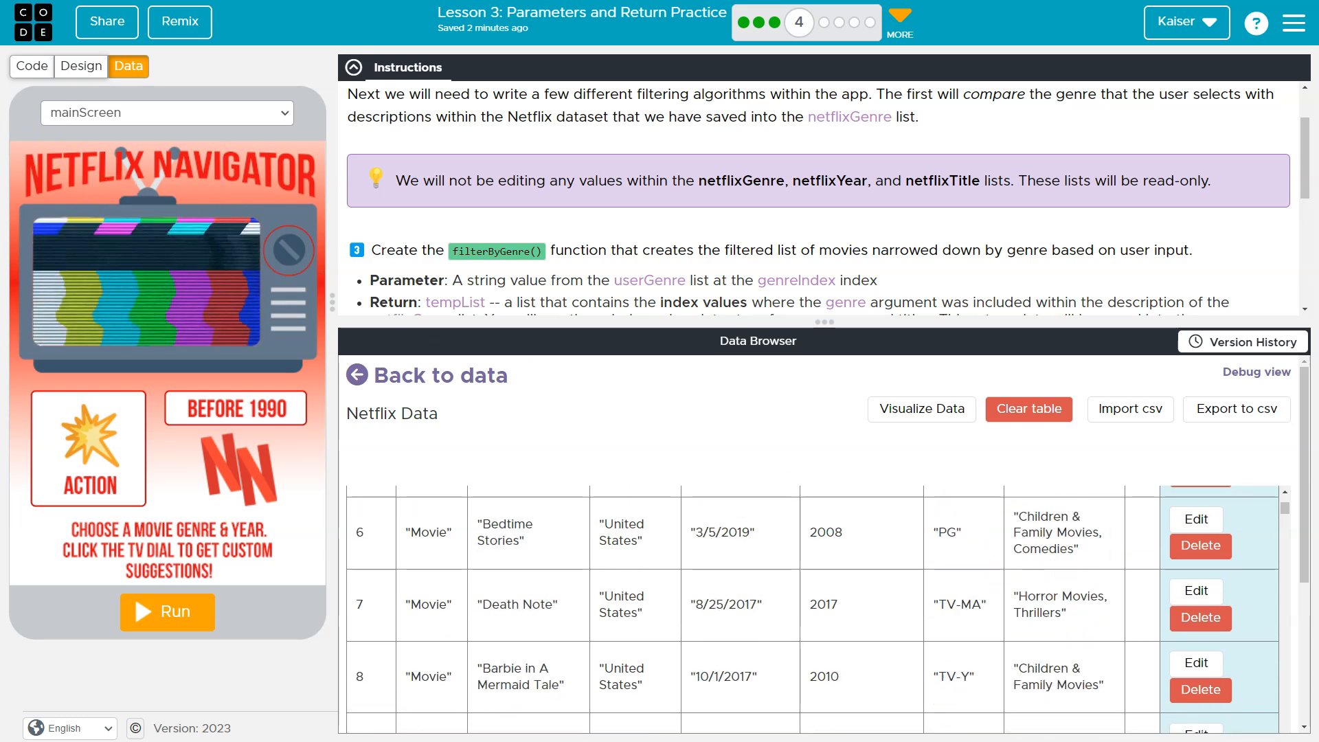
{"action": "left_click", "coordinate": [31, 66]}
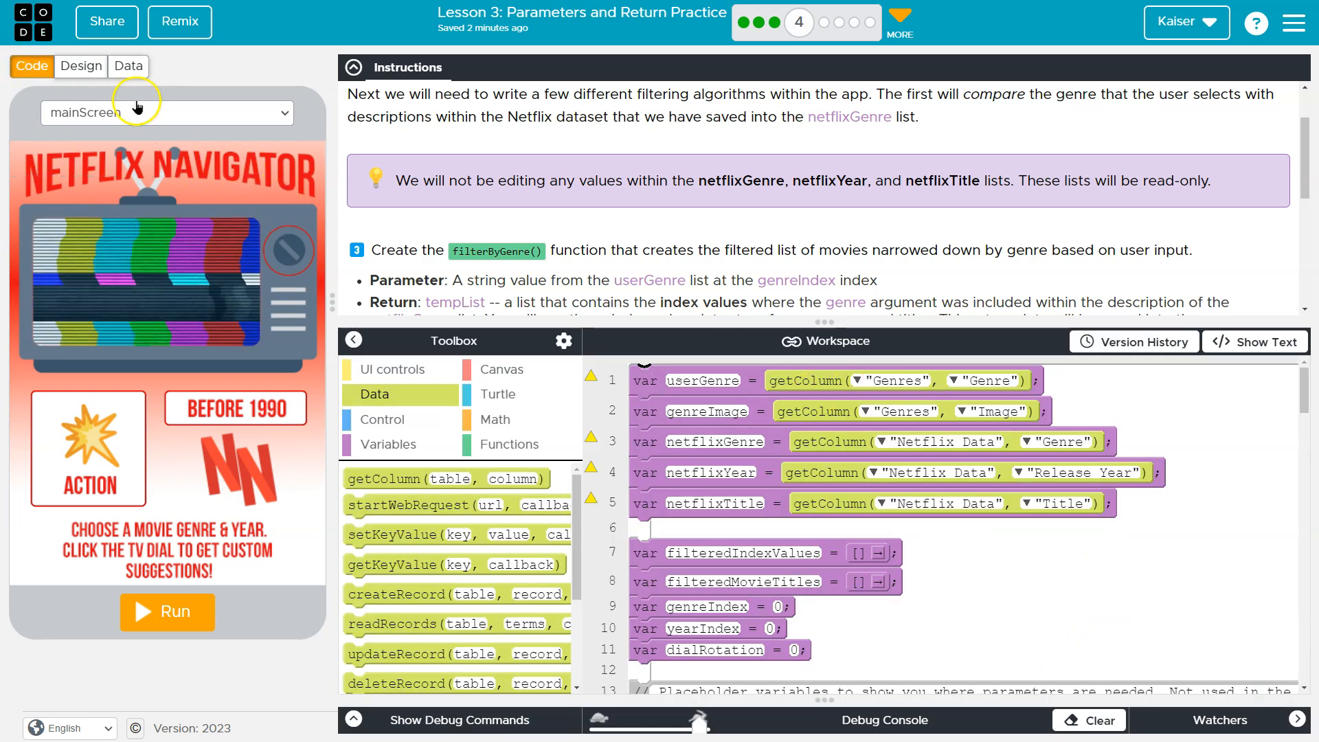
{"action": "left_click", "coordinate": [128, 66]}
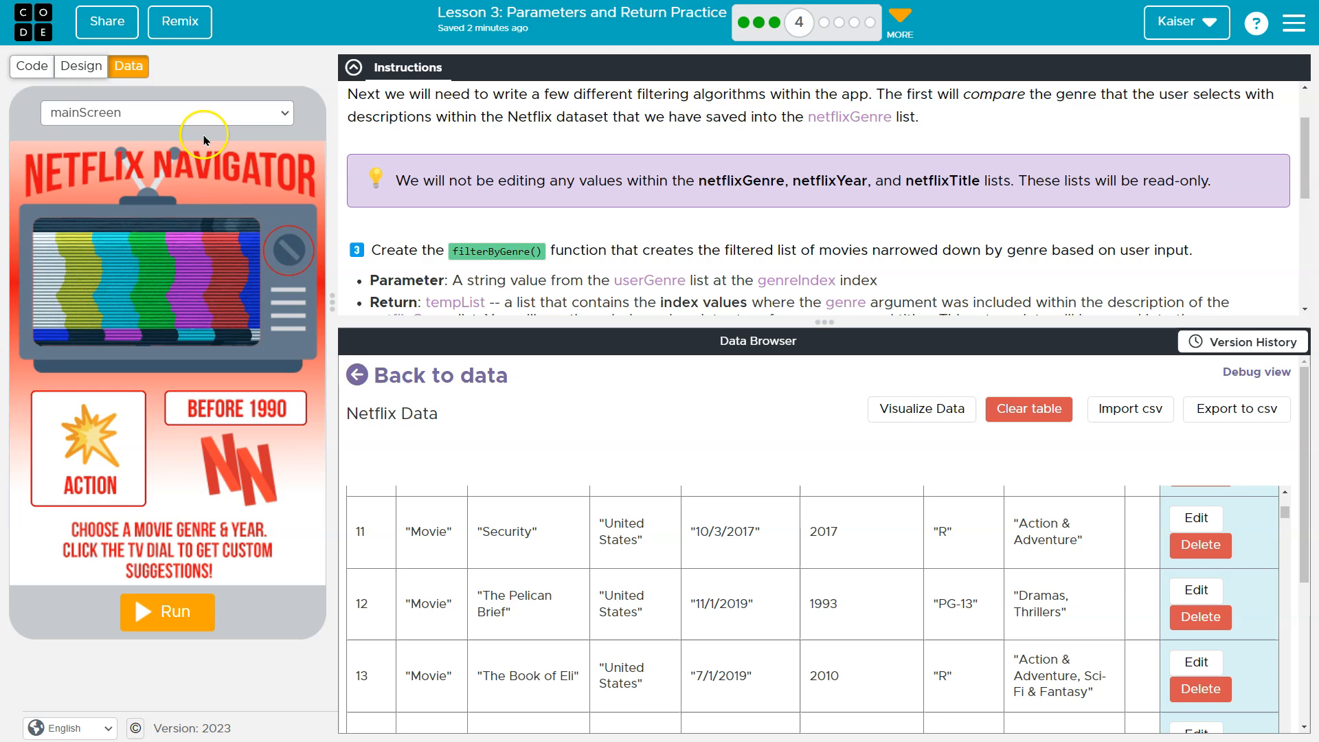
{"action": "left_click", "coordinate": [32, 66]}
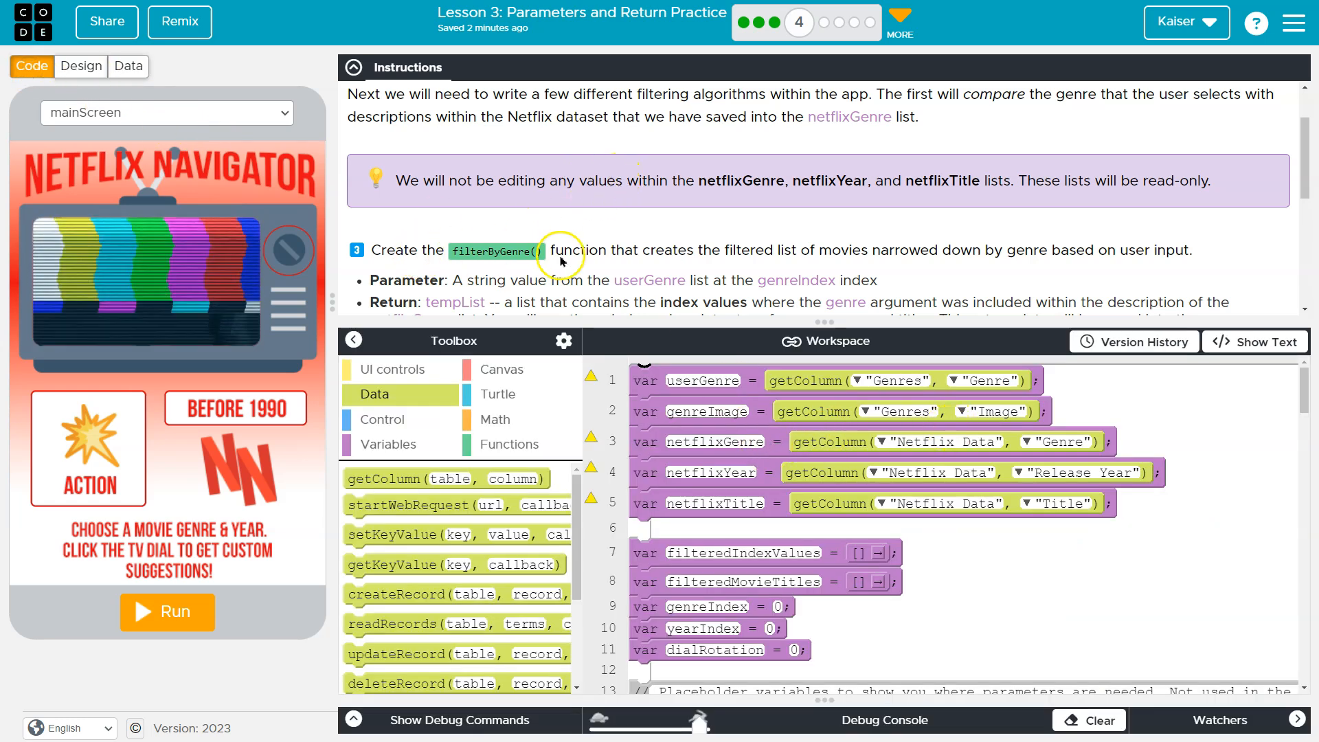
{"action": "mouse_move", "coordinate": [660, 278]}
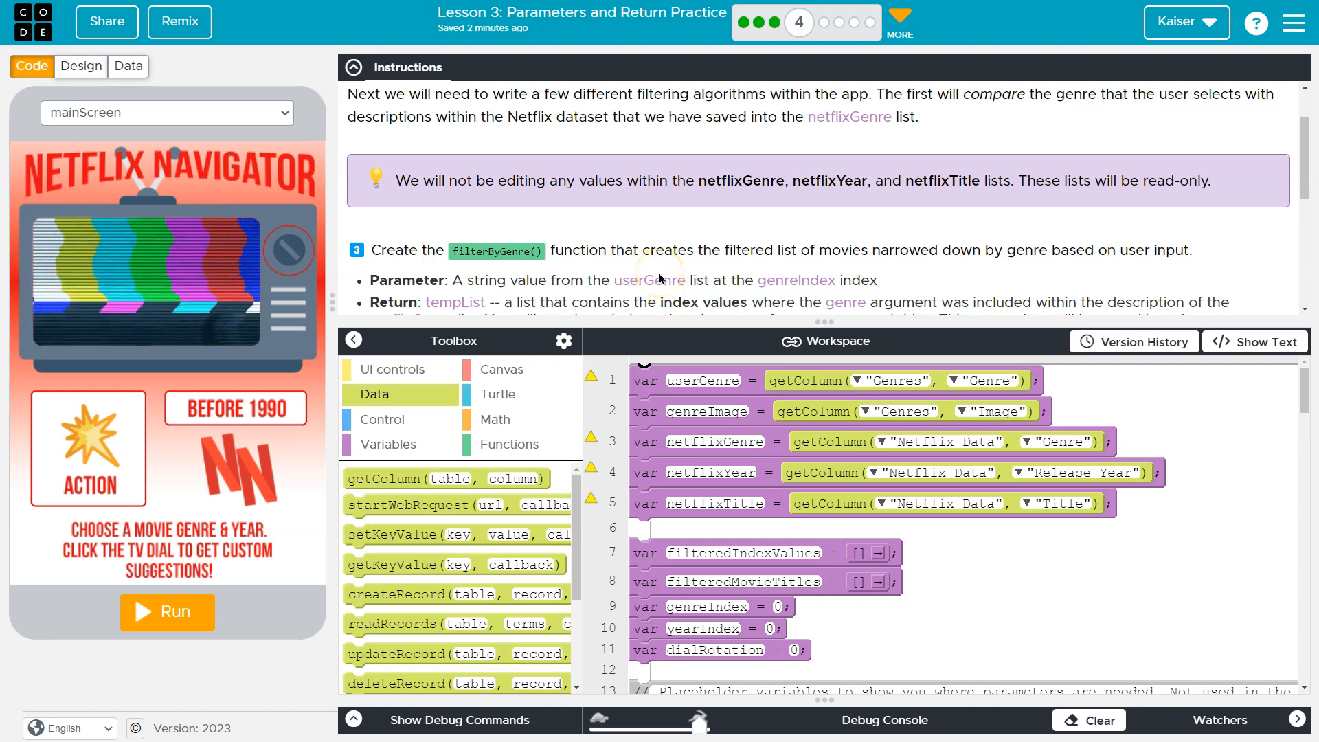
{"action": "mouse_move", "coordinate": [849, 255]}
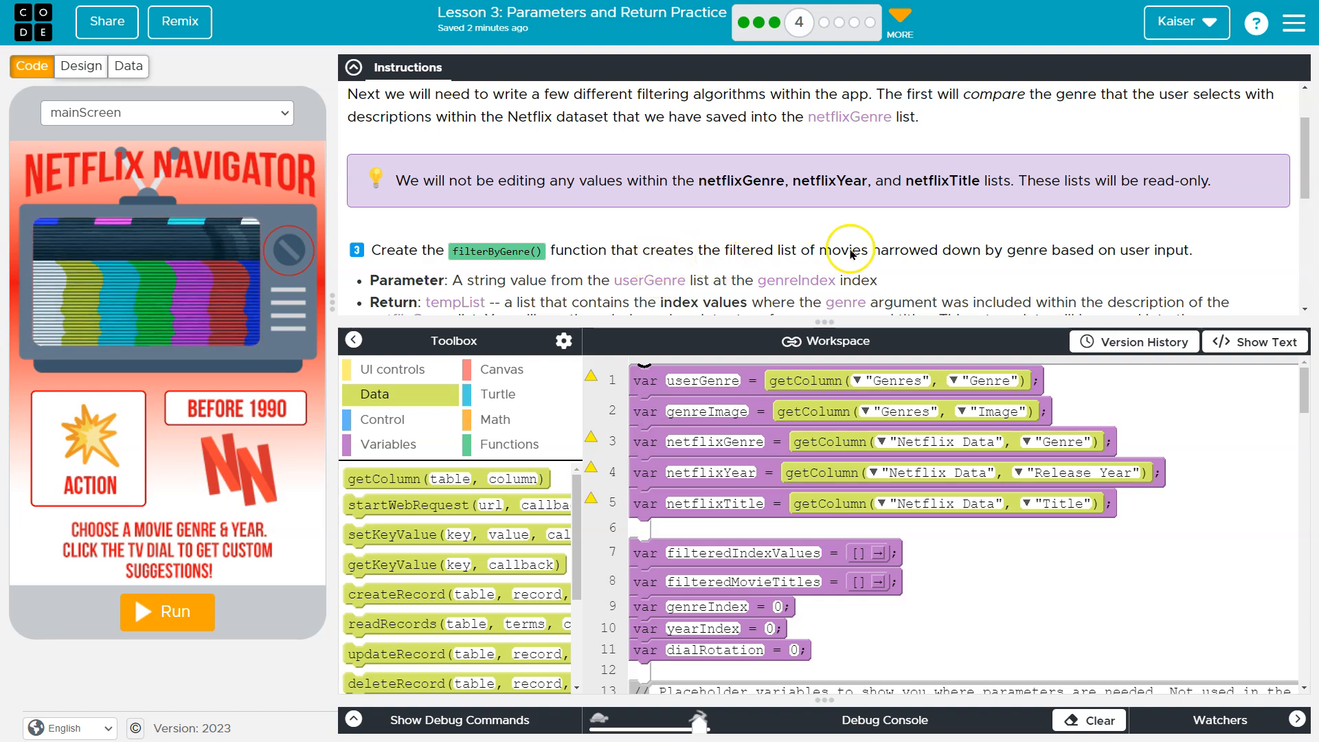
{"action": "mouse_move", "coordinate": [1099, 259]}
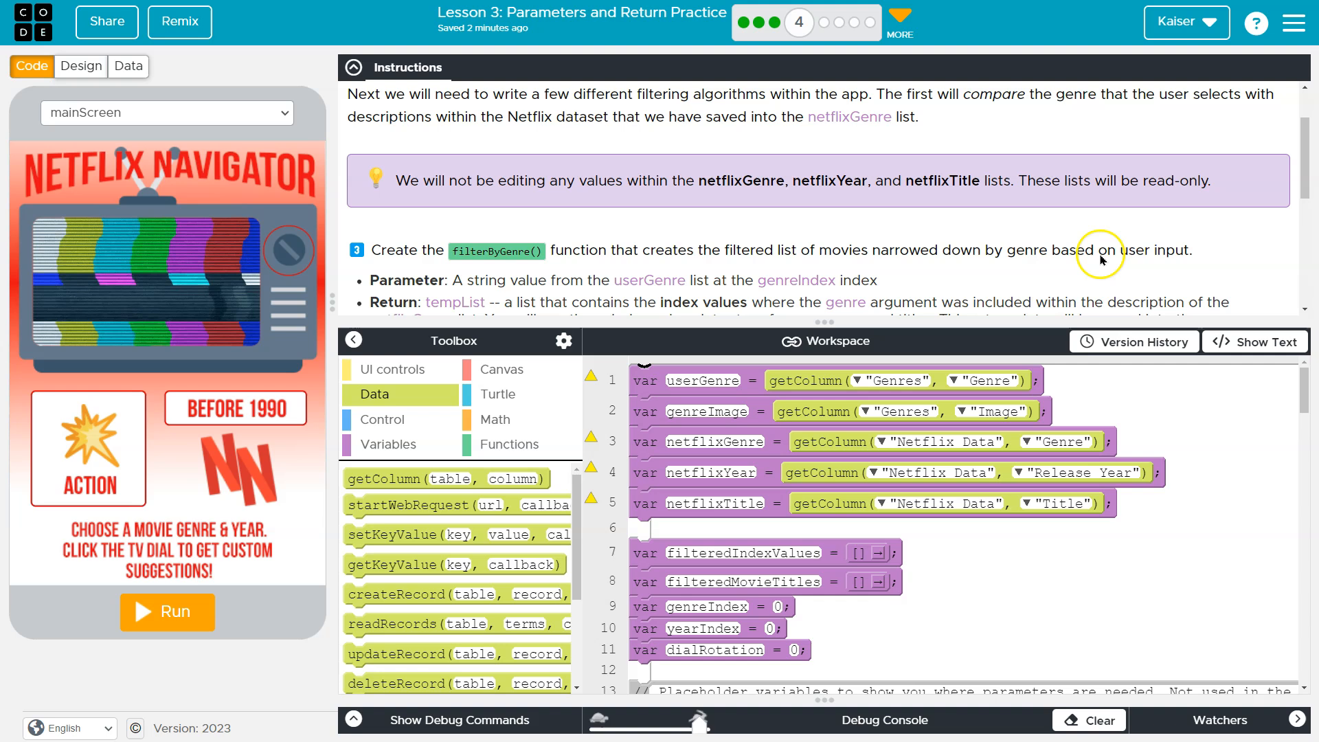
Scroll the workspace down to the filterByGenre(genre) function with its tempList return.
{"action": "scroll", "scroll_direction": "down", "scroll_amount": 3}
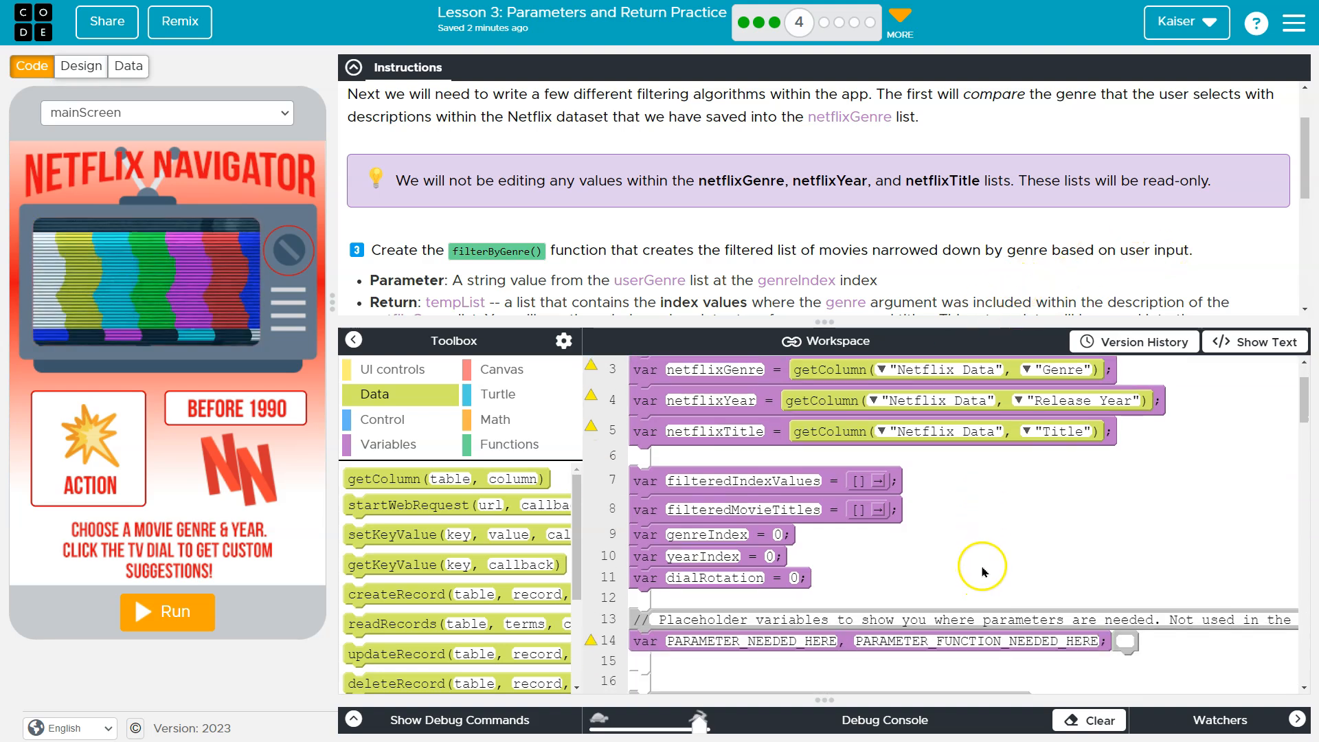
{"action": "scroll", "scroll_direction": "down", "scroll_amount": 3}
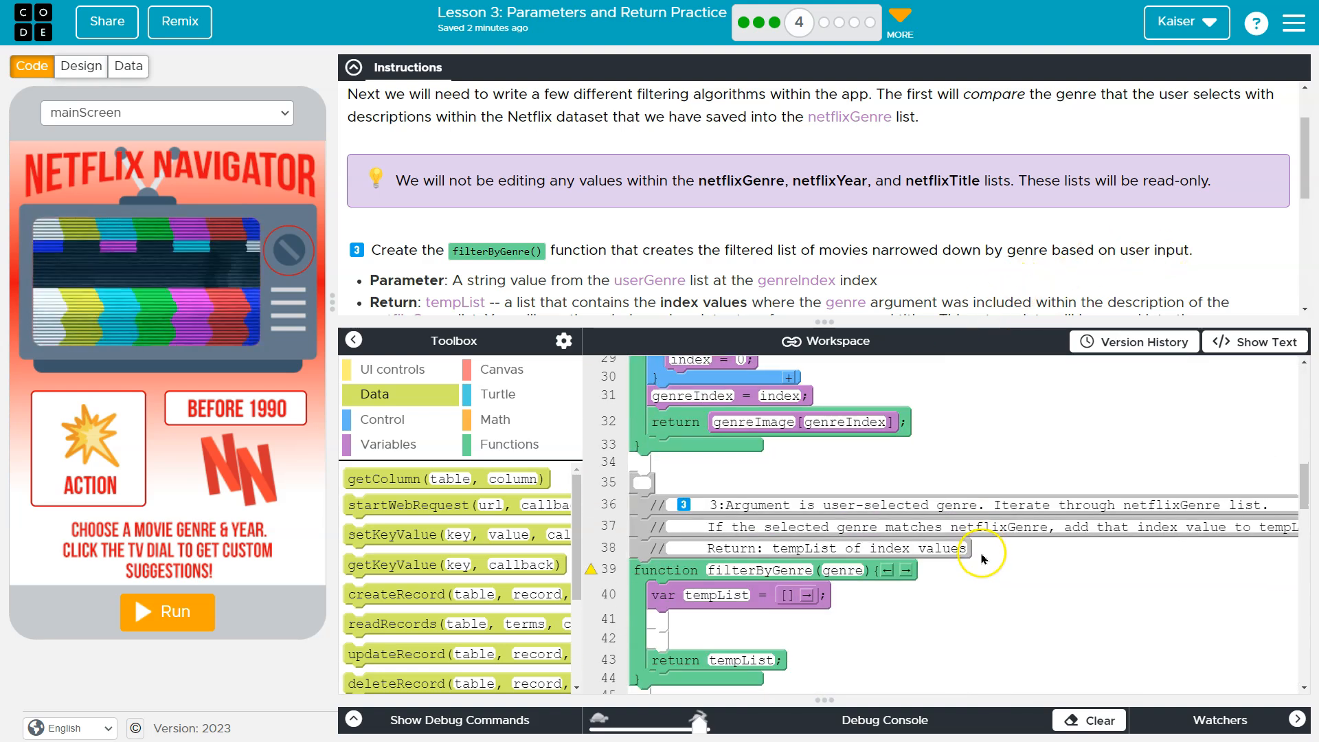
{"action": "mouse_move", "coordinate": [871, 558]}
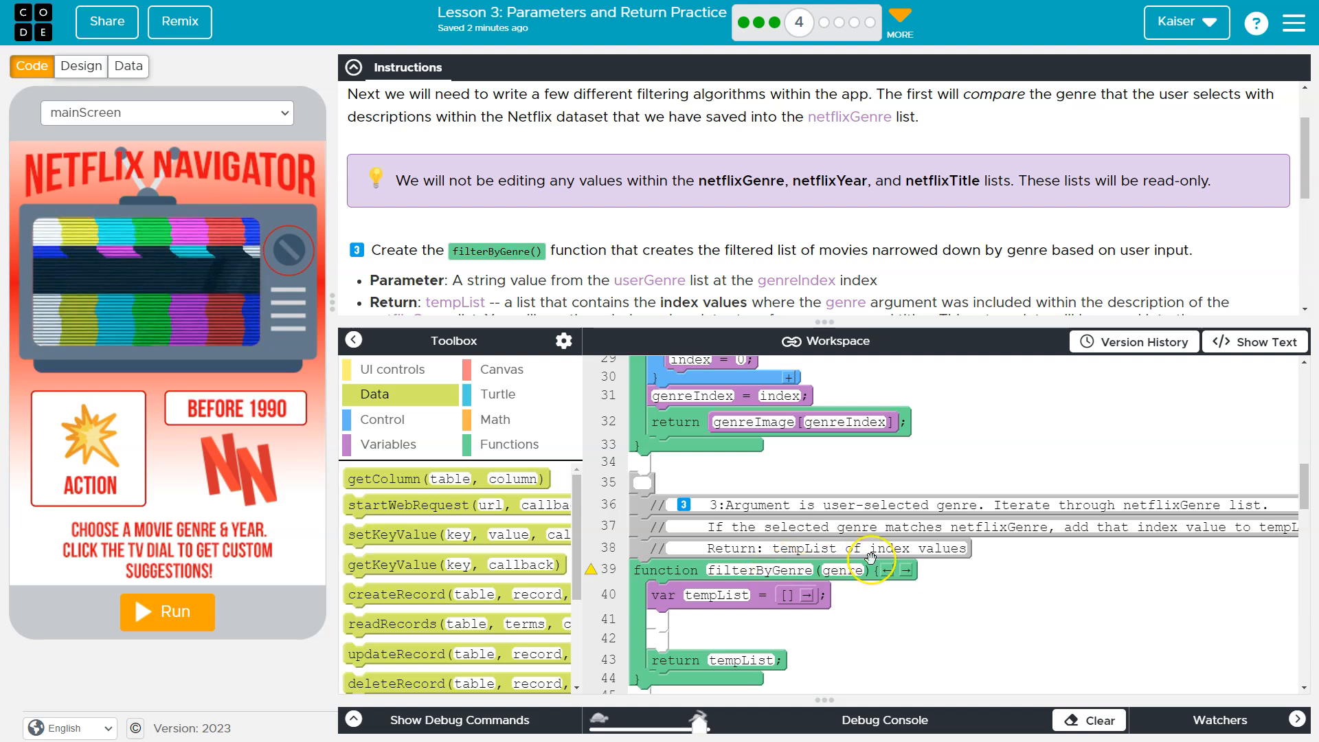
{"action": "mouse_move", "coordinate": [744, 576]}
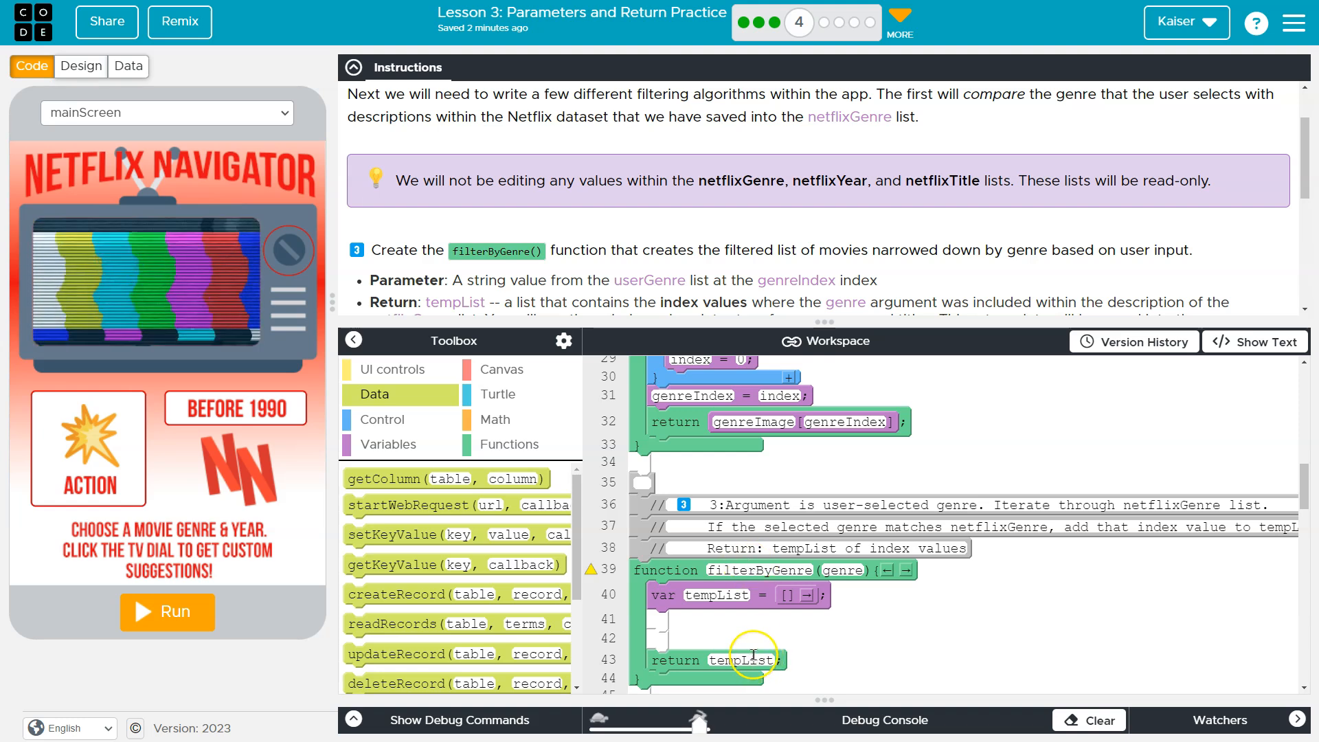
{"action": "mouse_move", "coordinate": [719, 584]}
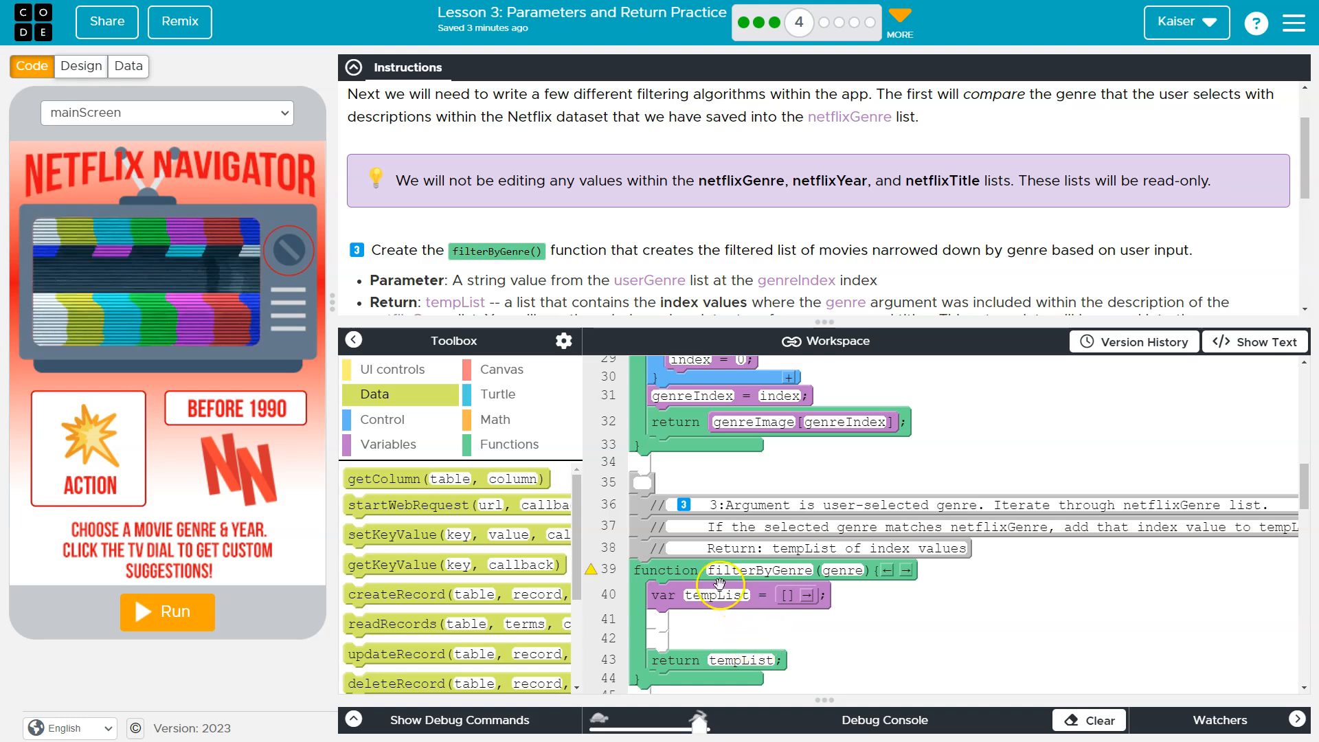
{"action": "mouse_move", "coordinate": [508, 252]}
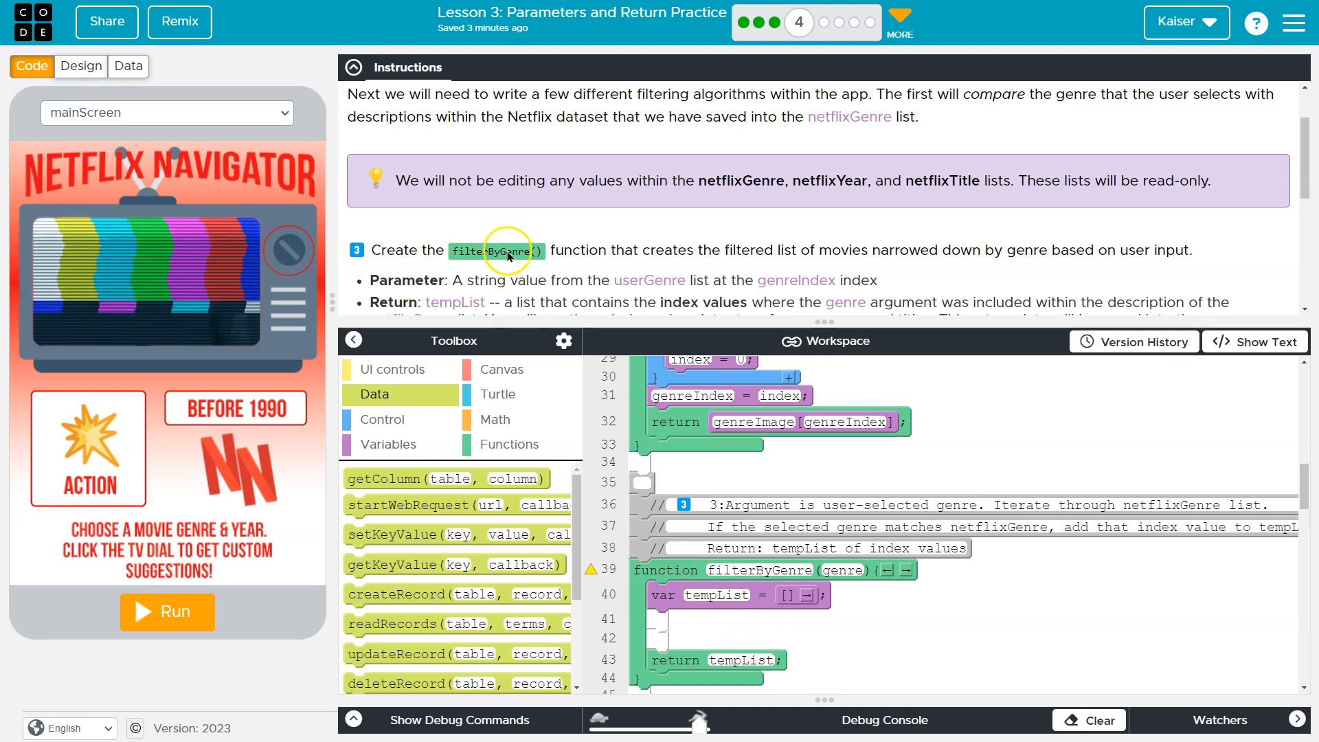
{"action": "mouse_move", "coordinate": [547, 284]}
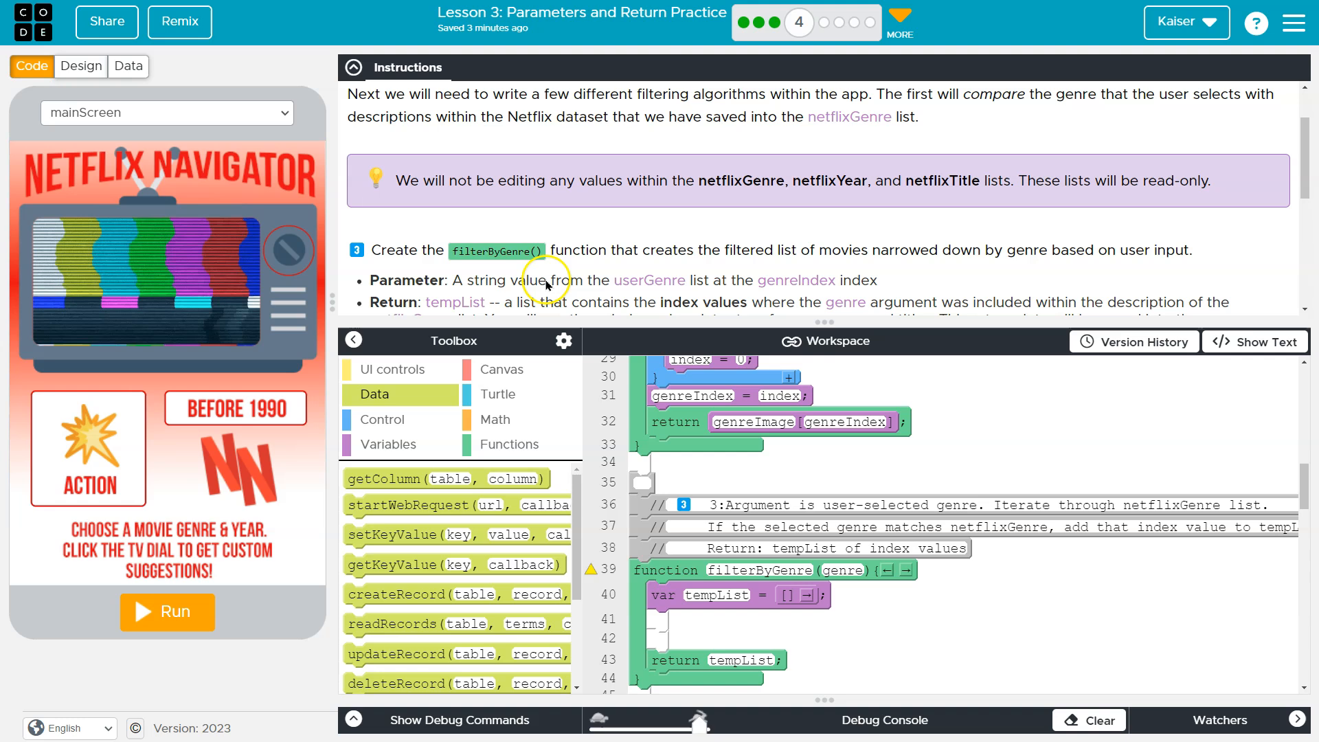
{"action": "mouse_move", "coordinate": [677, 284]}
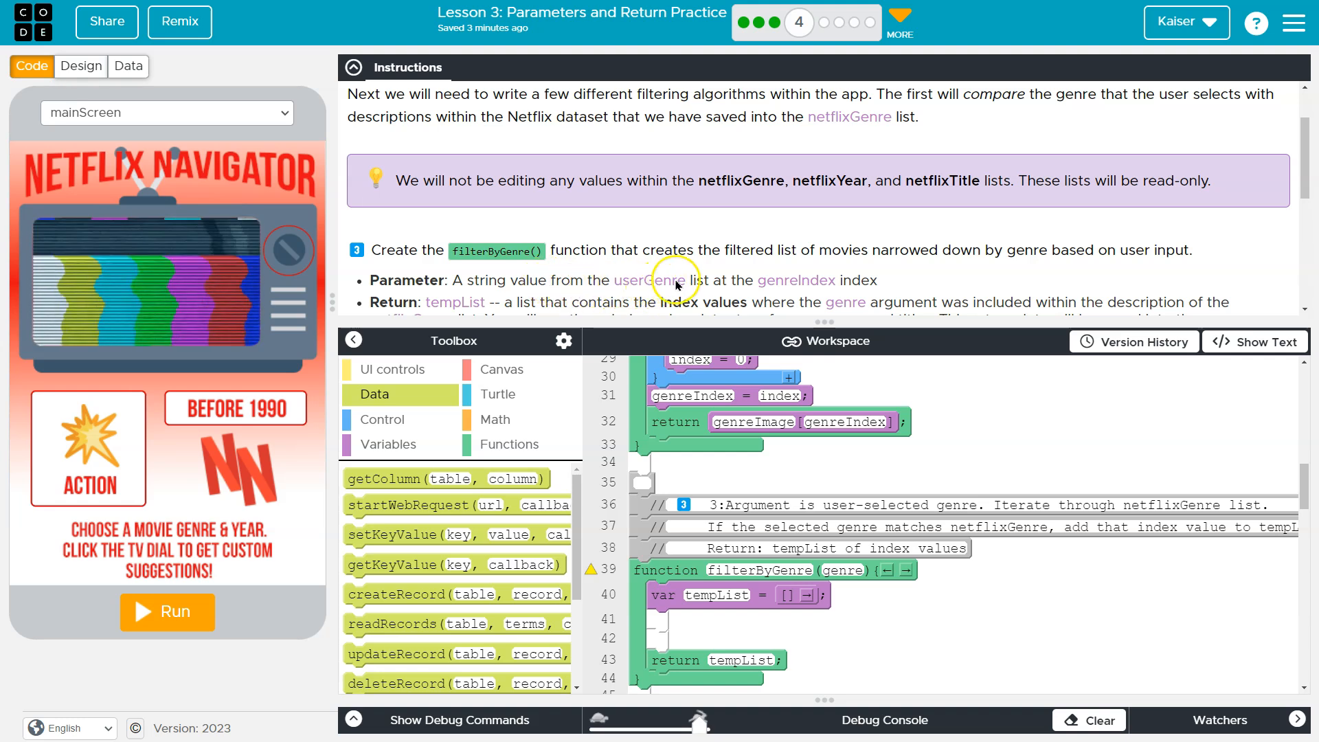
{"action": "mouse_move", "coordinate": [770, 280]}
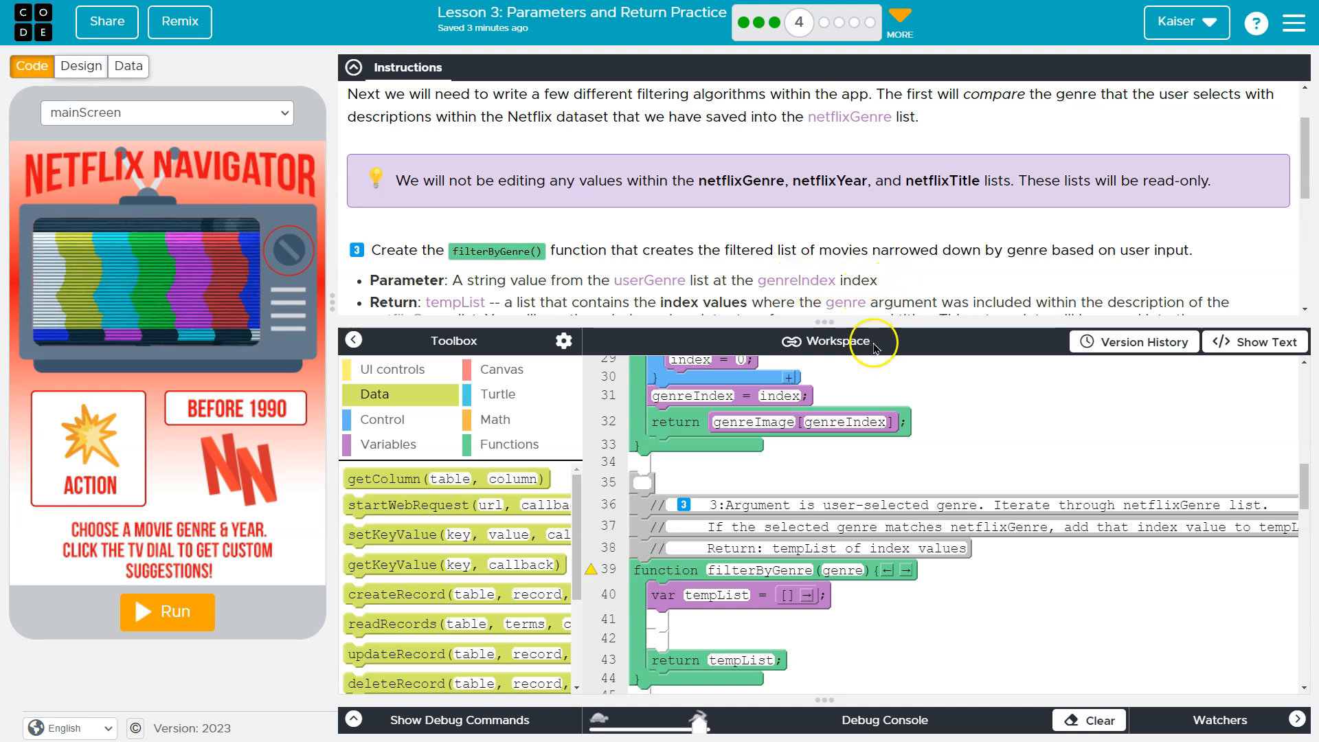
{"action": "mouse_move", "coordinate": [657, 276]}
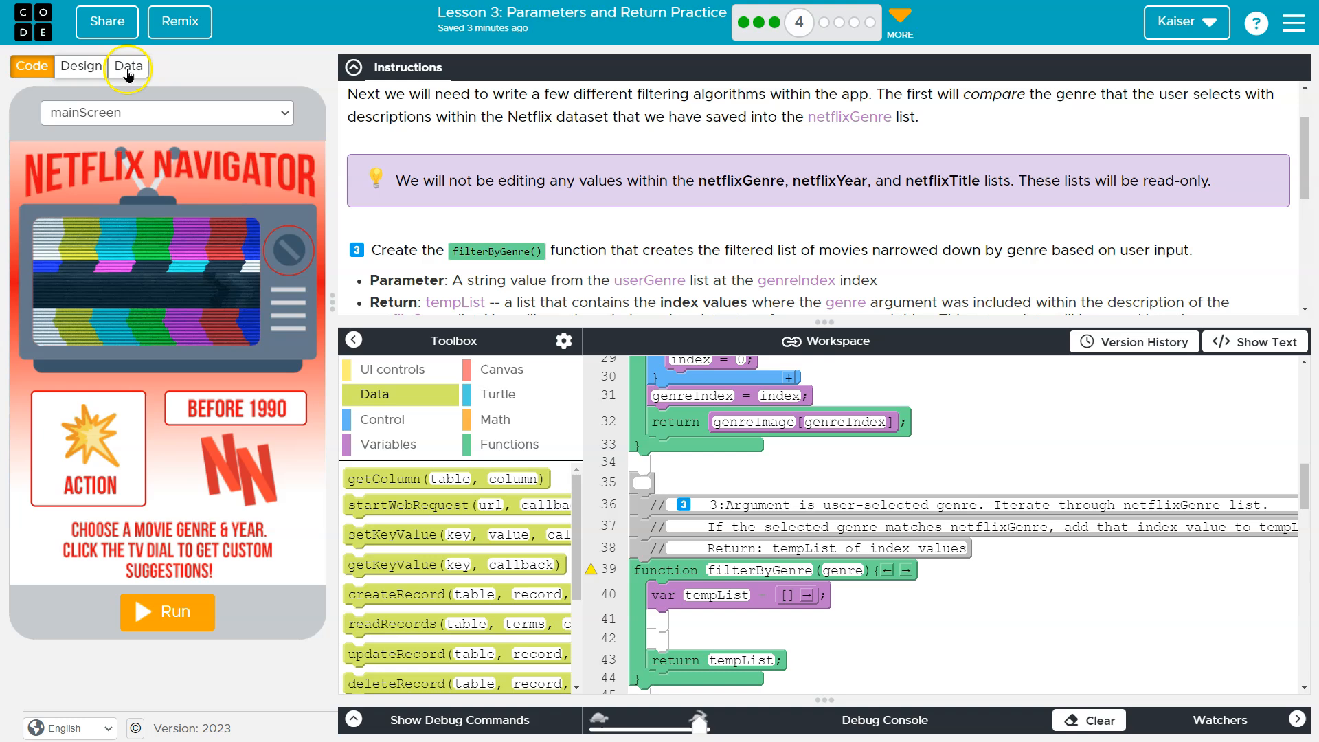
{"action": "left_click", "coordinate": [127, 66]}
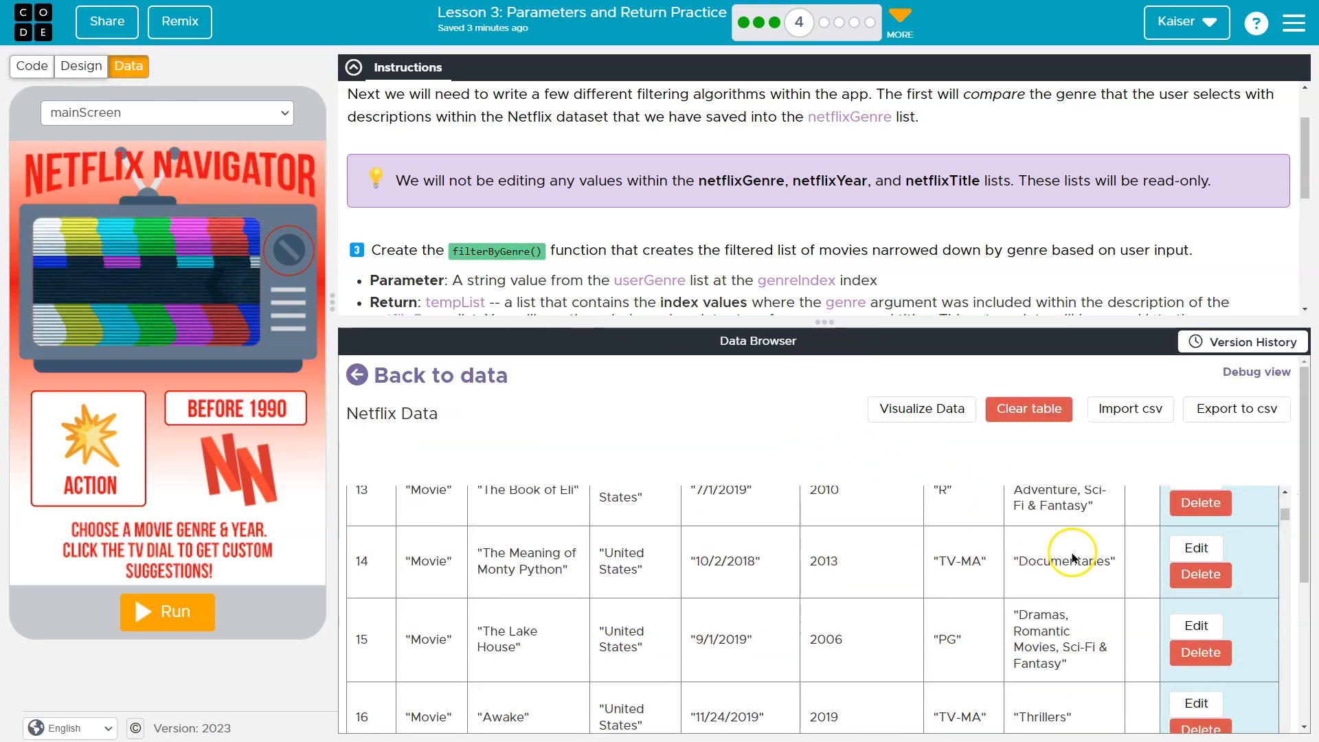
{"action": "scroll", "scroll_direction": "down", "scroll_amount": 3}
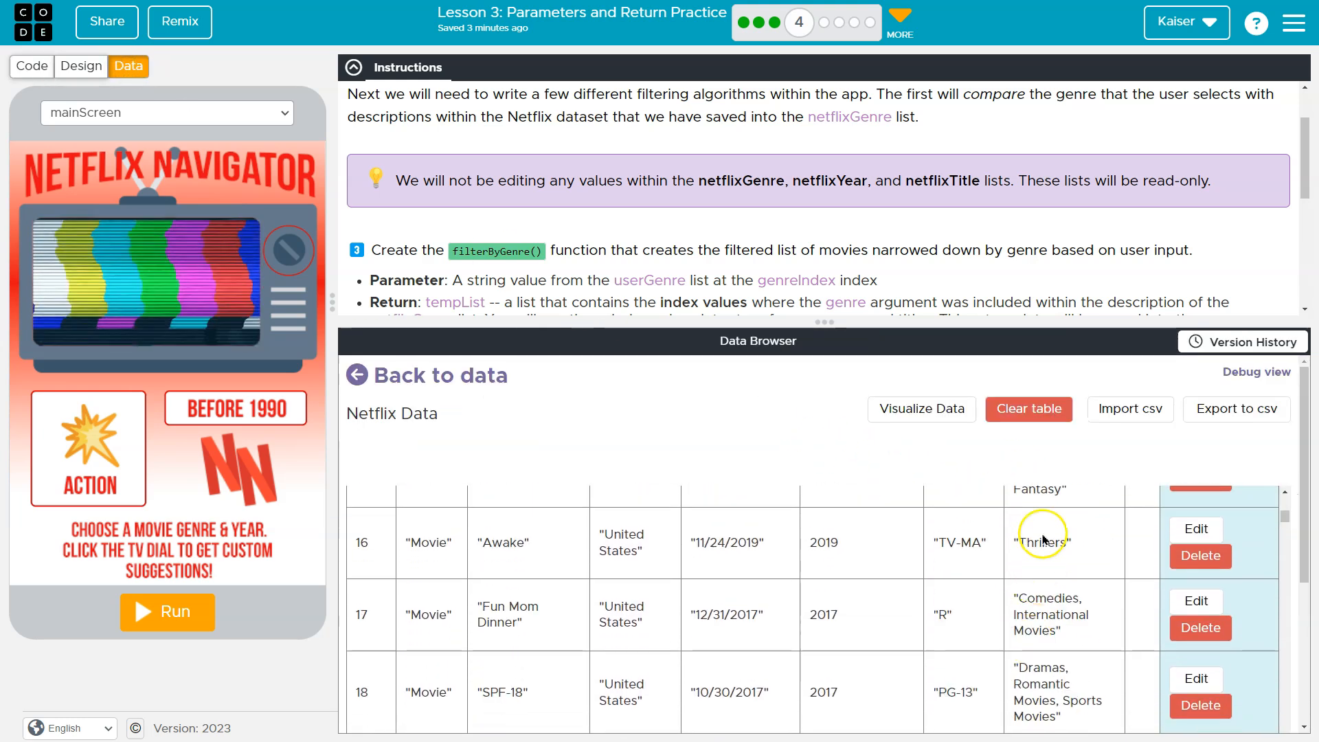
{"action": "left_click", "coordinate": [31, 66]}
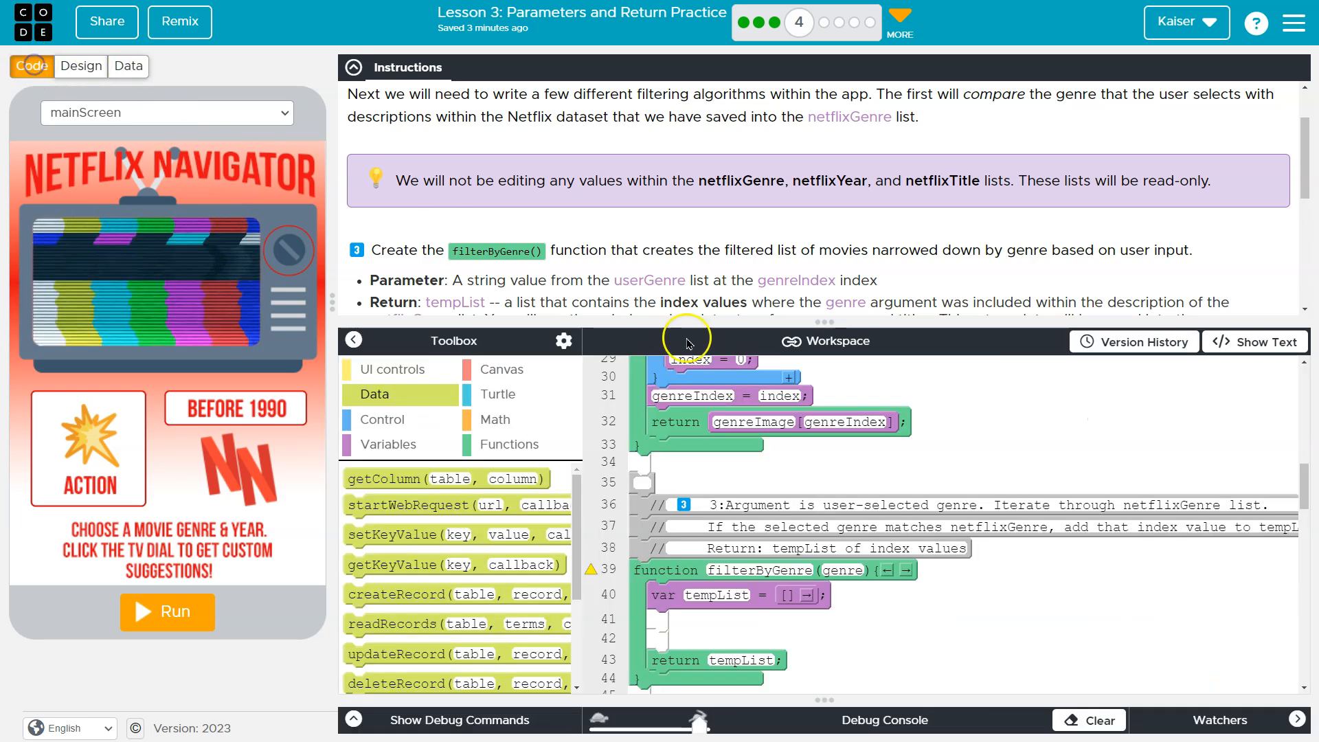
{"action": "mouse_move", "coordinate": [859, 623]}
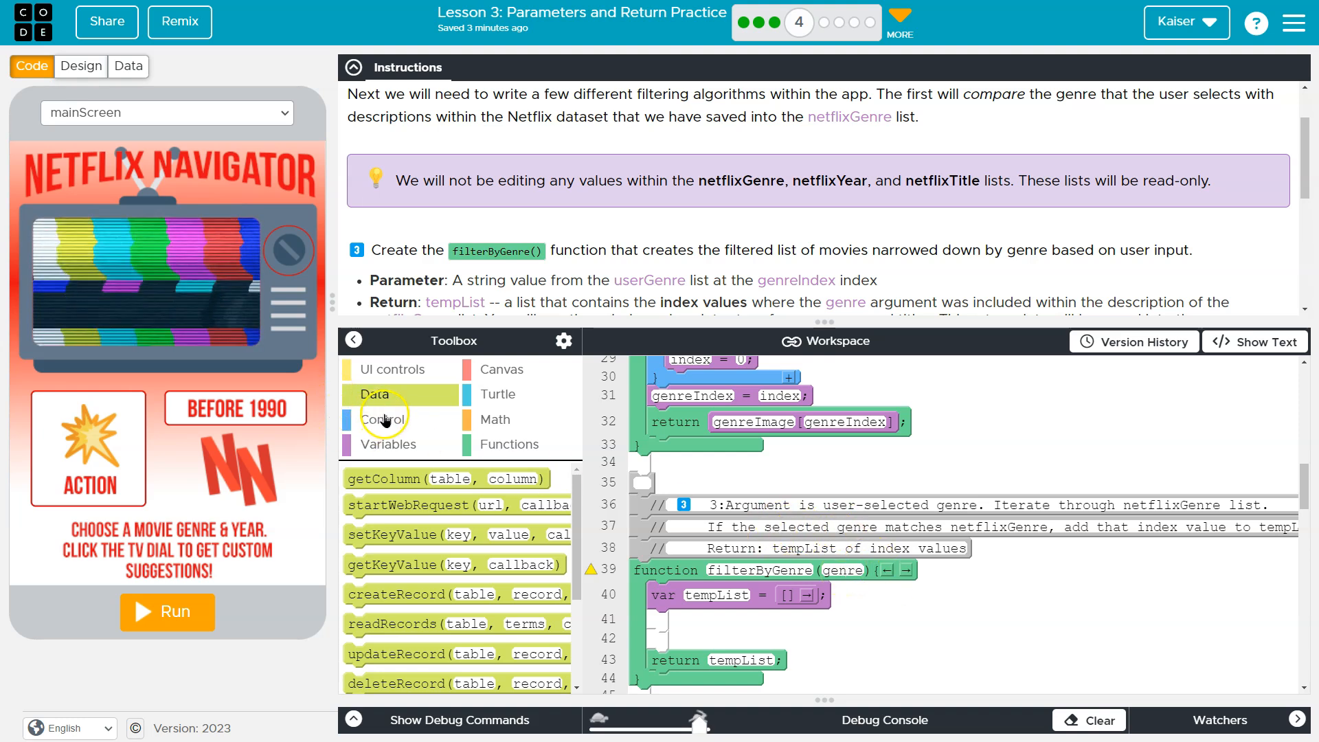
{"action": "mouse_move", "coordinate": [384, 436]}
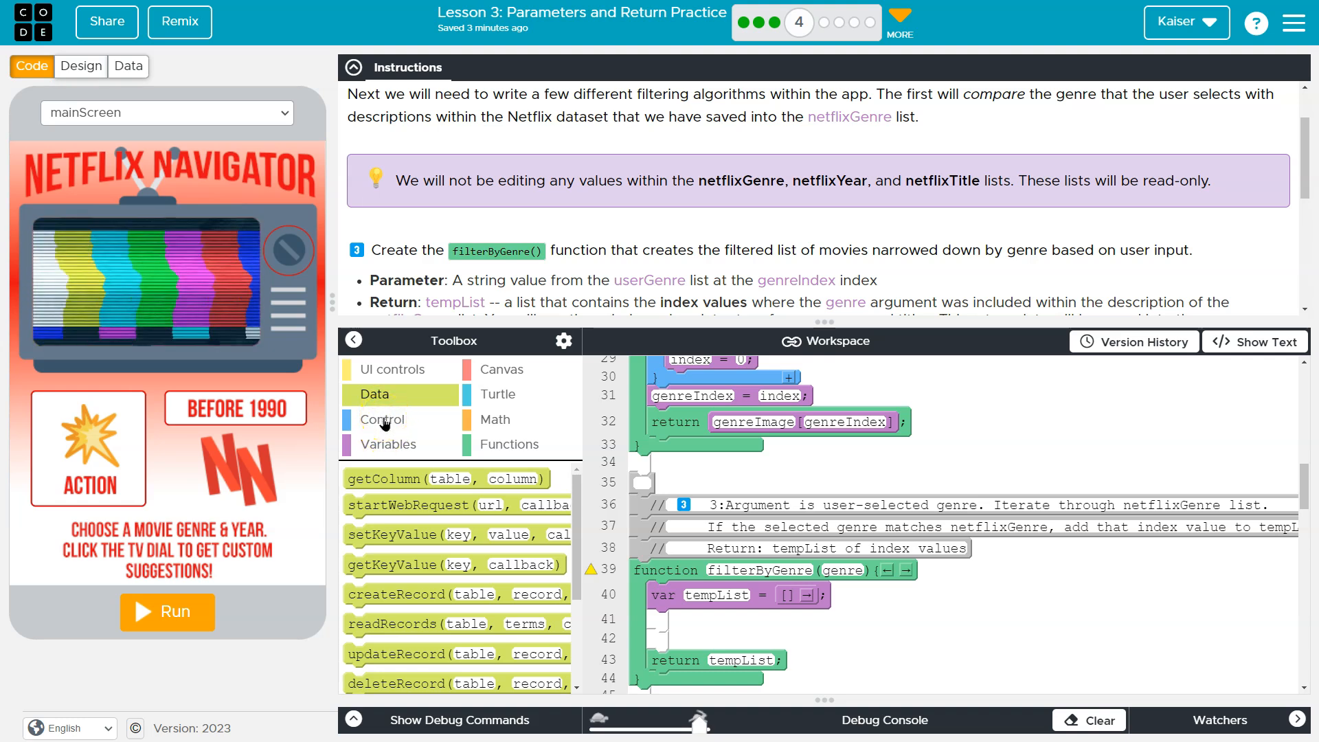
{"action": "left_click", "coordinate": [382, 420]}
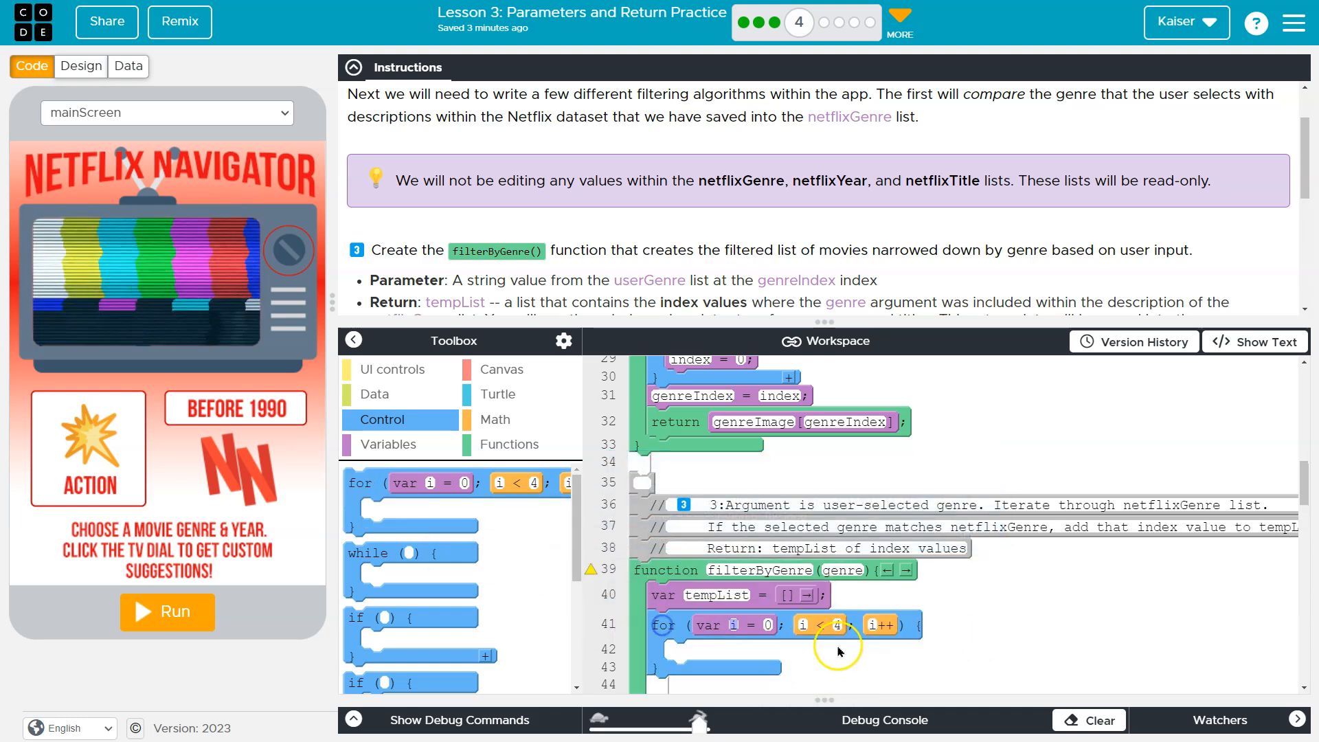
{"action": "mouse_move", "coordinate": [756, 622]}
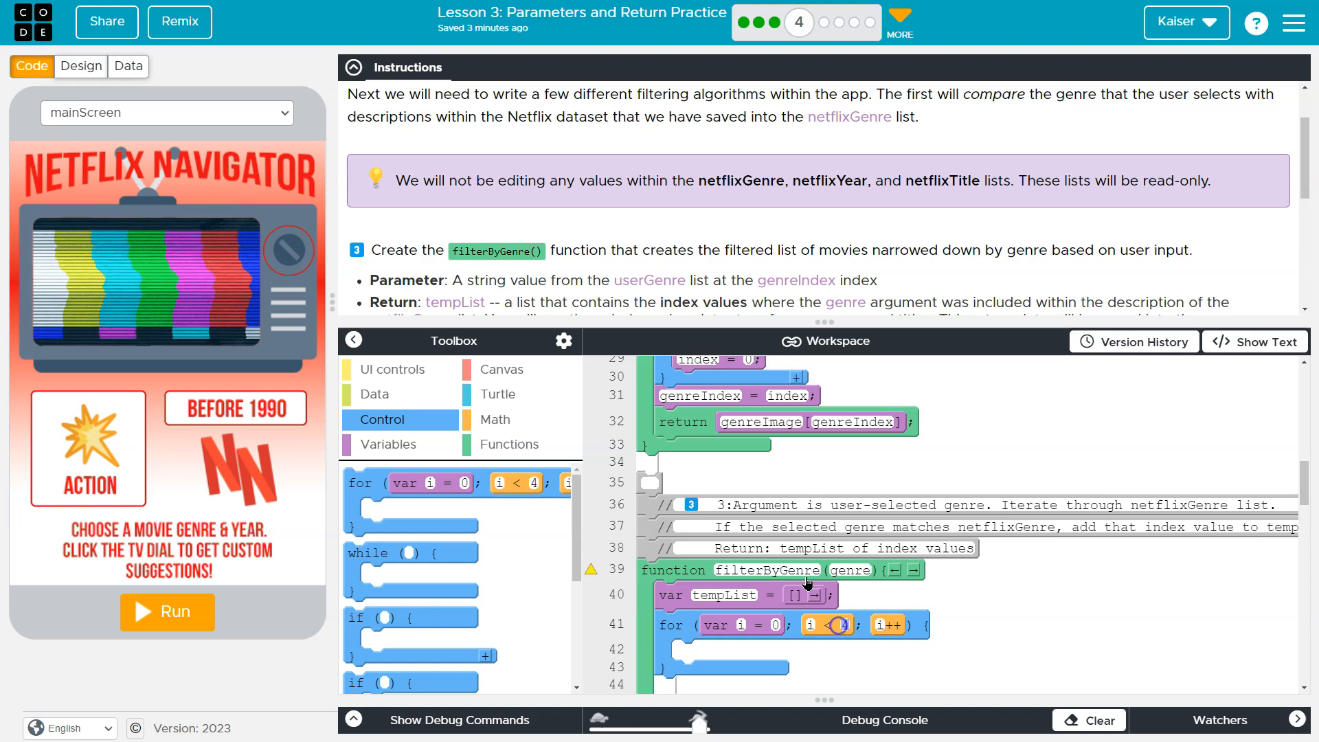
{"action": "left_click", "coordinate": [128, 66]}
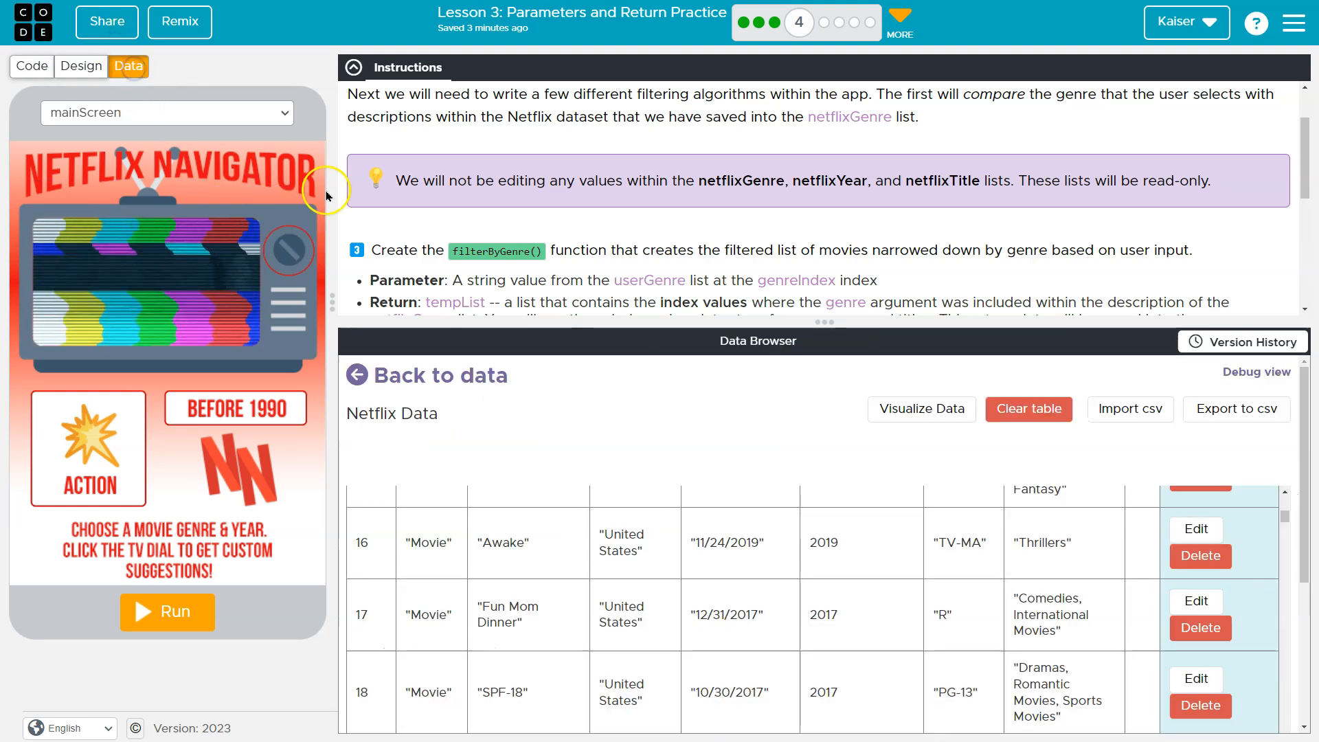
{"action": "scroll", "scroll_direction": "down", "scroll_amount": 3}
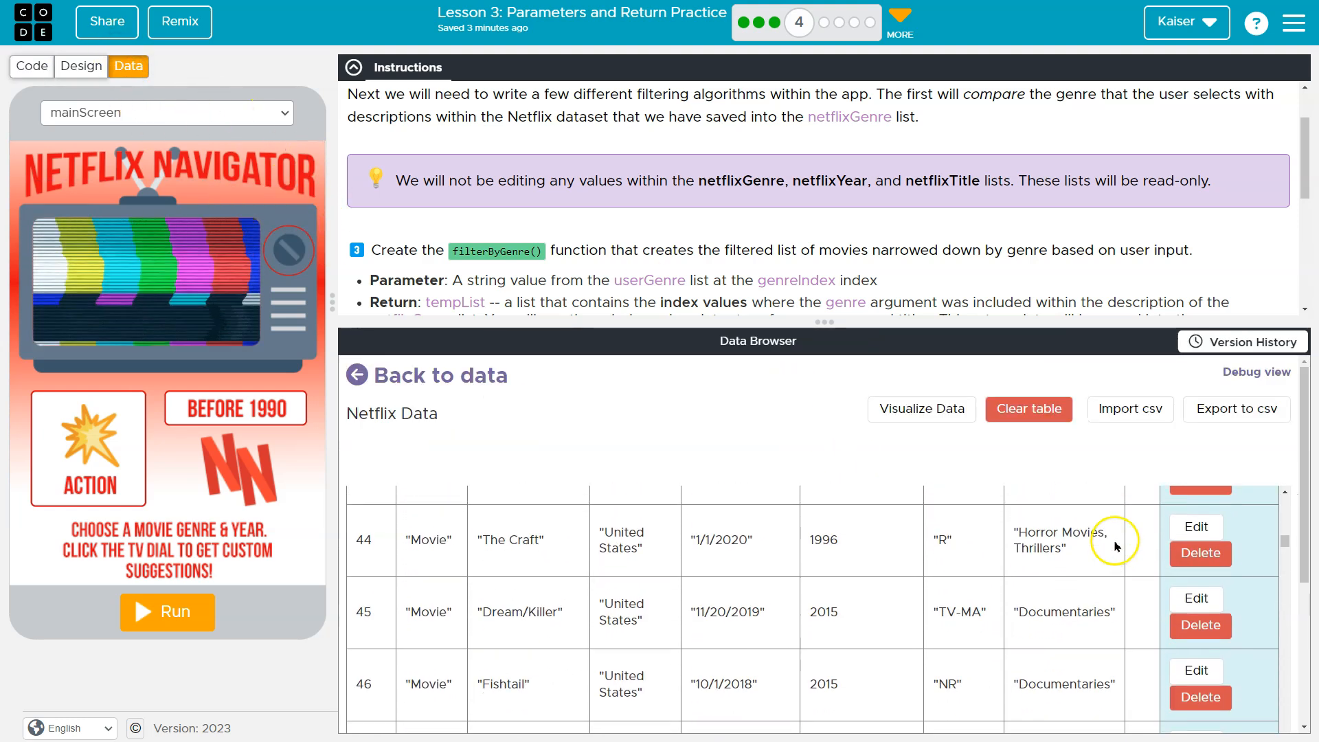
{"action": "scroll", "scroll_direction": "down", "scroll_amount": 3}
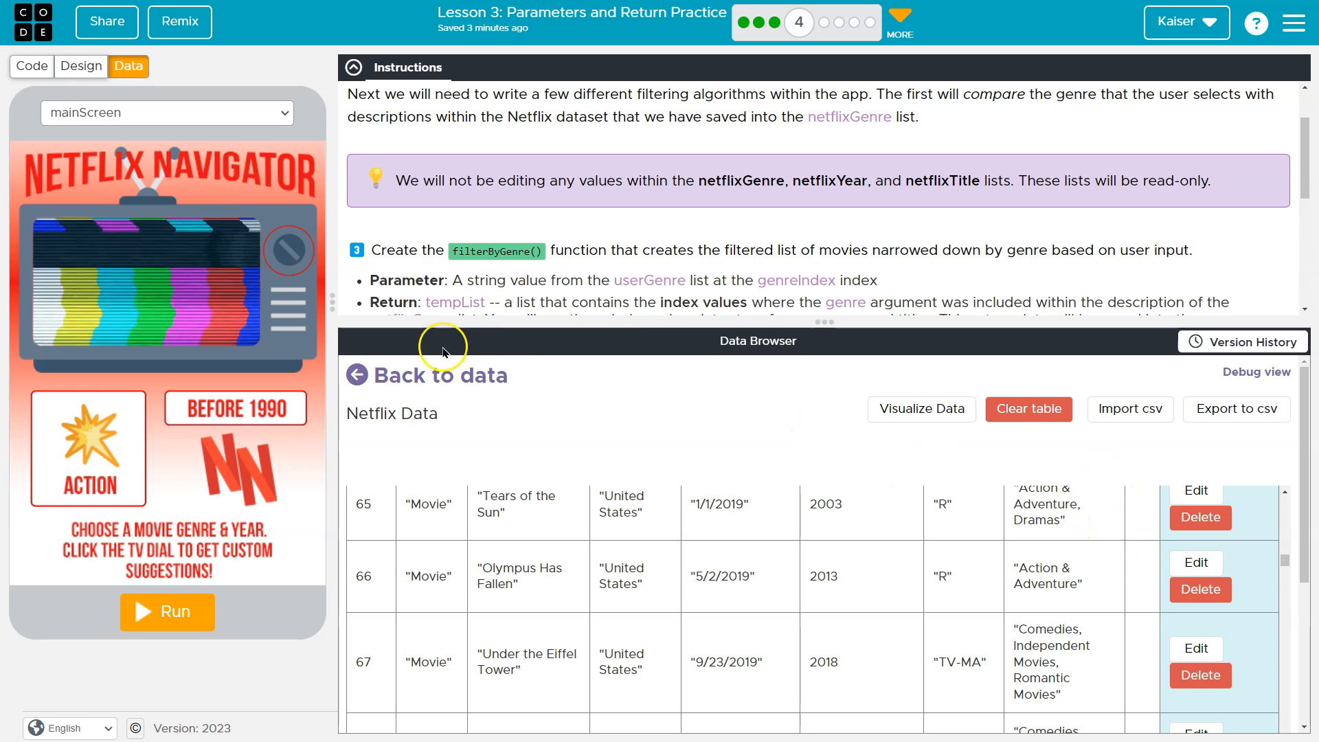
{"action": "left_click", "coordinate": [31, 66]}
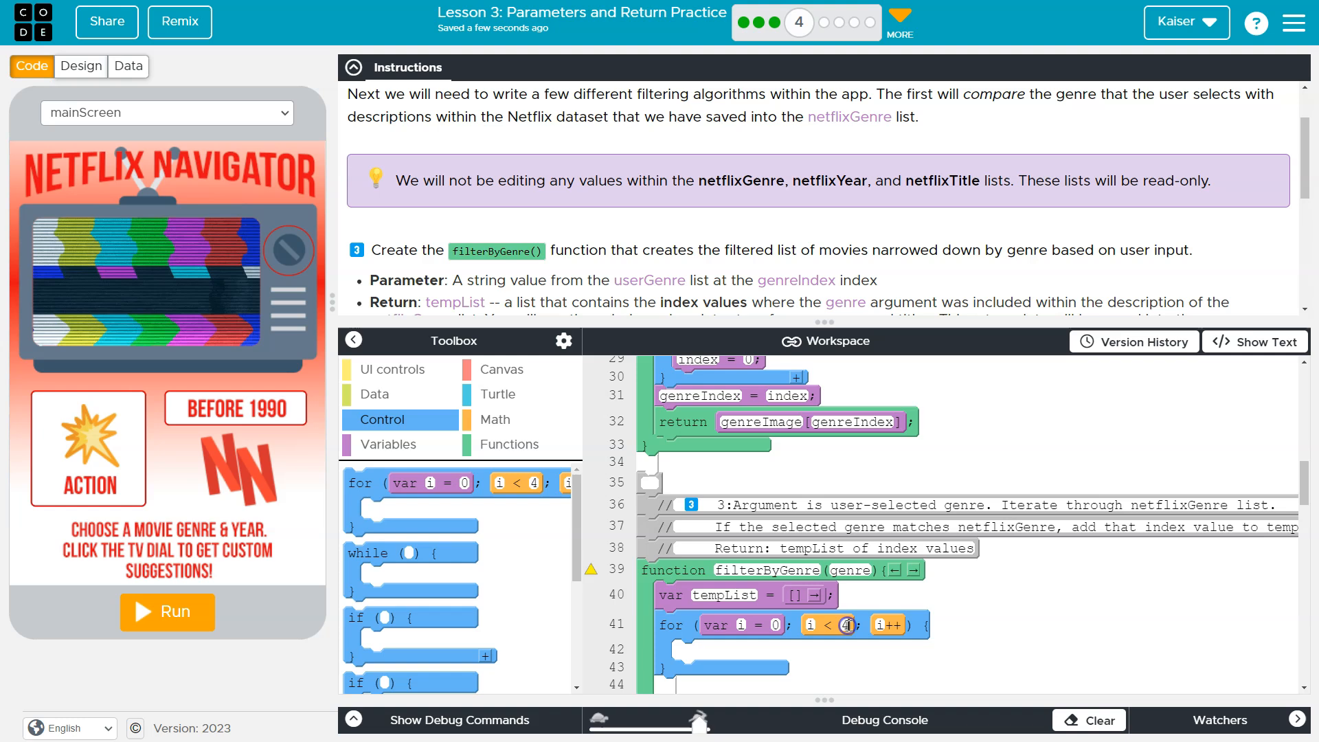
Change the for loop's upper limit from 4 to netflixGenre.length.
{"action": "left_click", "coordinate": [354, 340]}
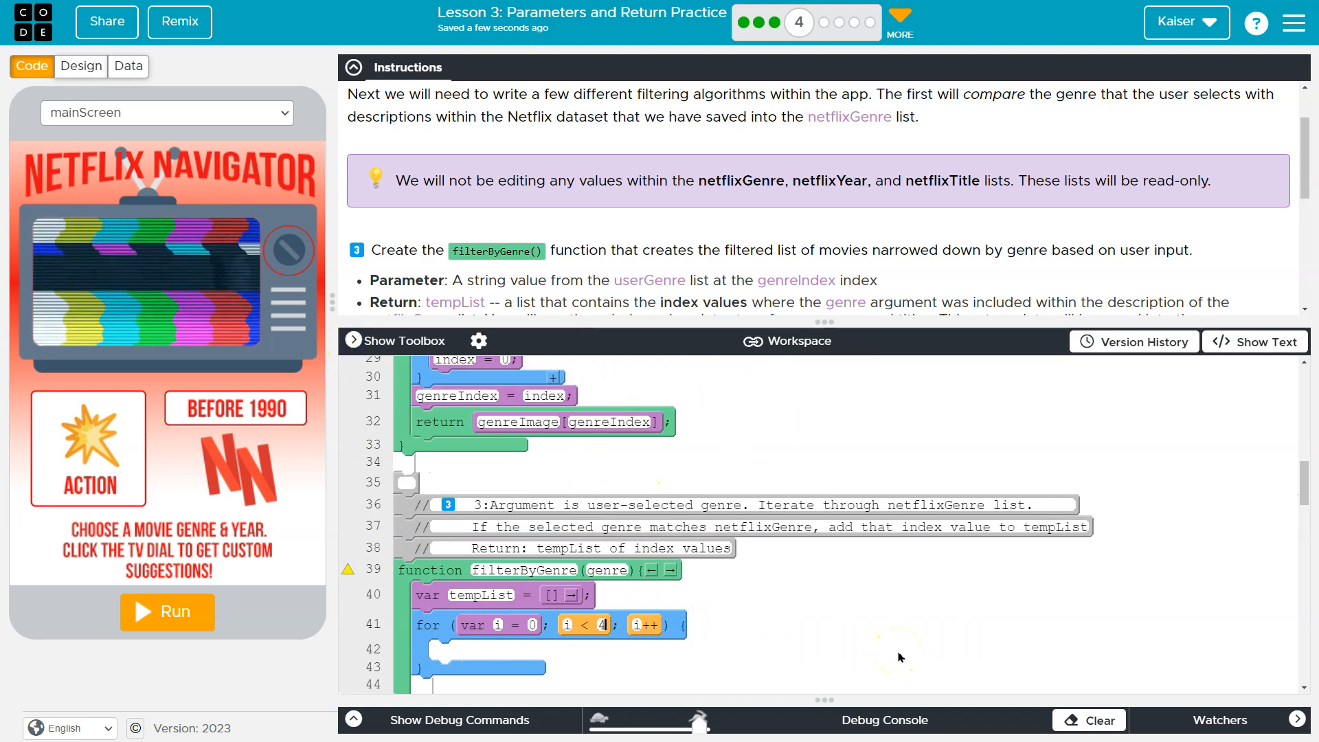
{"action": "left_click", "coordinate": [404, 341]}
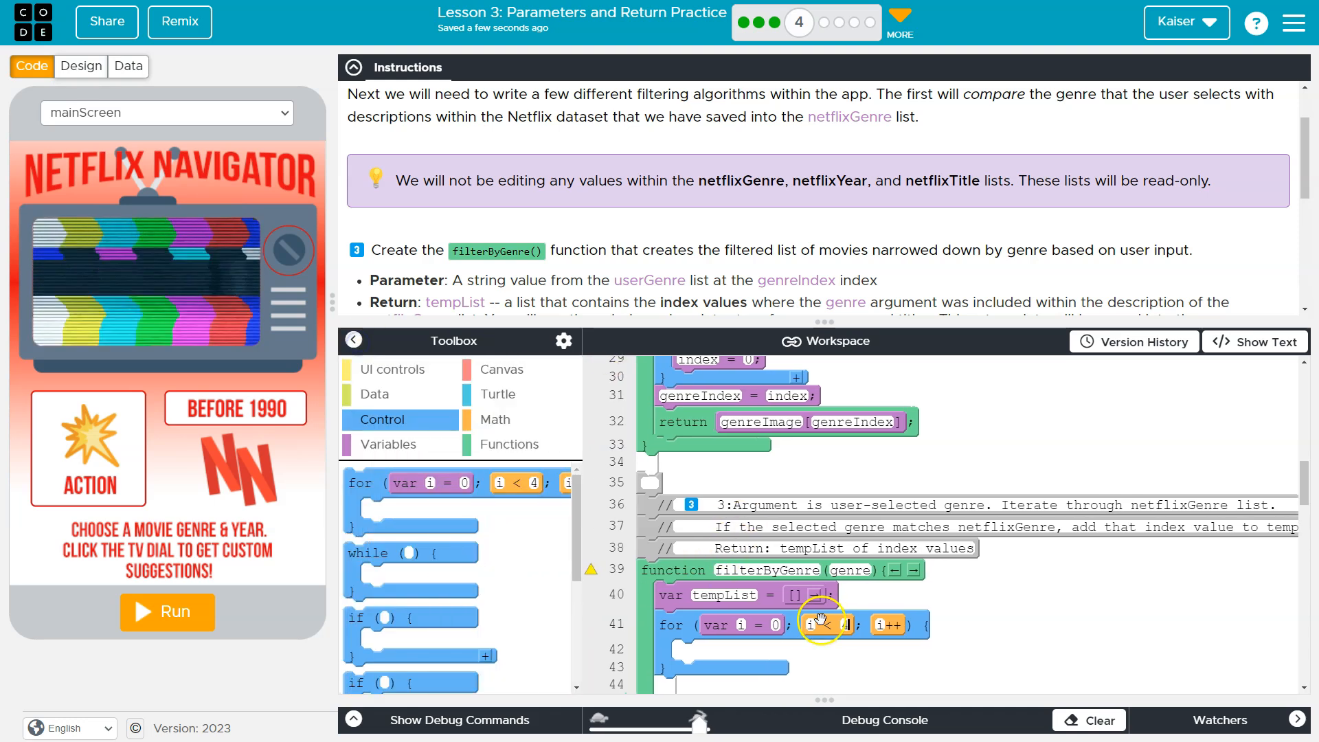
{"action": "mouse_move", "coordinate": [961, 607]}
{"action": "type", "text": "netflixGenre.length"}
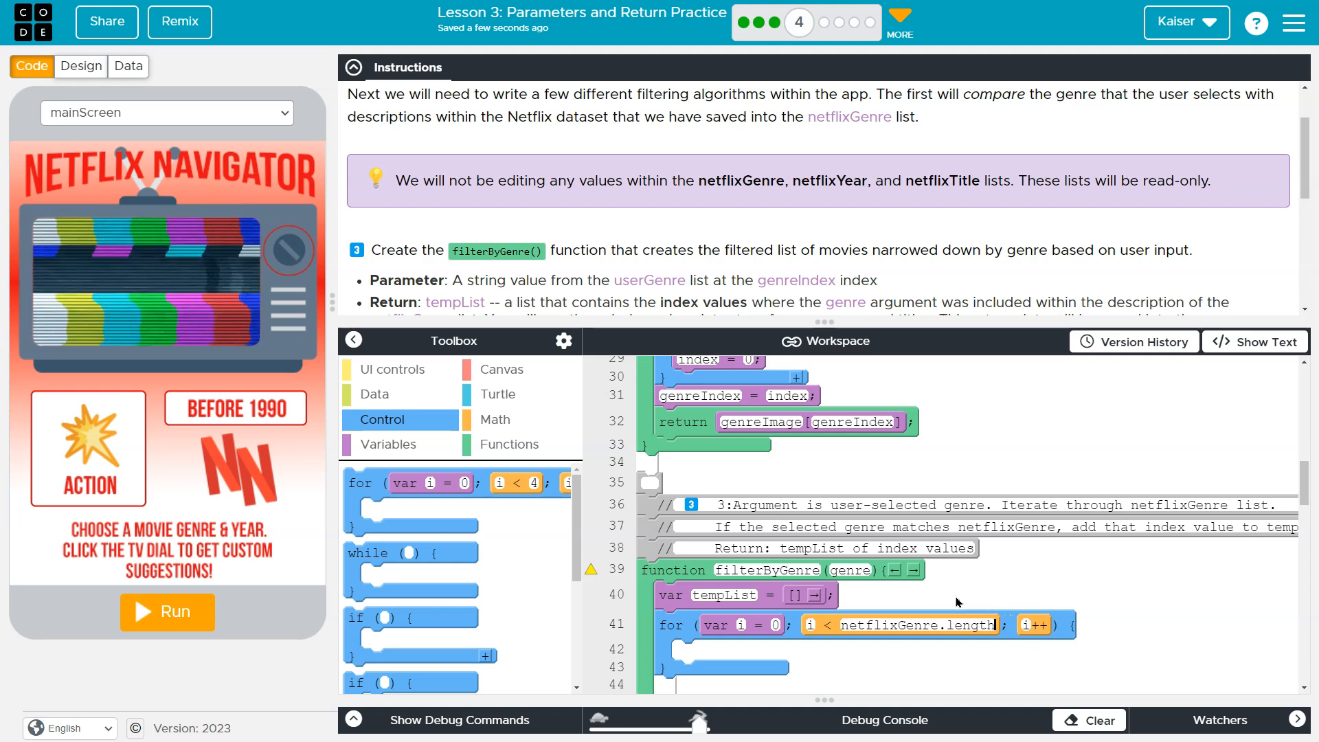
{"action": "left_click", "coordinate": [904, 629]}
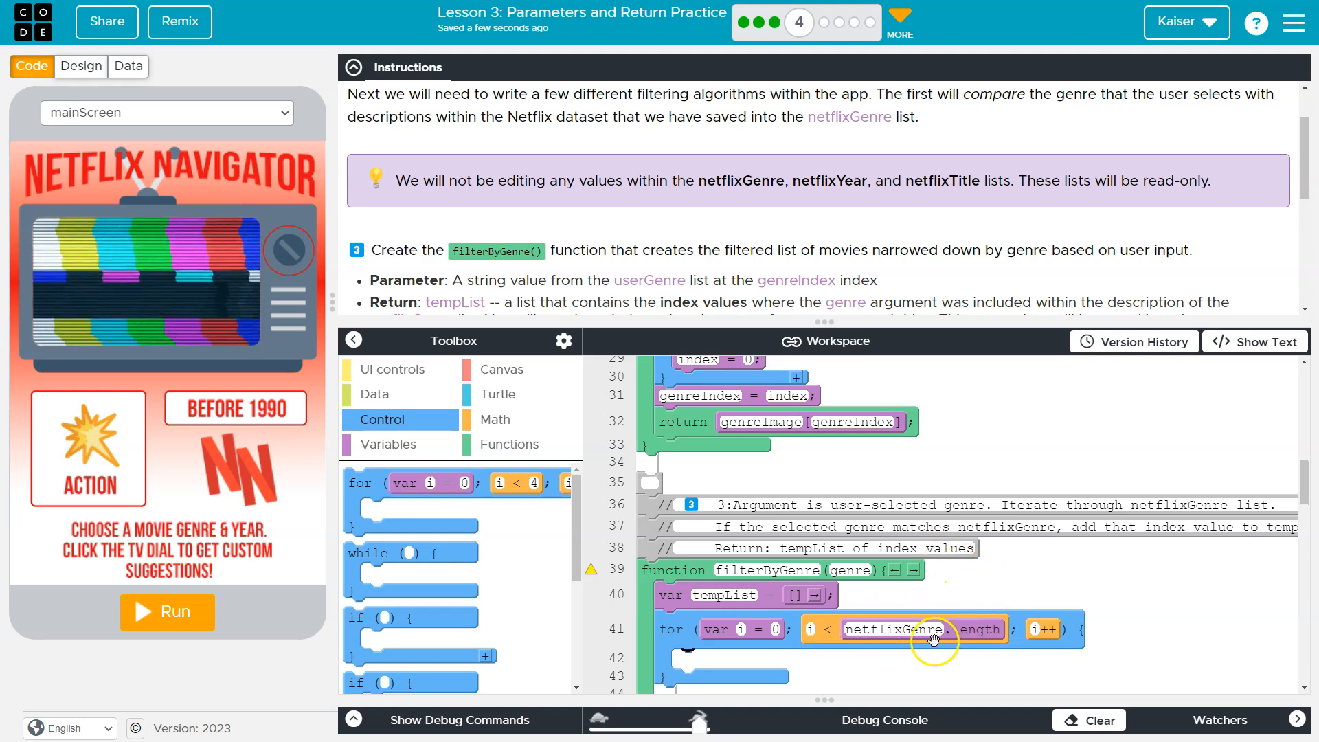
{"action": "mouse_move", "coordinate": [977, 641]}
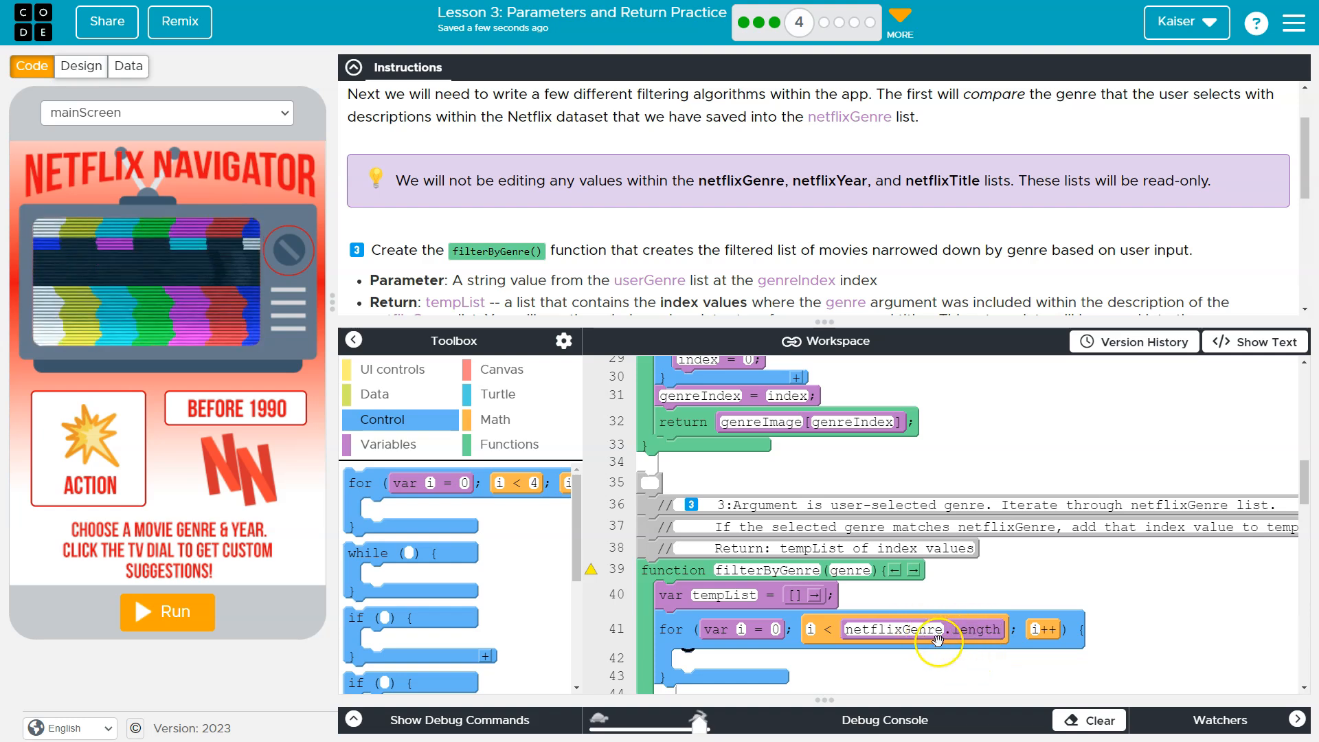
{"action": "mouse_move", "coordinate": [816, 629]}
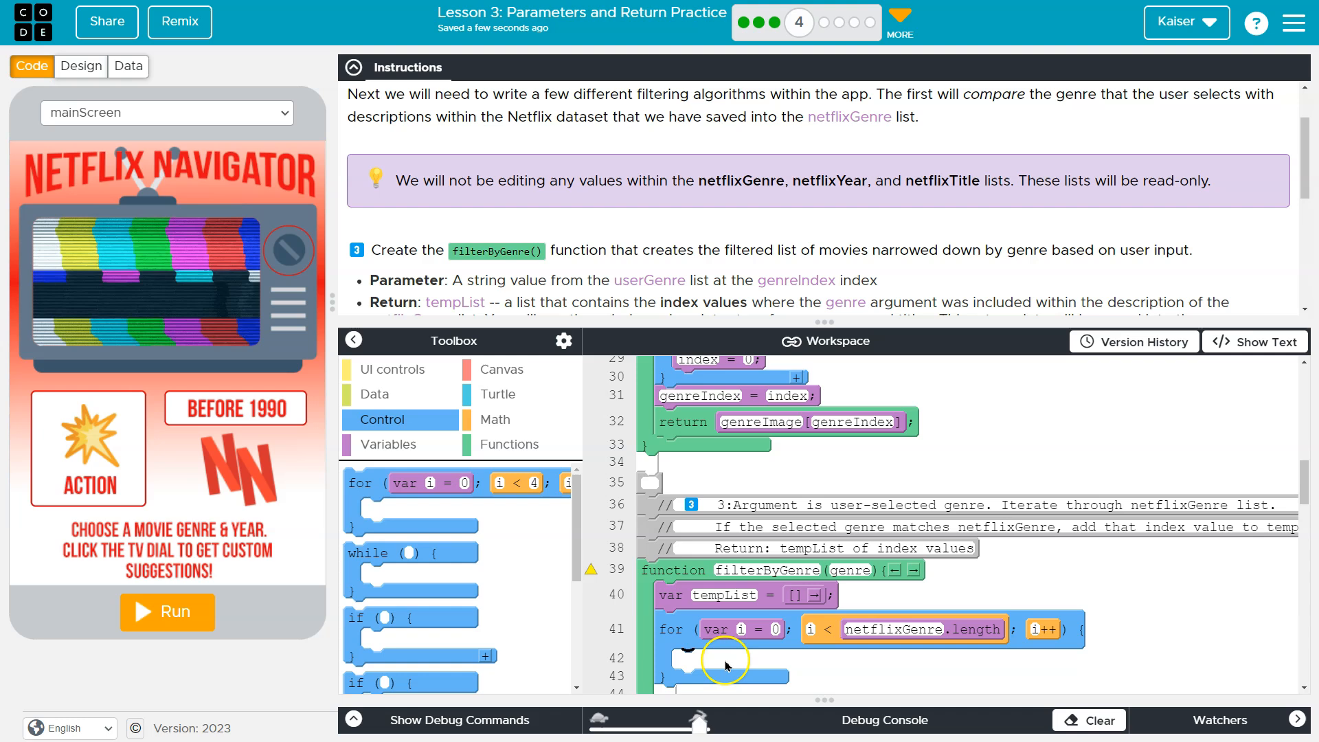
{"action": "mouse_move", "coordinate": [698, 647]}
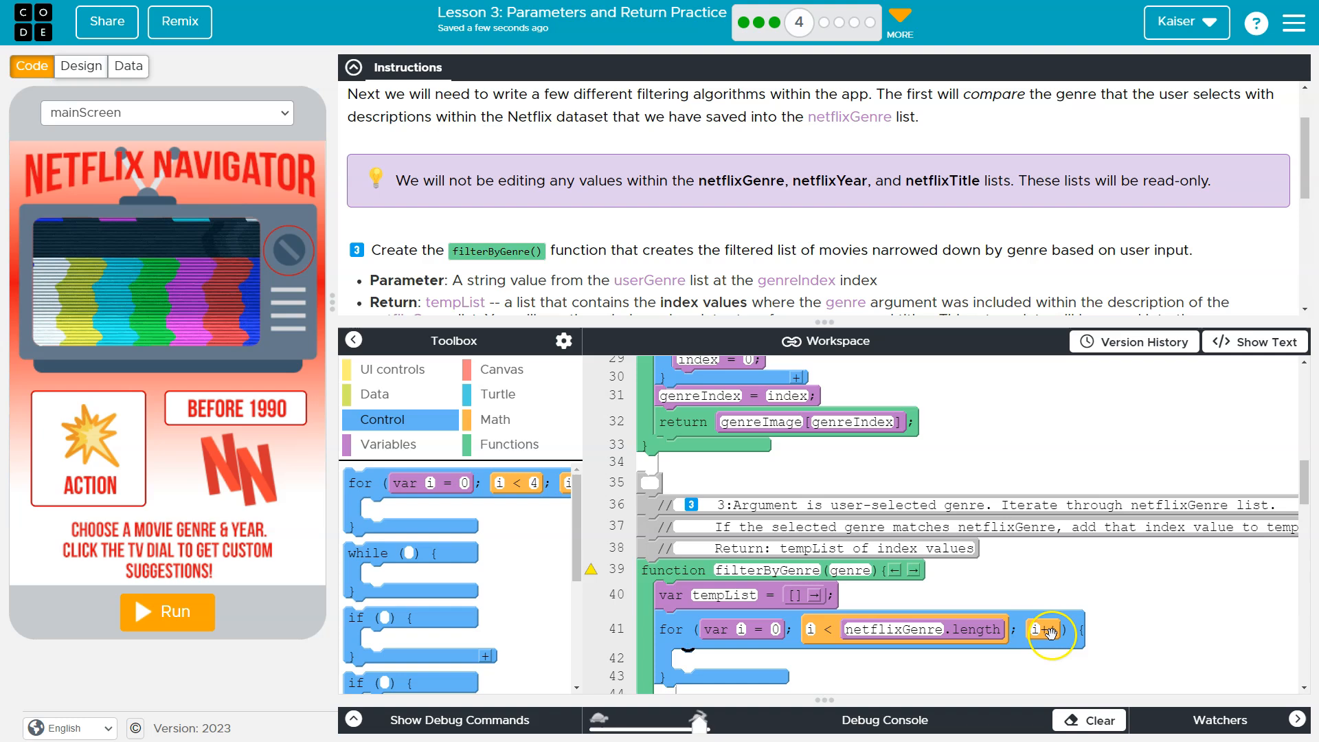
{"action": "mouse_move", "coordinate": [909, 630]}
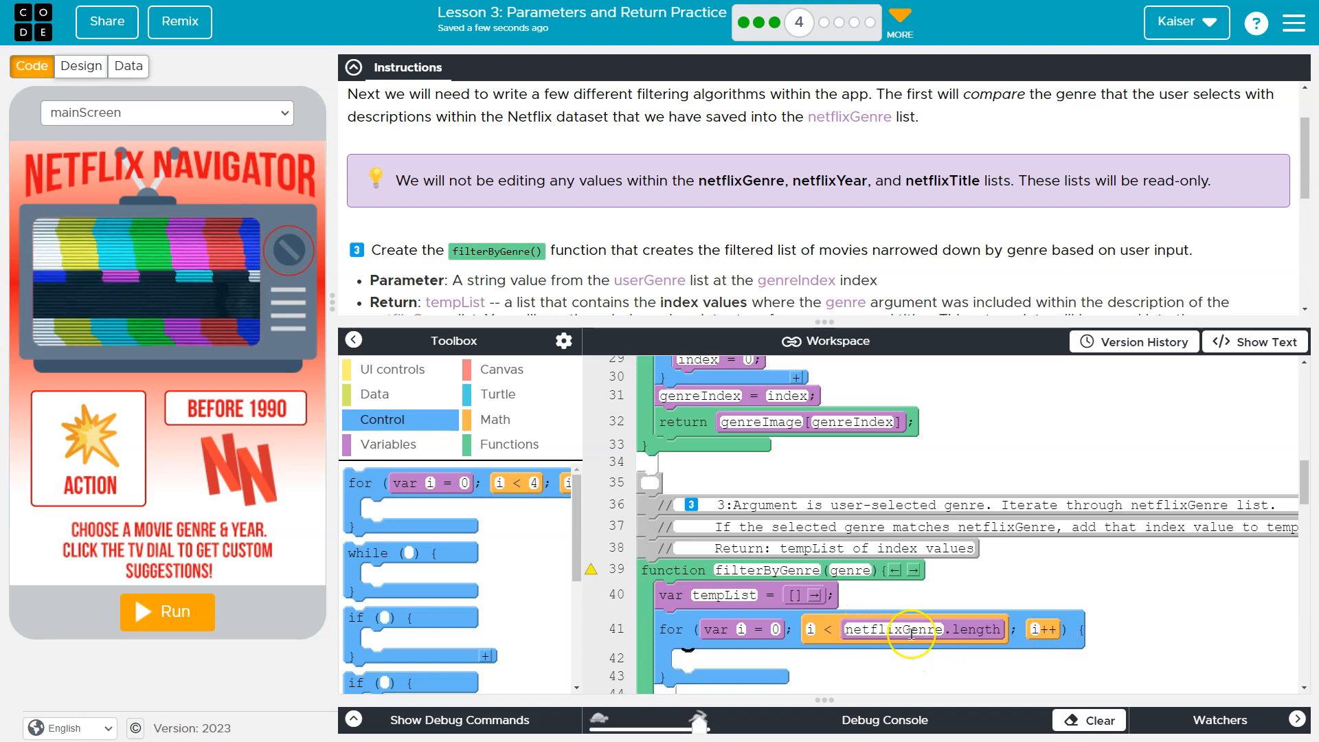
{"action": "mouse_move", "coordinate": [980, 628]}
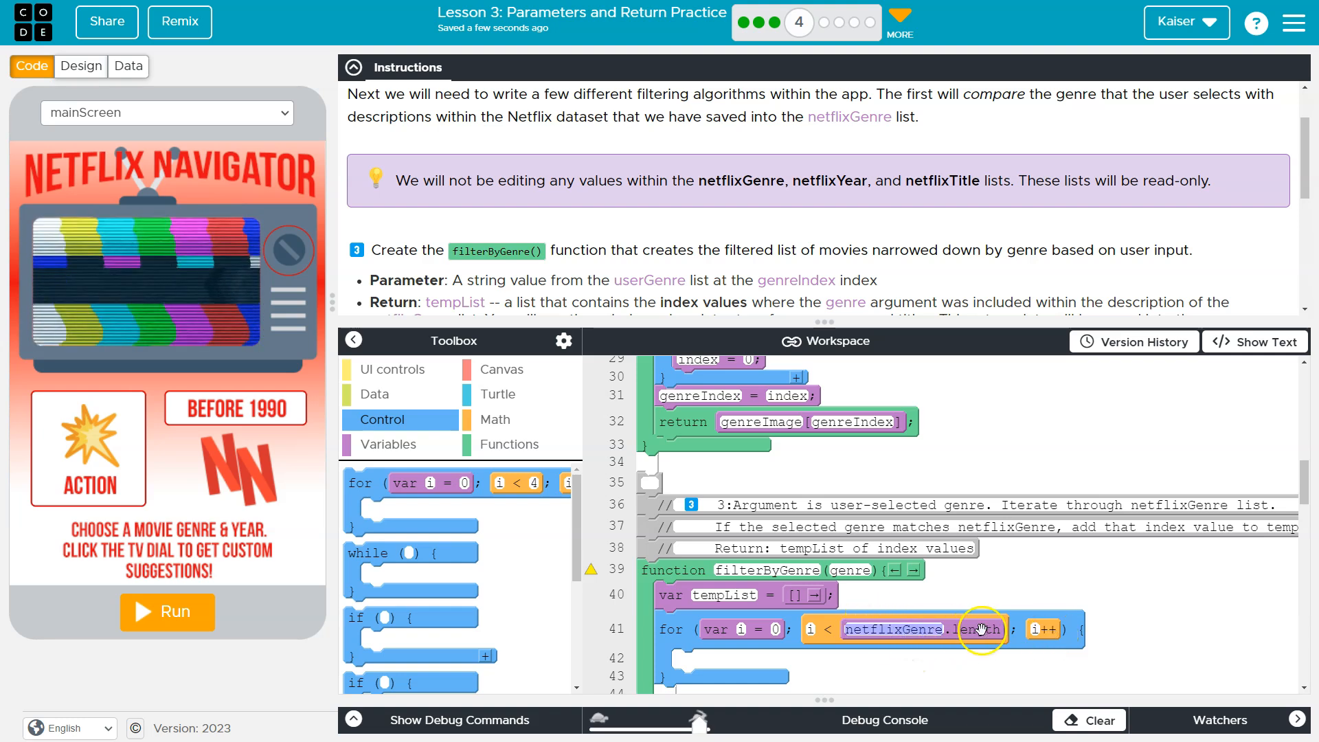
{"action": "scroll", "scroll_direction": "down", "scroll_amount": 3}
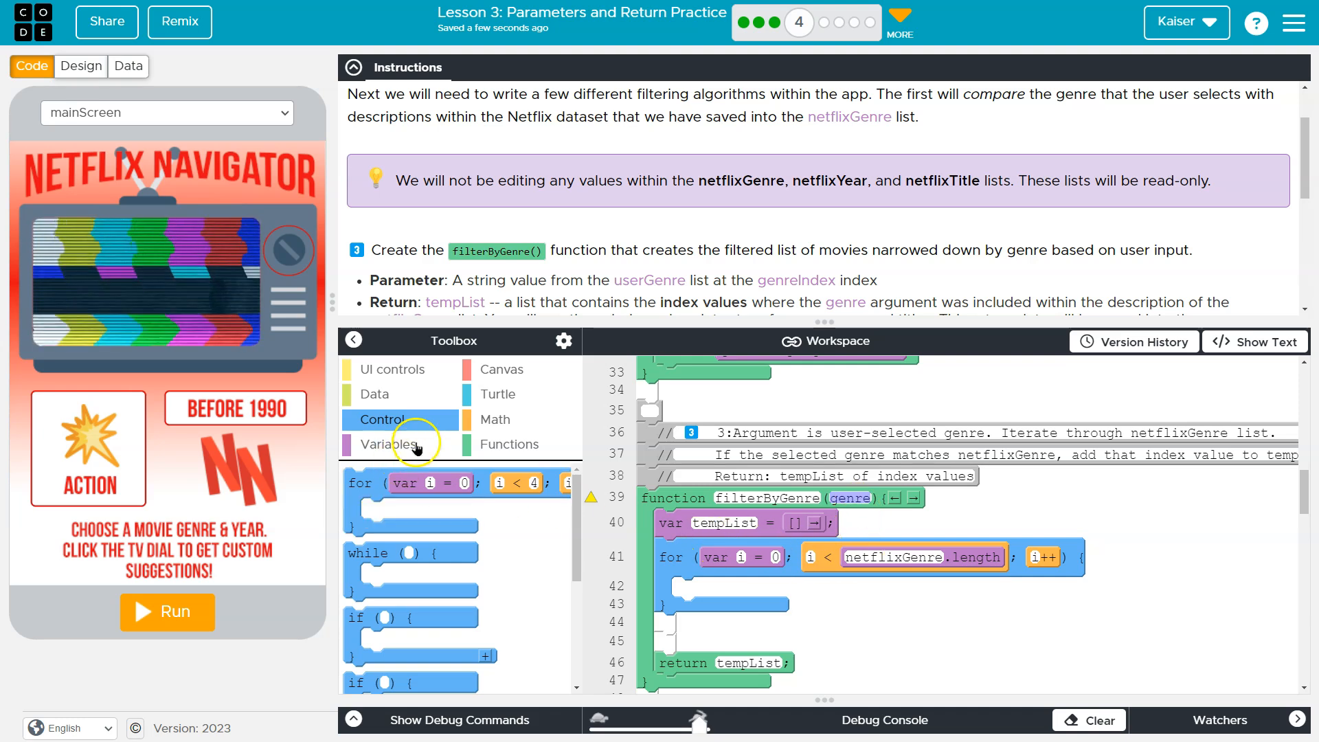
Declare currentGenre inside the loop and set it to netflixGenre with an index slot.
{"action": "left_click", "coordinate": [389, 444]}
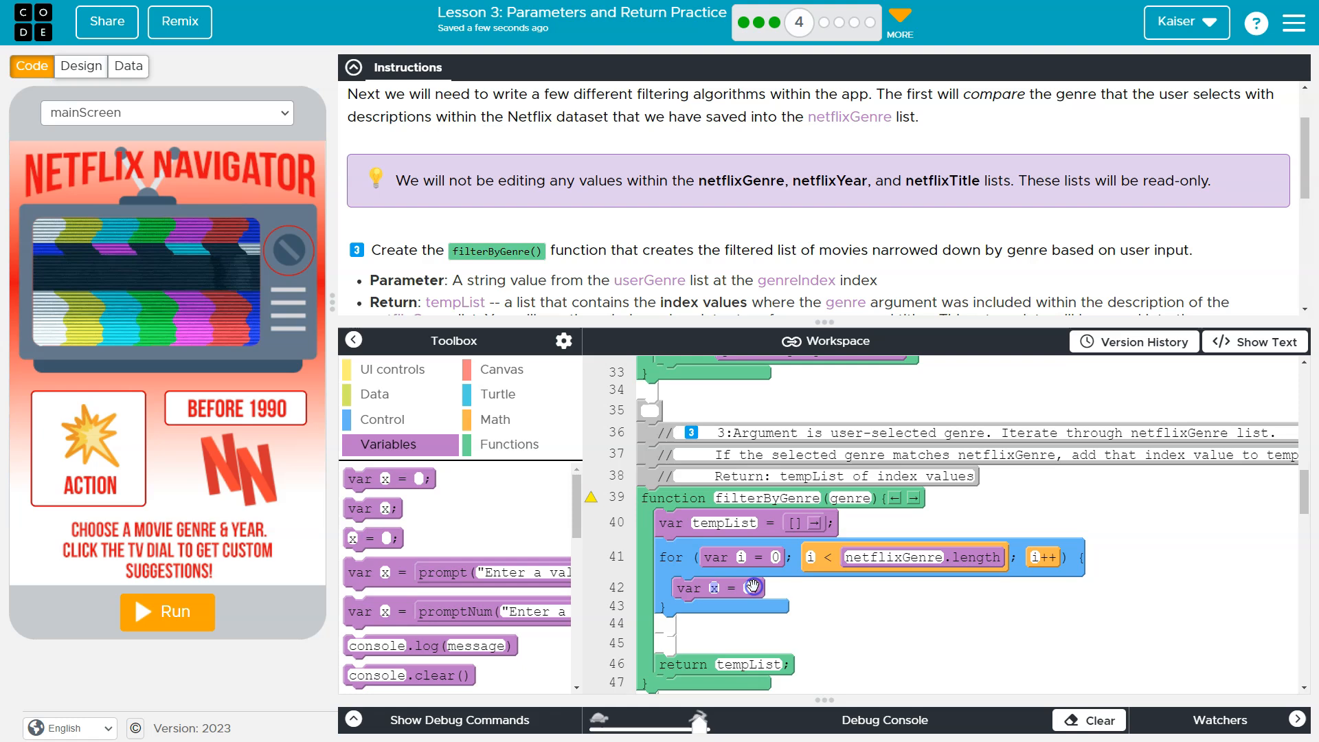
{"action": "type", "text": "currentGenre"}
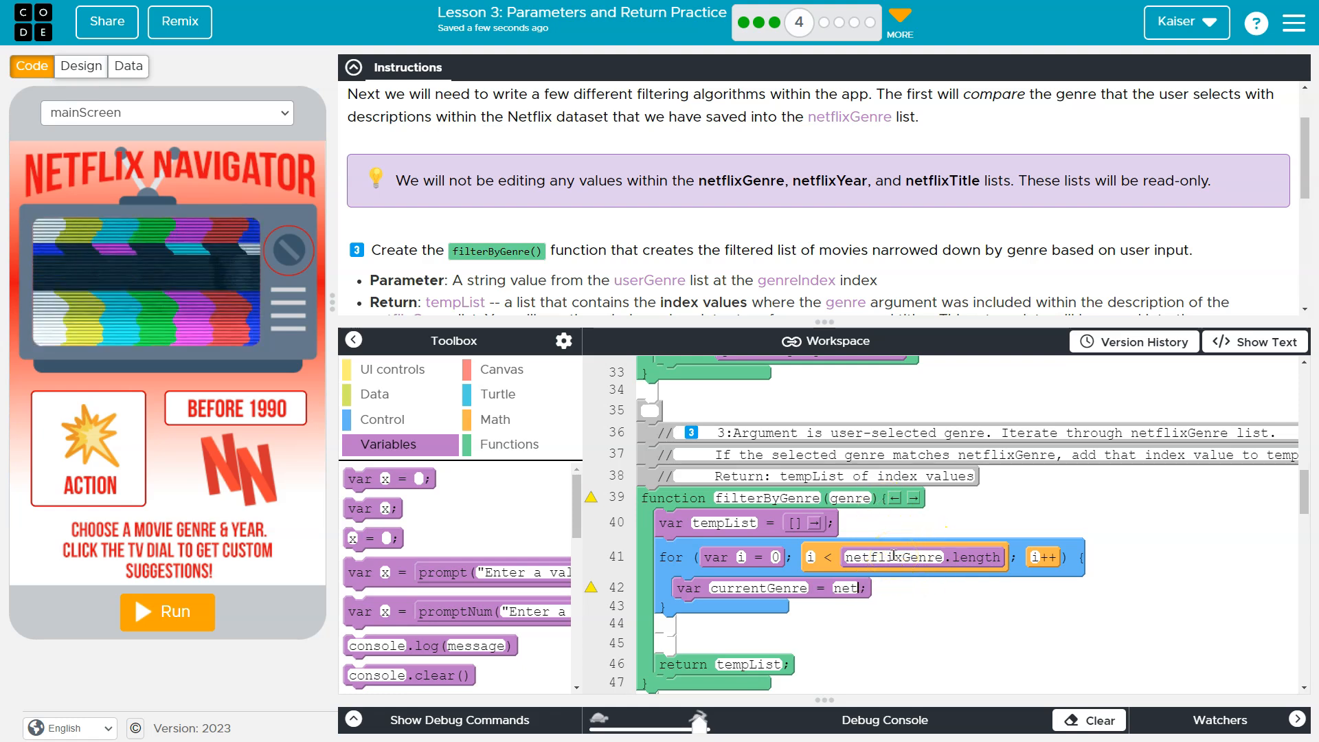
{"action": "type", "text": "netflixGenre[i"}
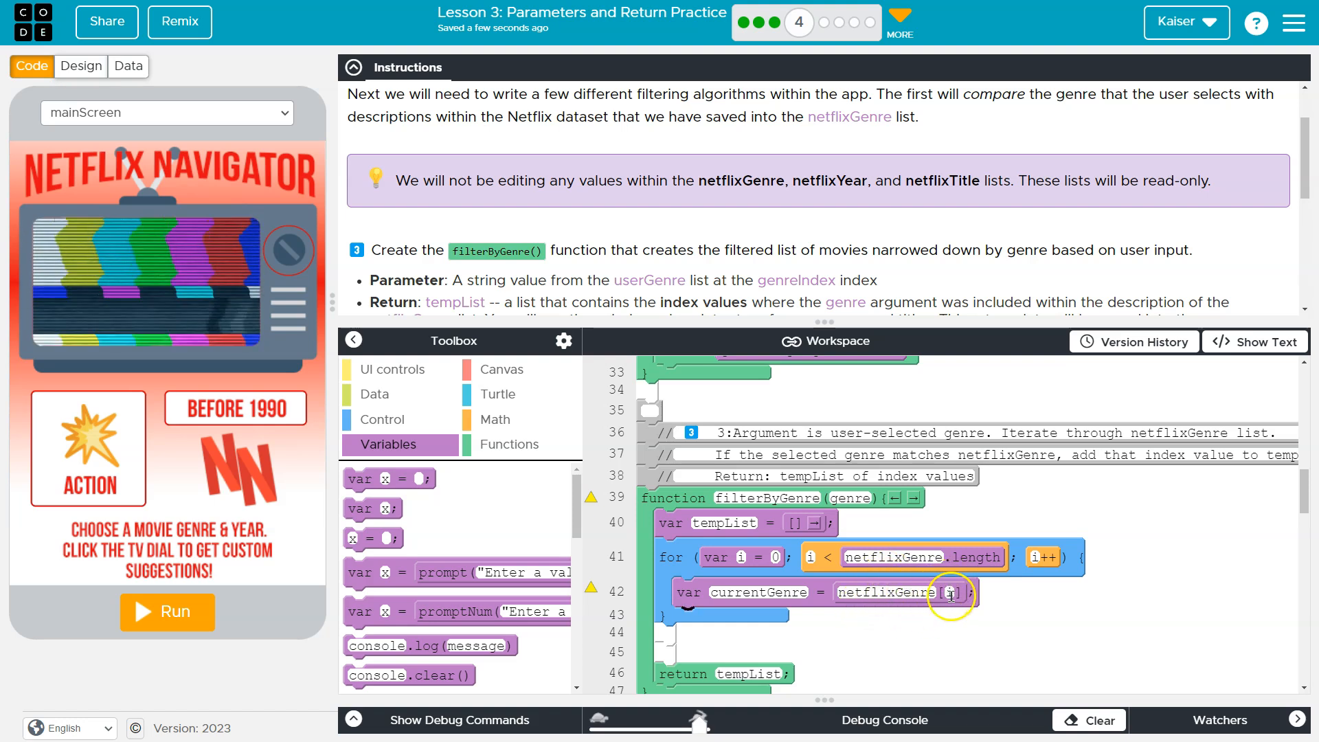
{"action": "mouse_move", "coordinate": [212, 141]}
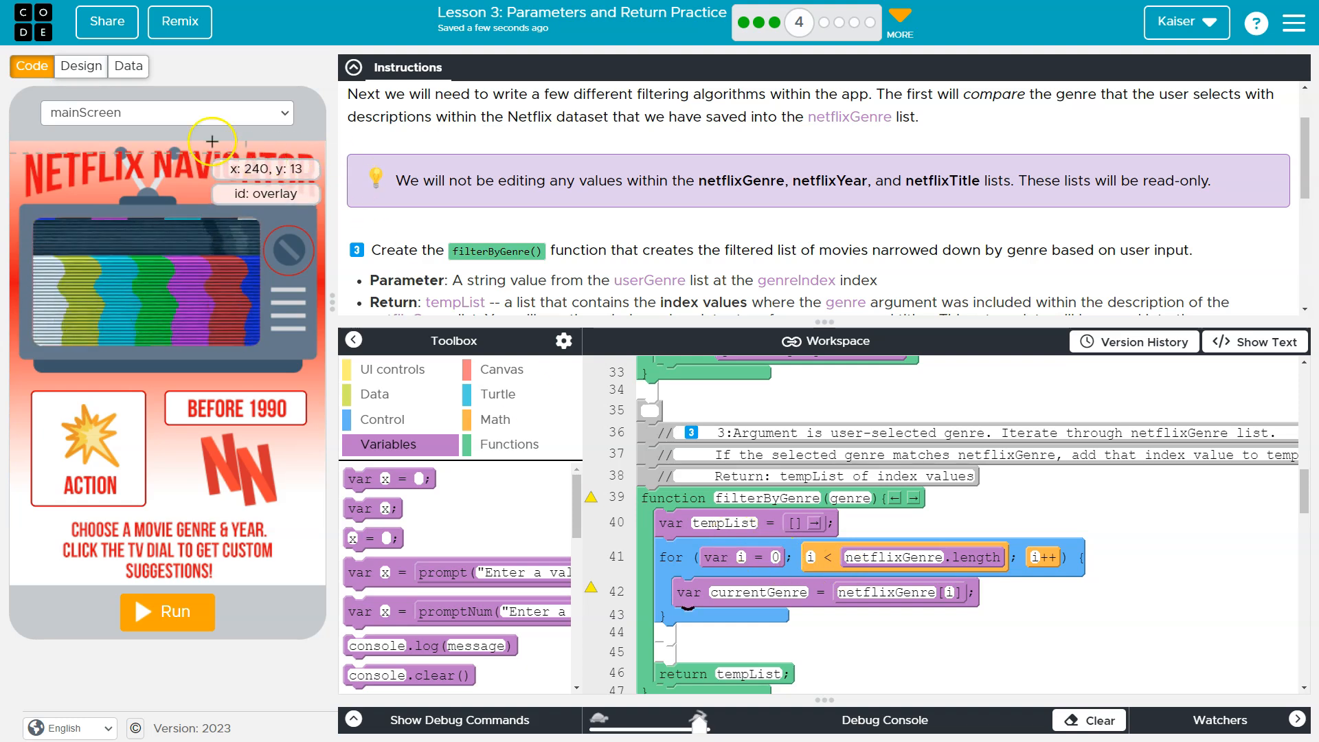
Scroll the Netflix Data Genre column, highlighting the Documentaries entry.
{"action": "left_click", "coordinate": [128, 66]}
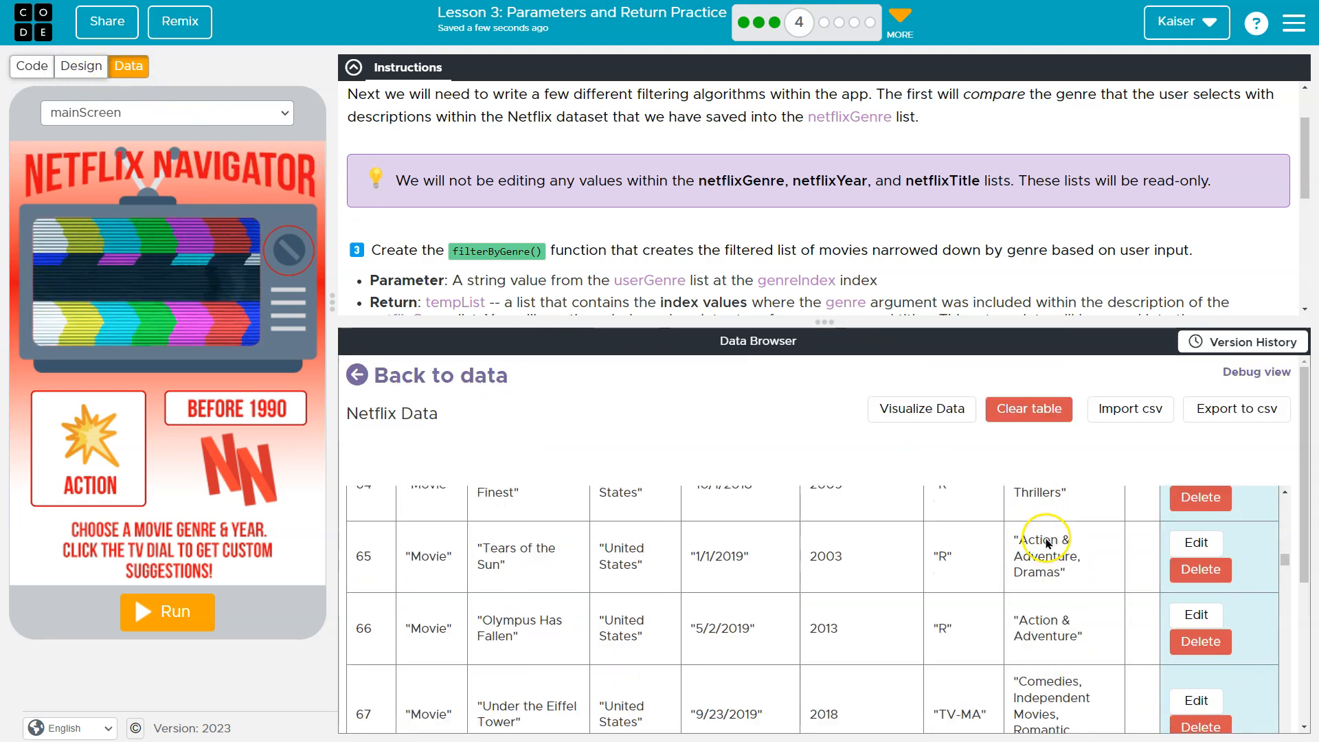
{"action": "scroll", "scroll_direction": "up", "scroll_amount": 3}
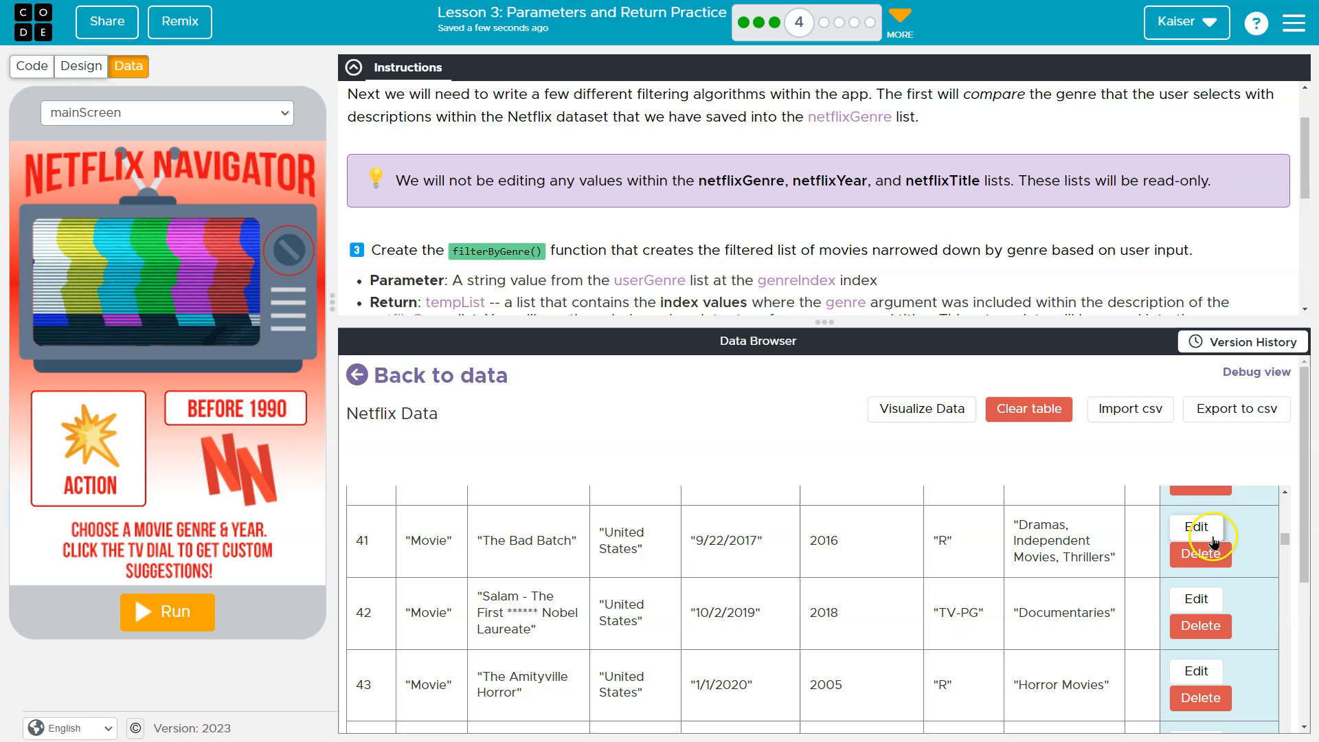
{"action": "scroll", "scroll_direction": "up", "scroll_amount": 3}
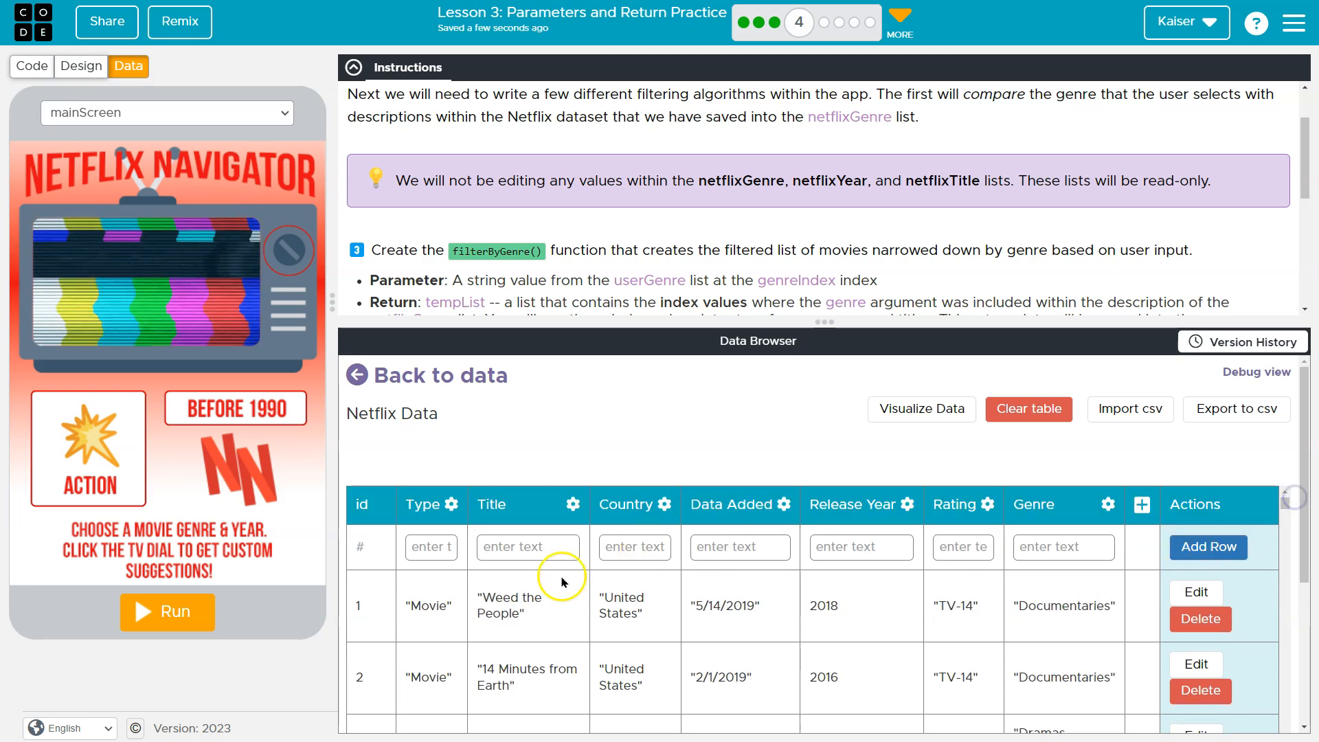
{"action": "double_click", "coordinate": [1062, 604]}
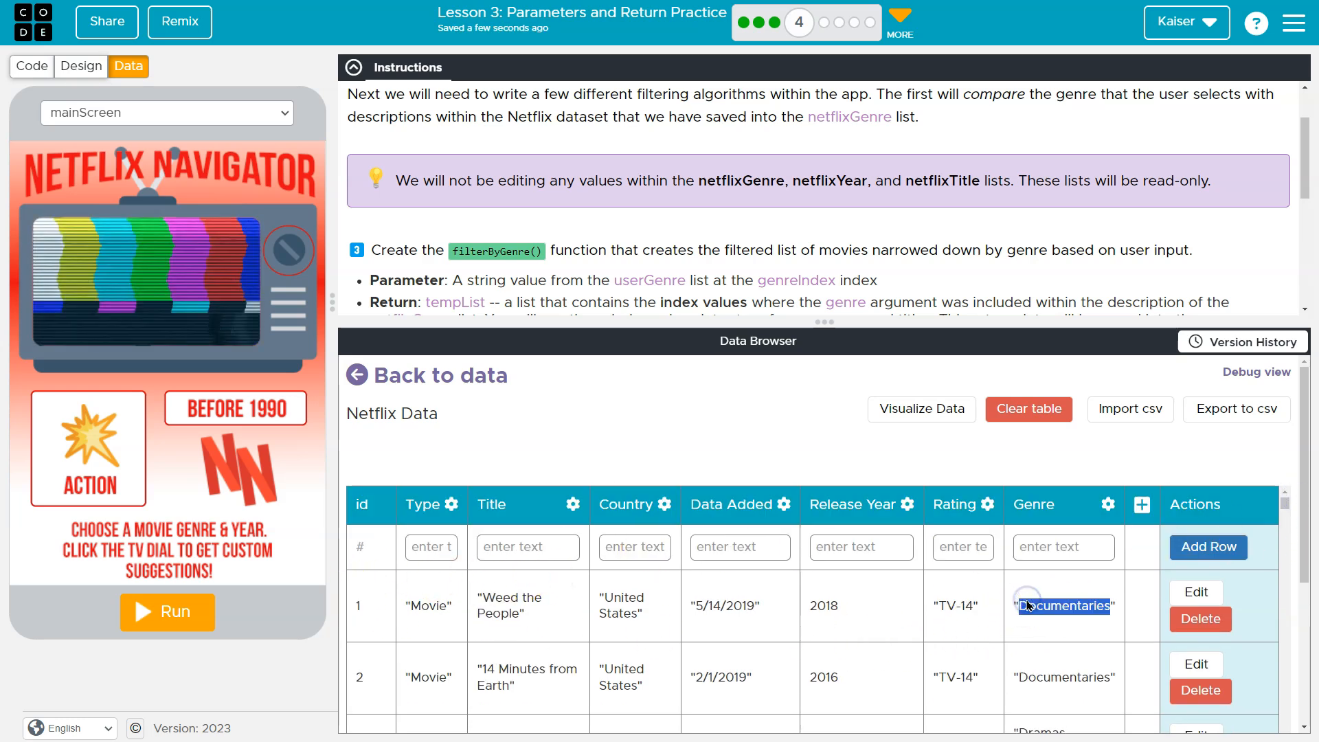
{"action": "scroll", "scroll_direction": "down", "scroll_amount": 3}
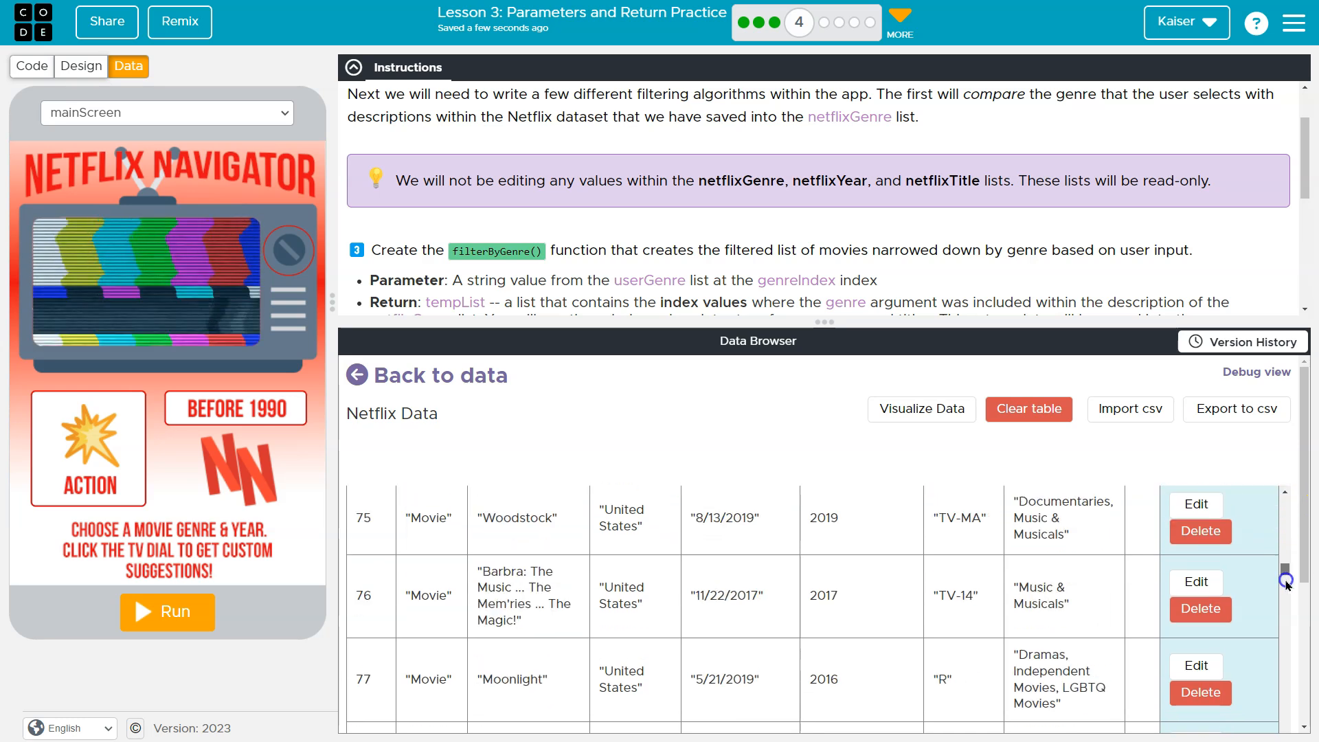
{"action": "scroll", "scroll_direction": "down", "scroll_amount": 3}
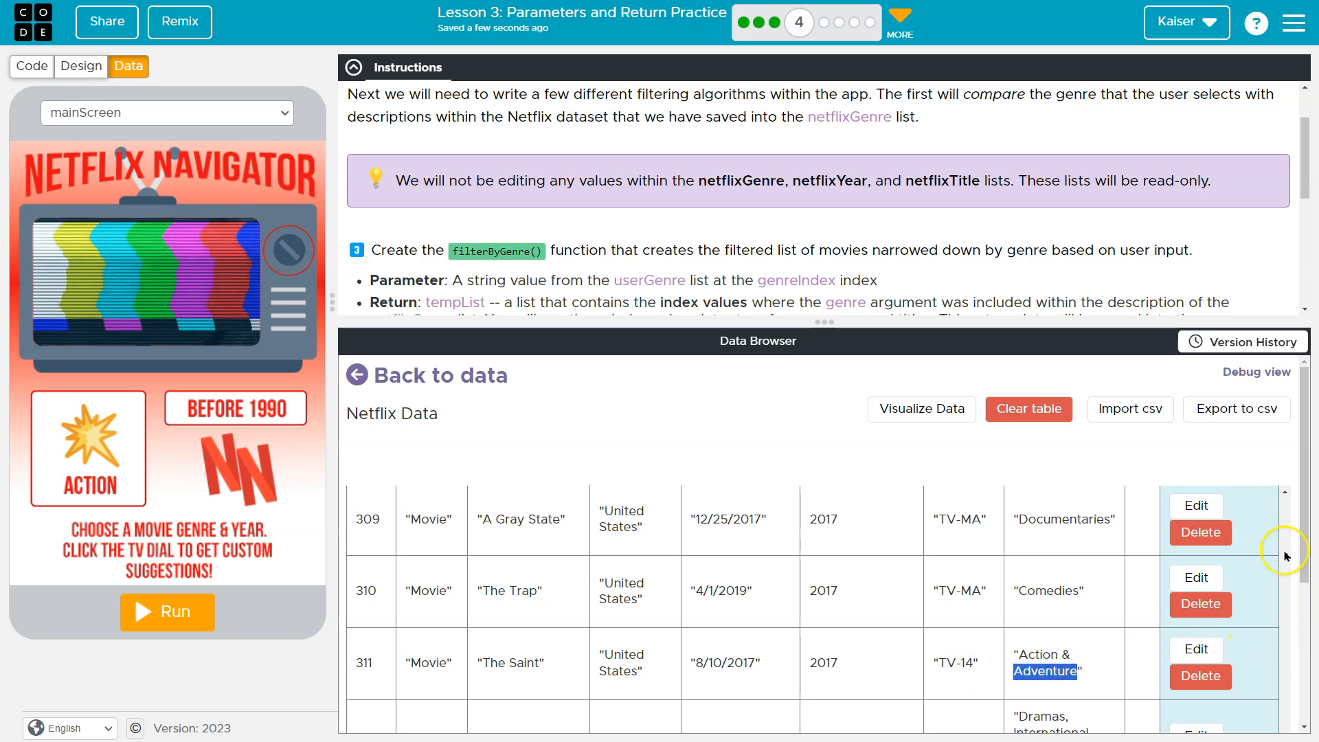
{"action": "scroll", "scroll_direction": "up", "scroll_amount": 3}
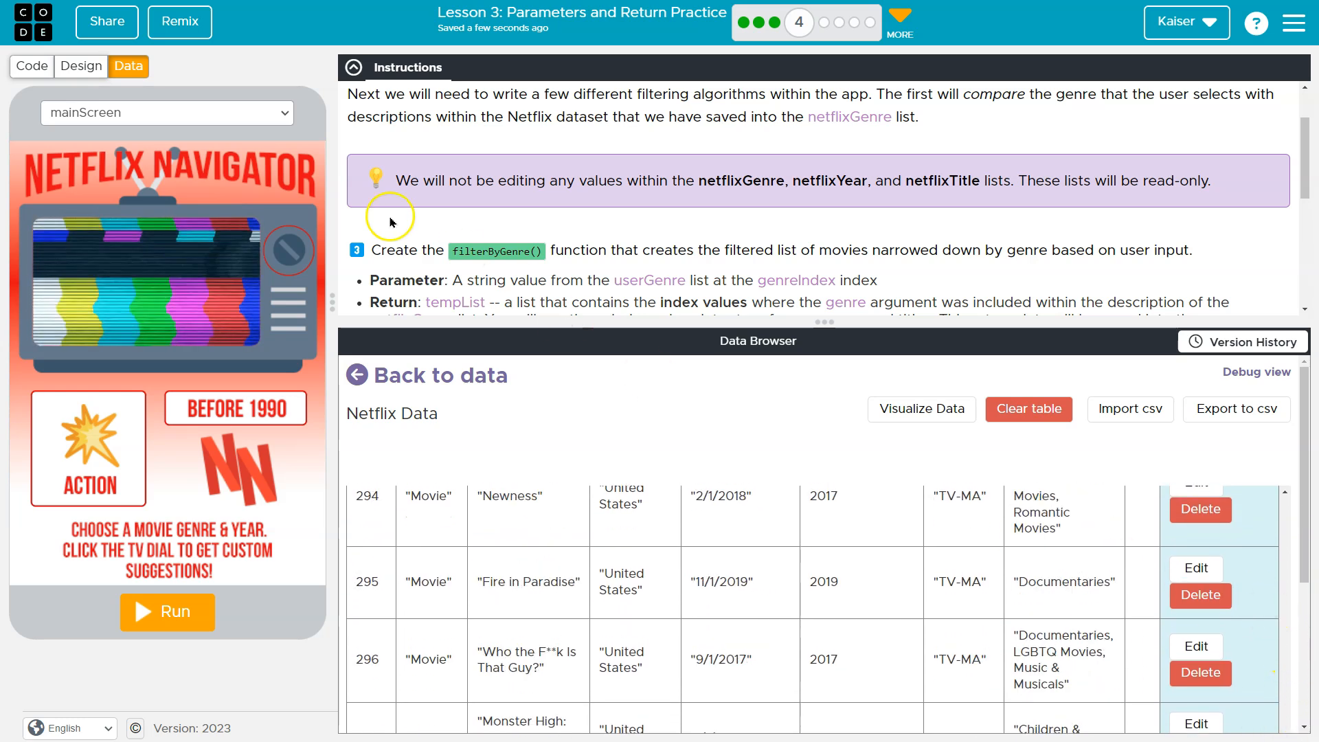
{"action": "scroll", "scroll_direction": "up", "scroll_amount": 3}
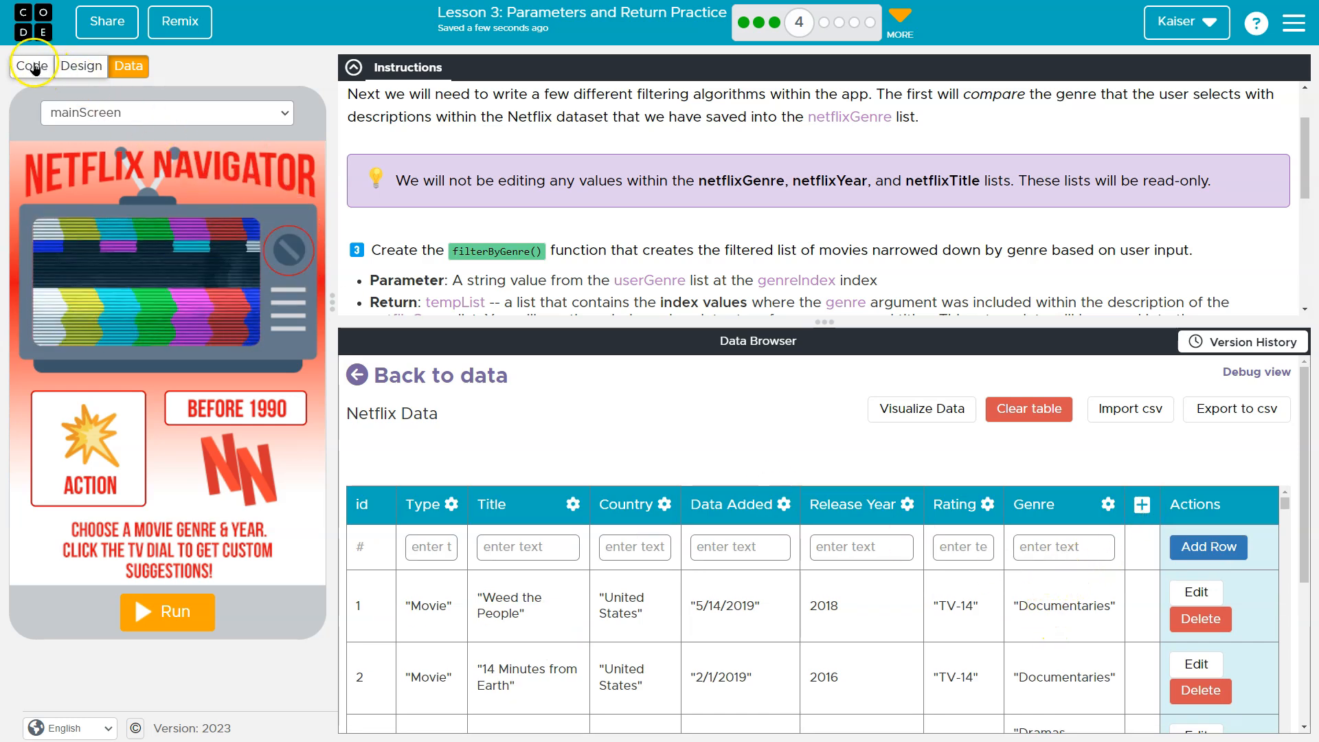
Add an if block inside the loop with condition starting currentGenre ==.
{"action": "left_click", "coordinate": [32, 66]}
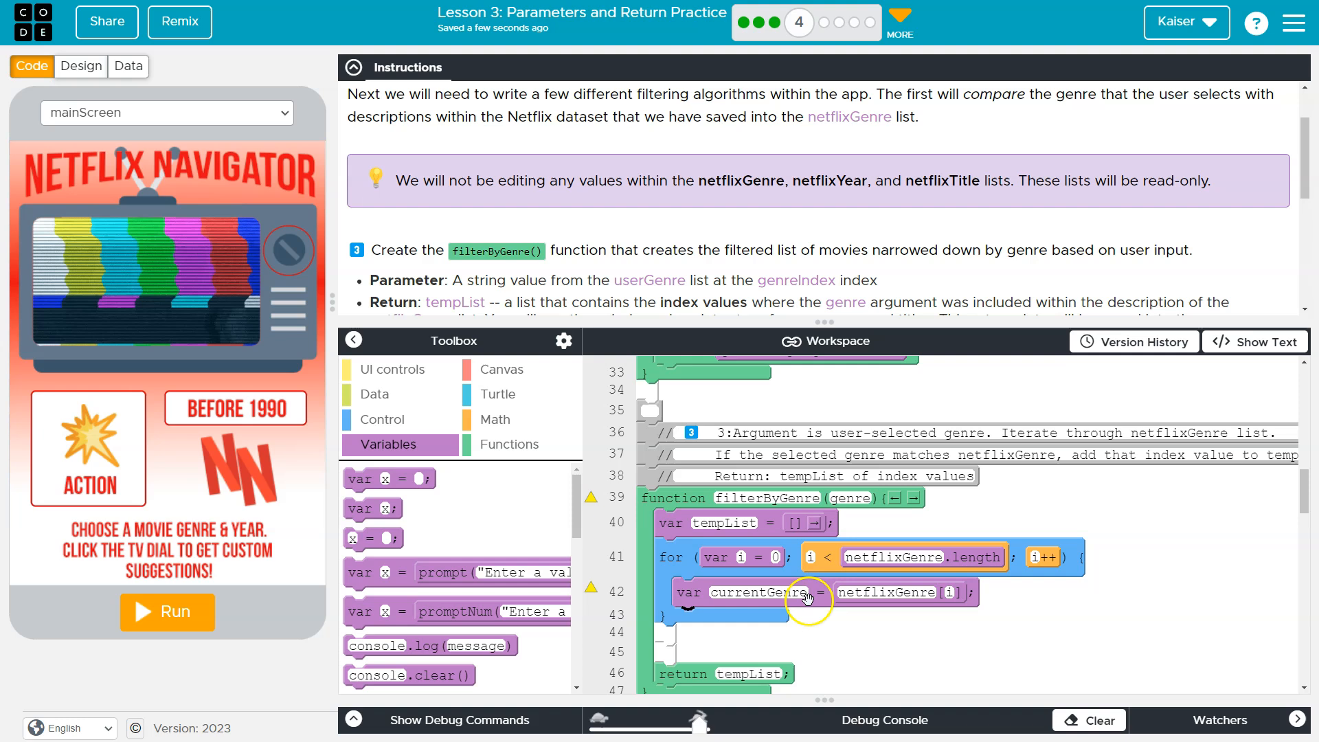
{"action": "mouse_move", "coordinate": [1040, 590]}
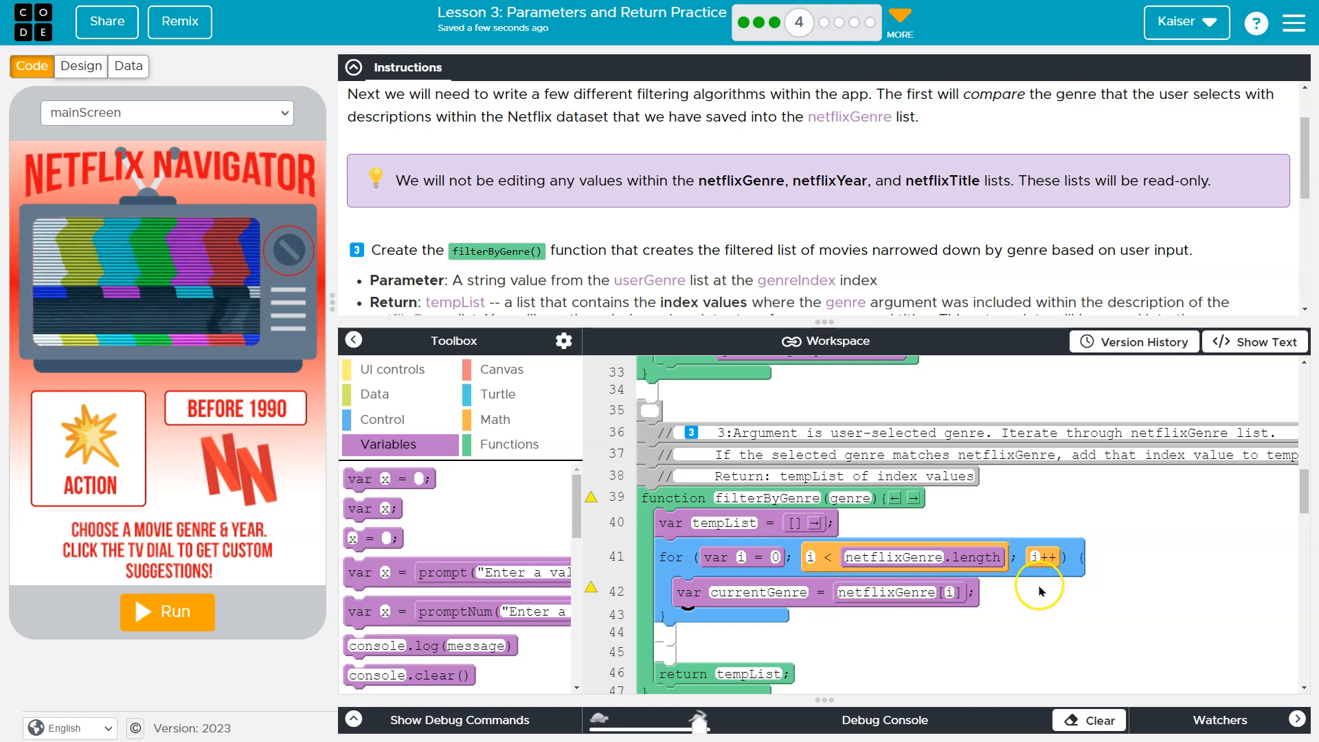
{"action": "mouse_move", "coordinate": [1010, 555]}
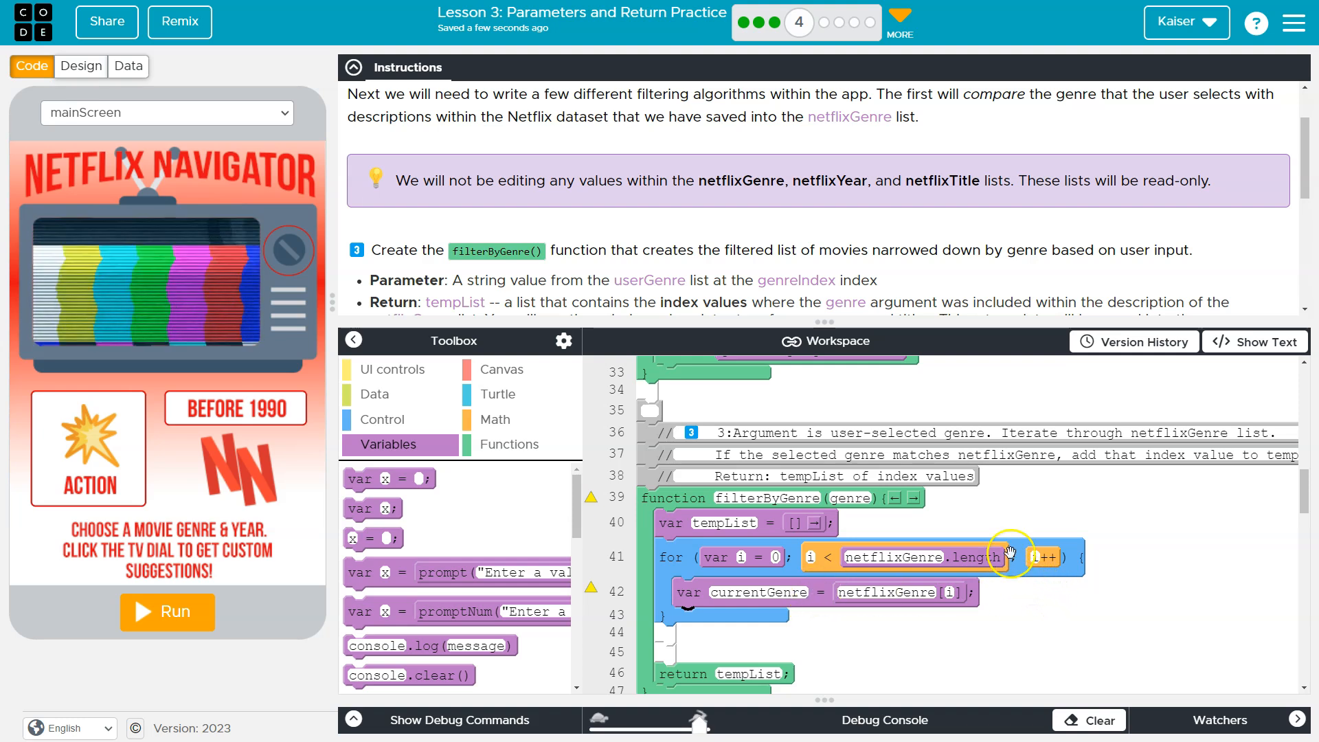
{"action": "mouse_move", "coordinate": [479, 467]}
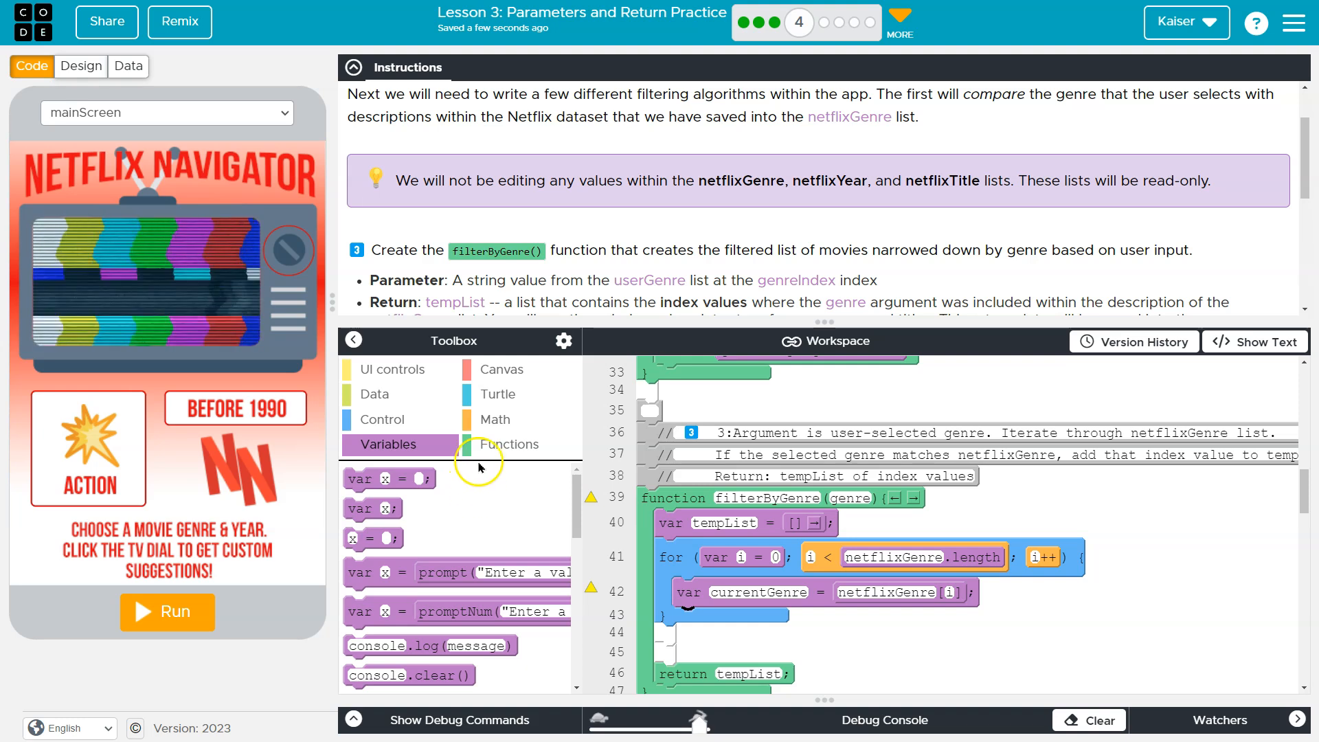
{"action": "left_click", "coordinate": [383, 421]}
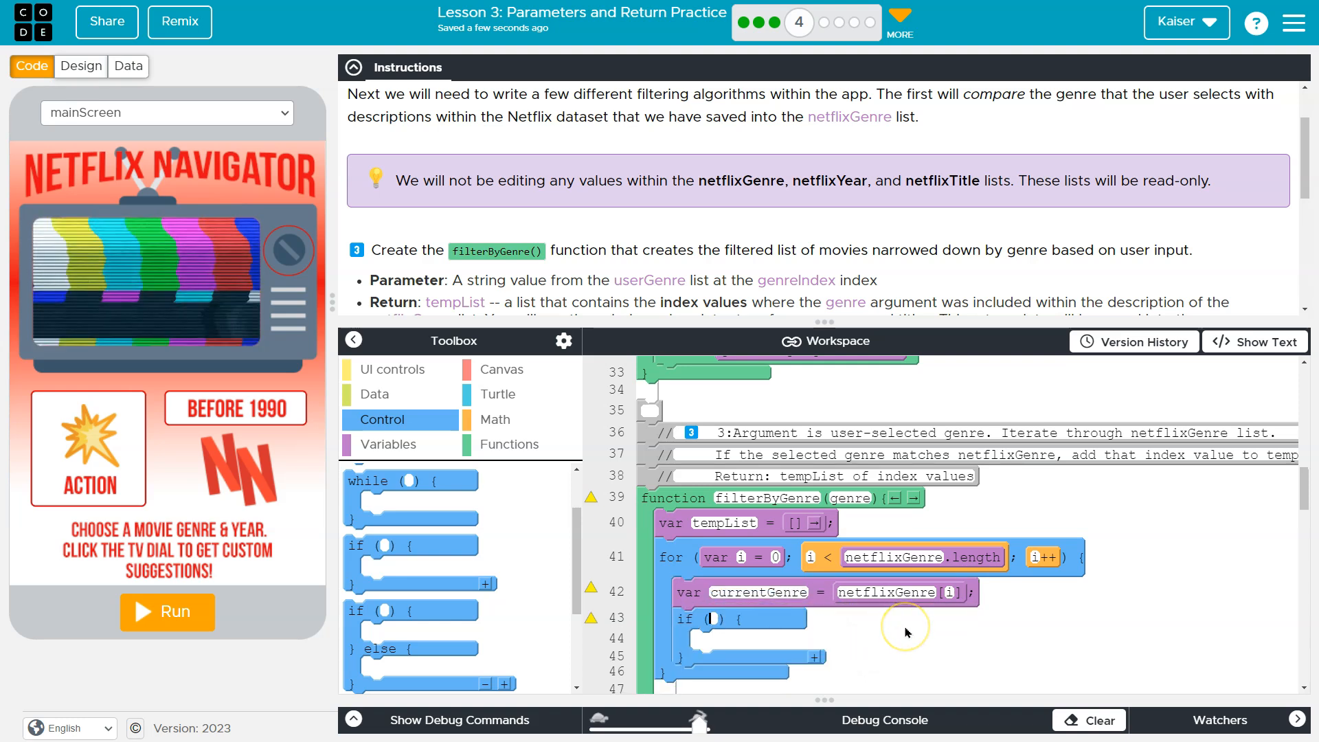
{"action": "type", "text": "currentGenre =="}
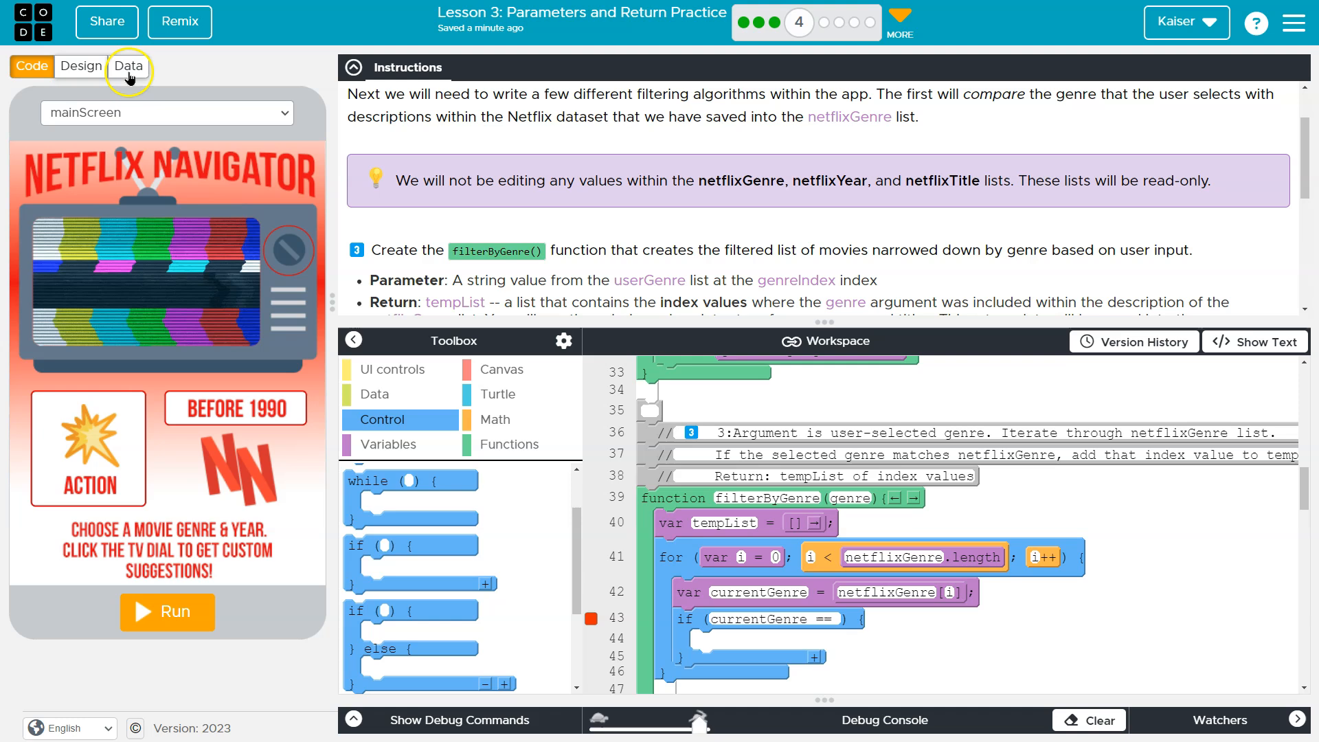
Recheck the genre wording in Netflix Data, then clear the if condition.
{"action": "left_click", "coordinate": [128, 66]}
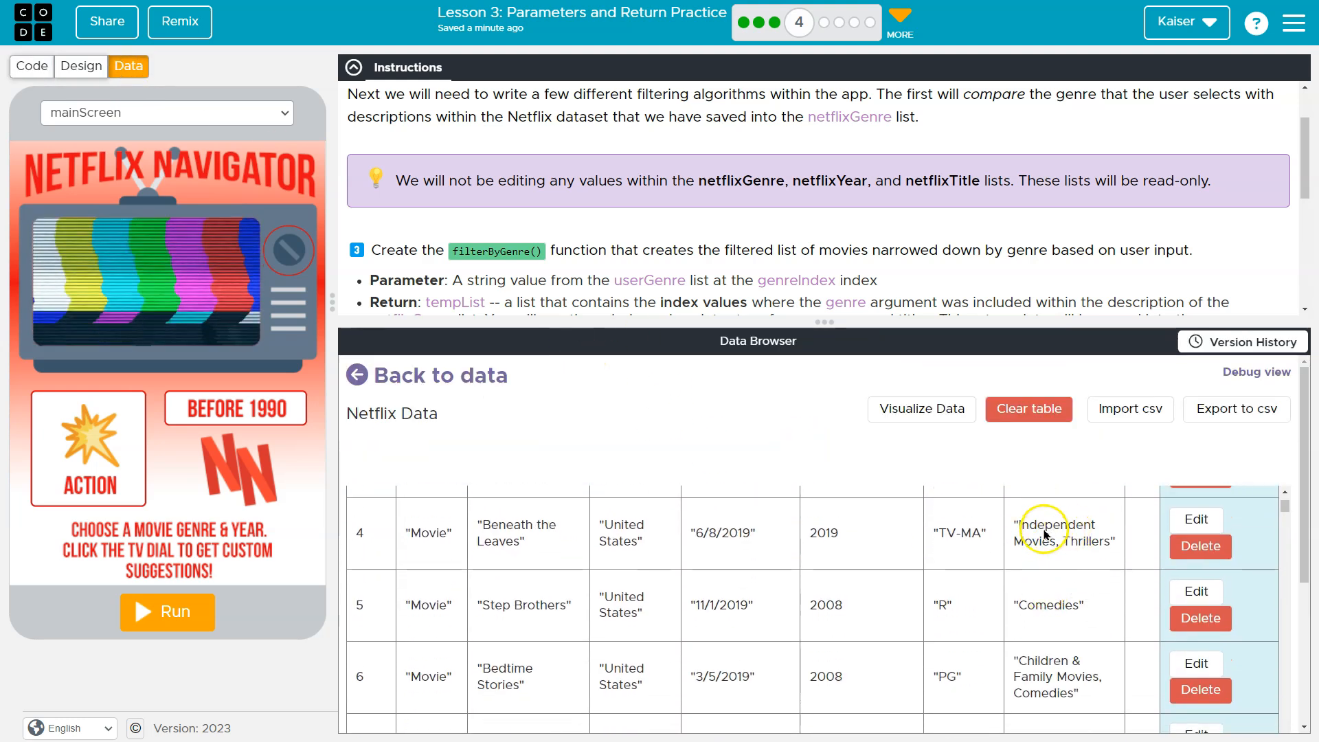
{"action": "scroll", "scroll_direction": "down", "scroll_amount": 3}
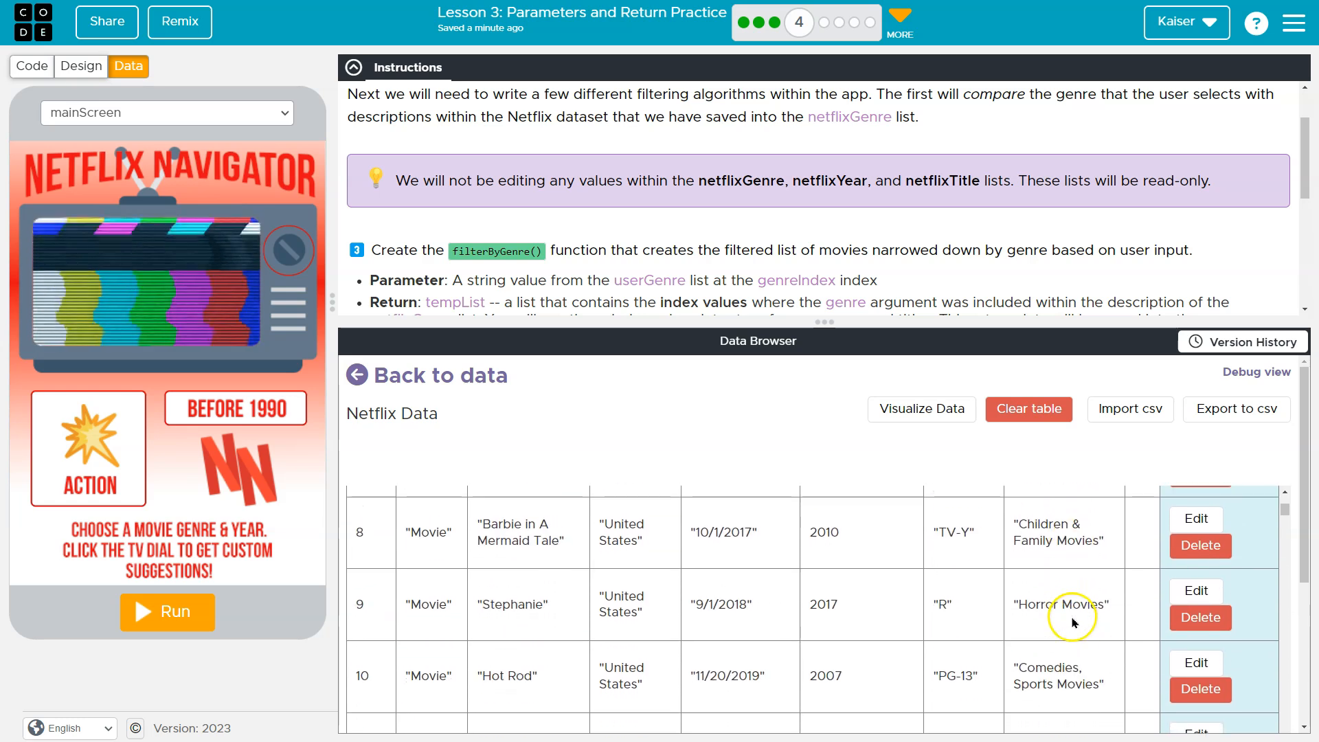
{"action": "left_click", "coordinate": [31, 66]}
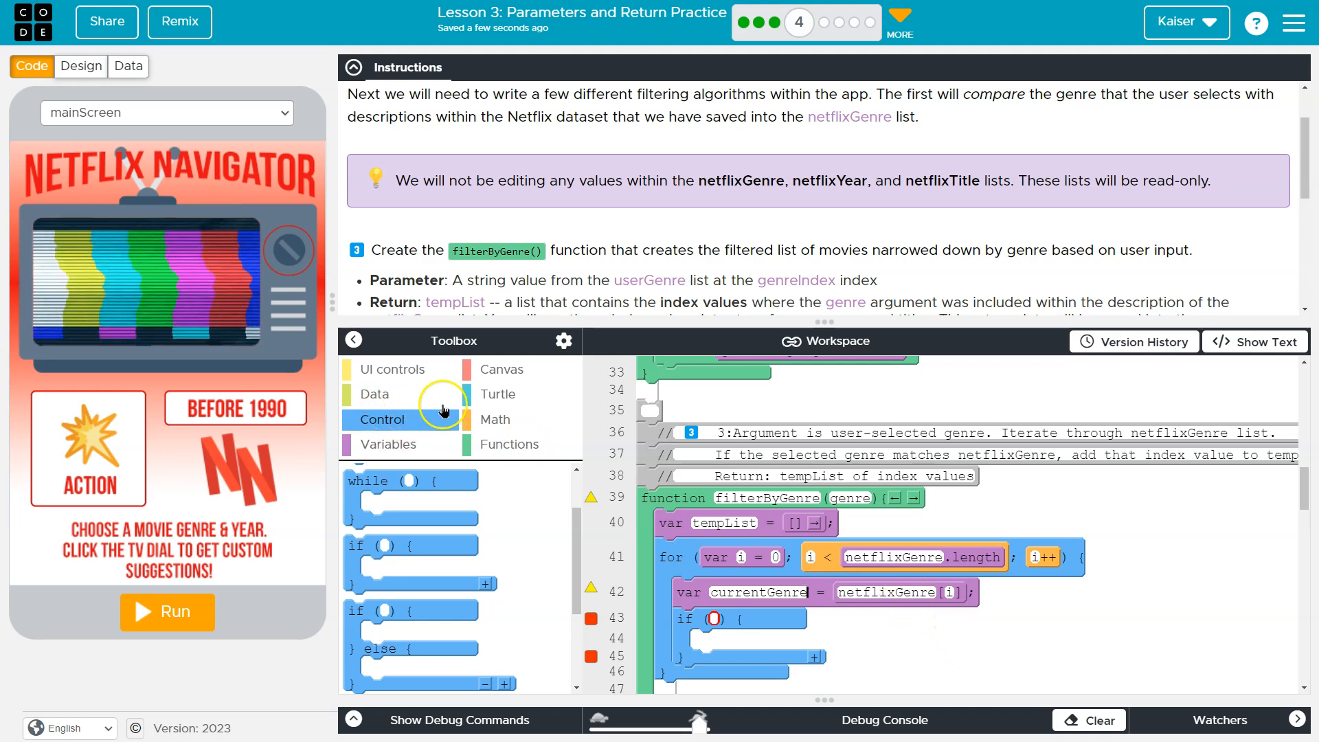
Set the condition to currentGenre.includes(genre) and appendItem(tempList, i) in its body.
{"action": "left_click", "coordinate": [389, 444]}
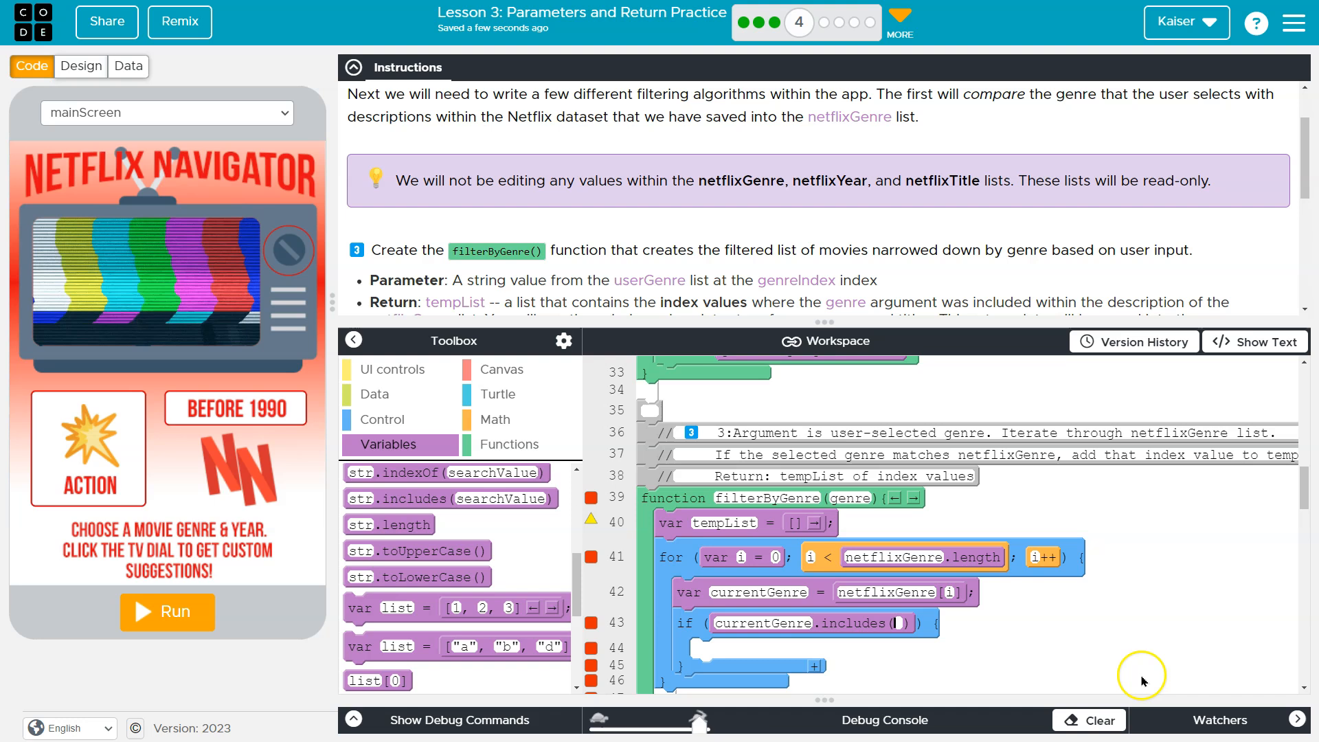
{"action": "type", "text": "genre"}
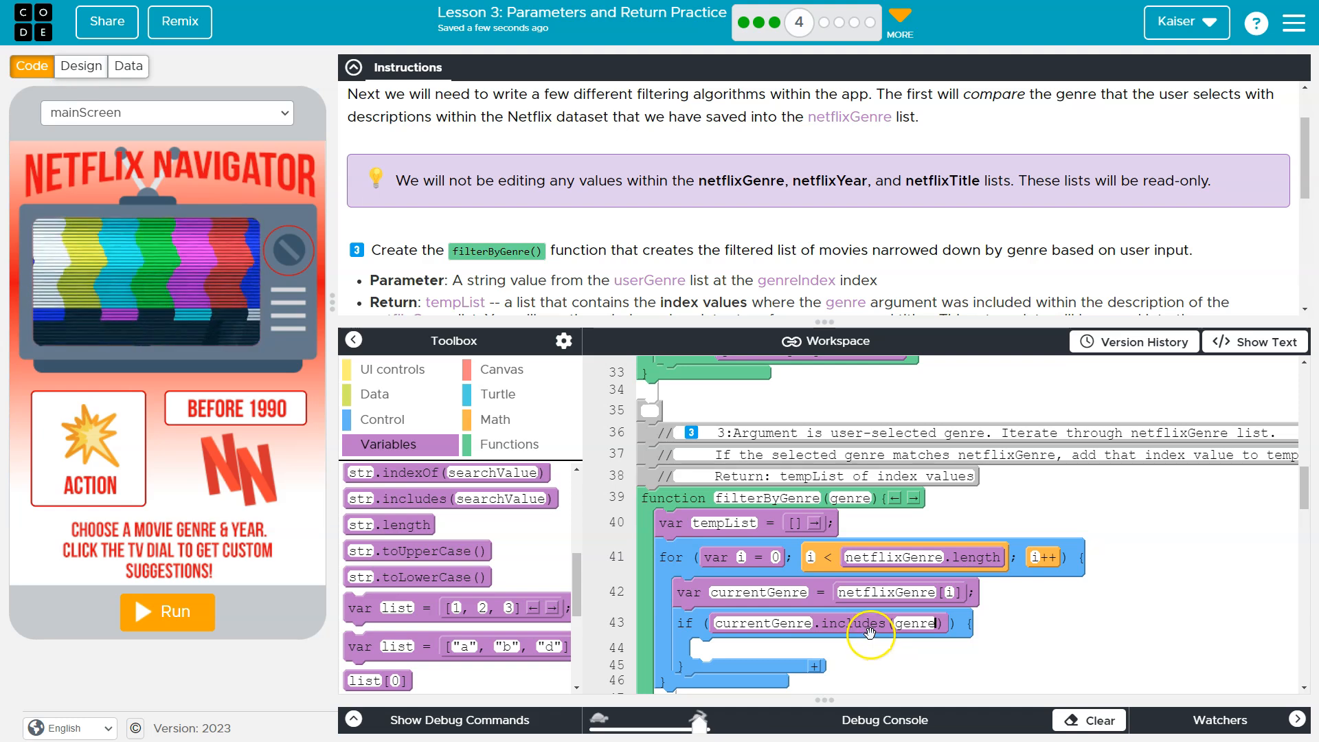
{"action": "mouse_move", "coordinate": [869, 538]}
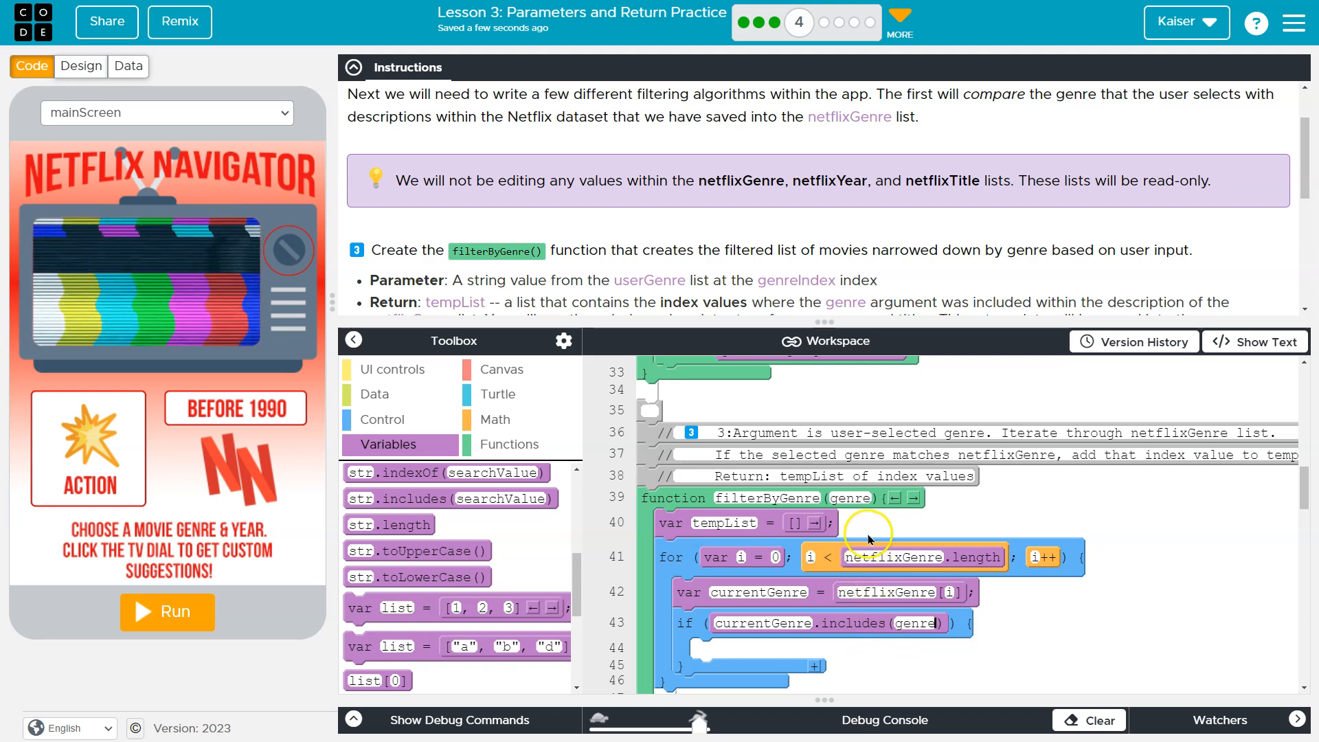
{"action": "mouse_move", "coordinate": [747, 526]}
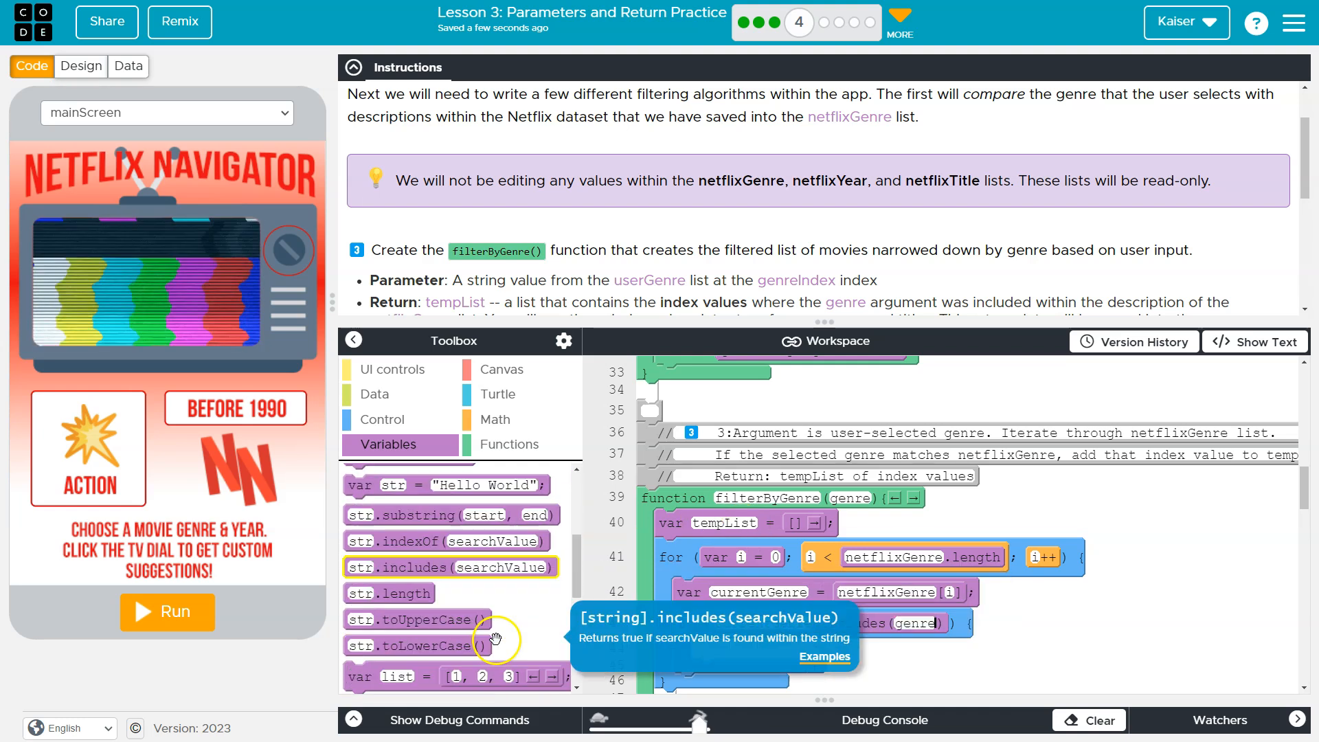
{"action": "scroll", "scroll_direction": "down", "scroll_amount": 3}
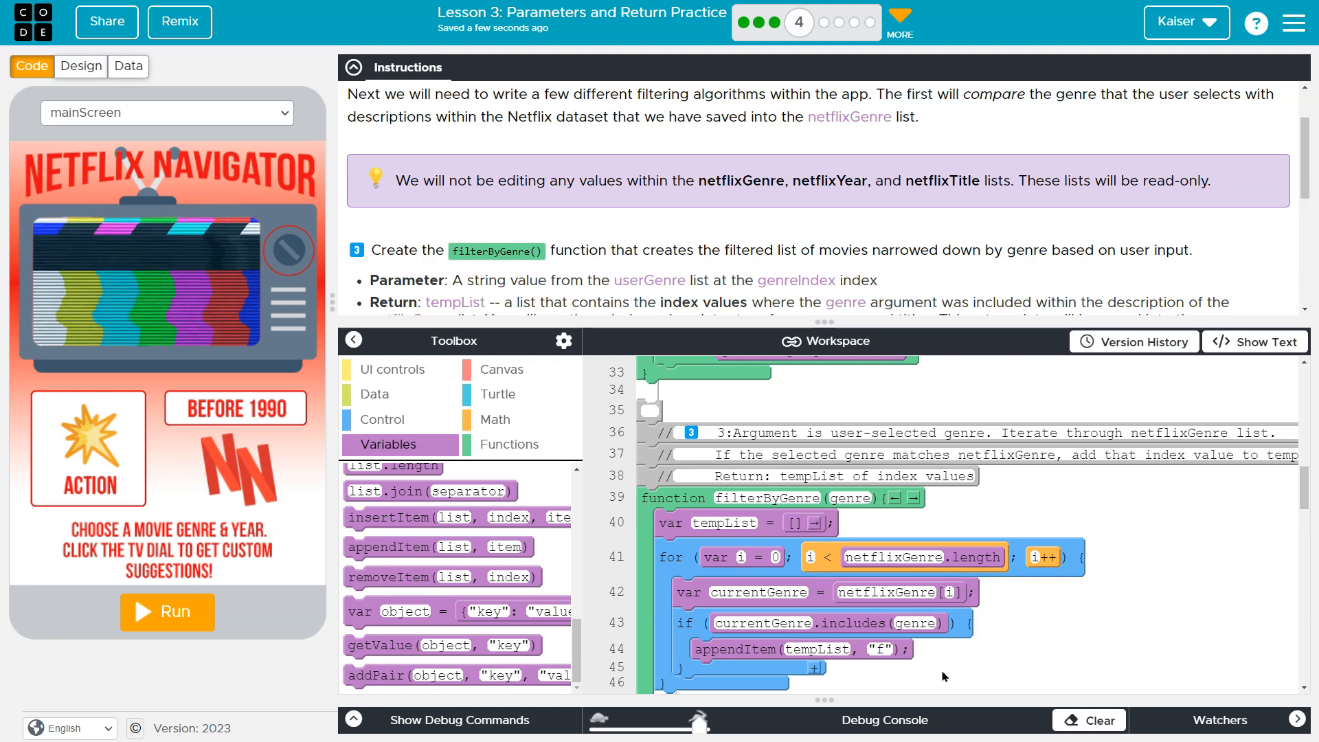
{"action": "left_click", "coordinate": [866, 648]}
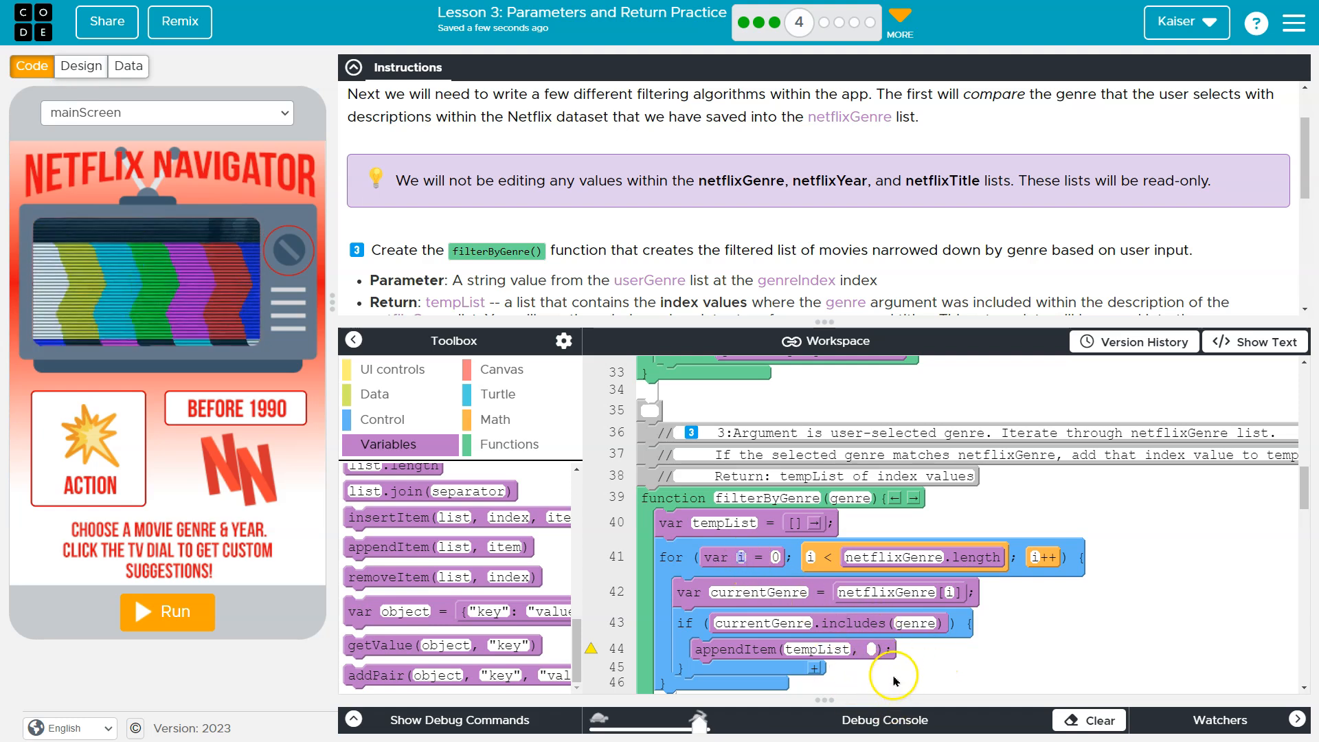
{"action": "left_click", "coordinate": [872, 648]}
{"action": "type", "text": "i"}
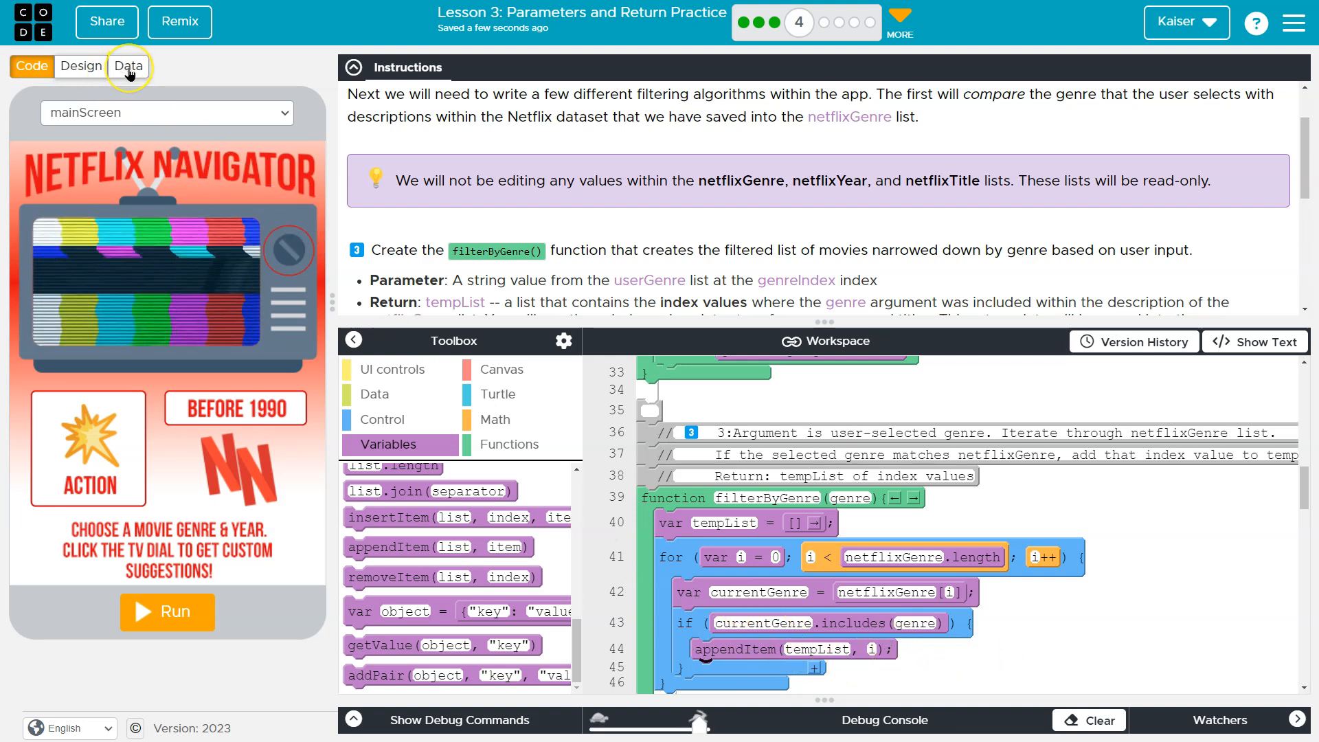
{"action": "left_click", "coordinate": [128, 66]}
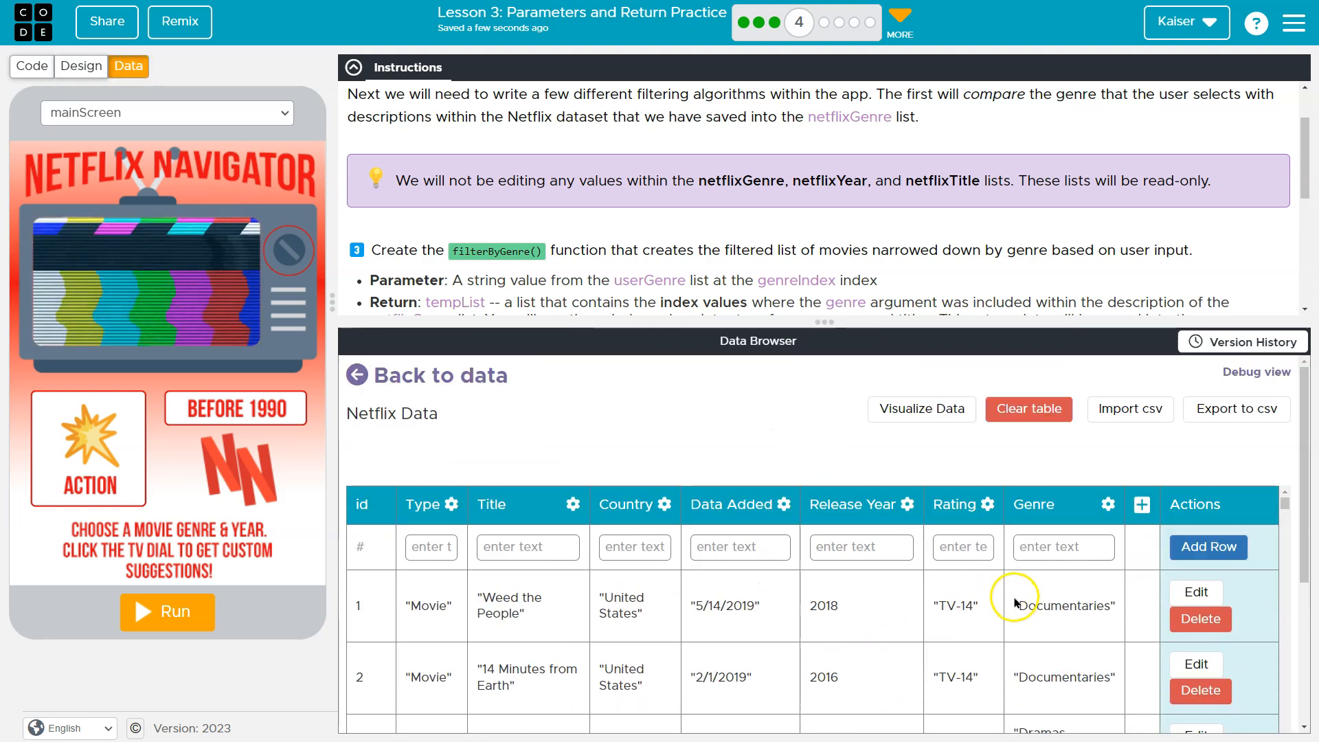
{"action": "mouse_move", "coordinate": [1053, 627]}
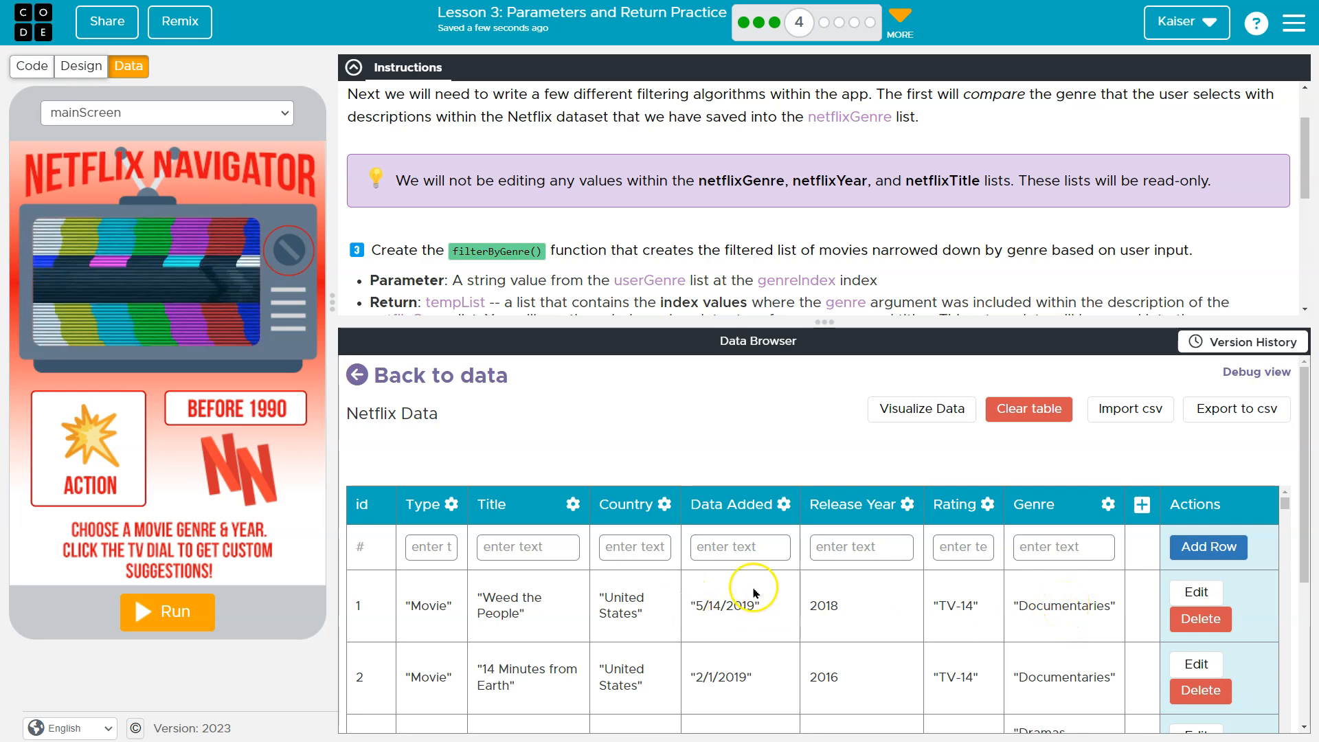
{"action": "mouse_move", "coordinate": [519, 610]}
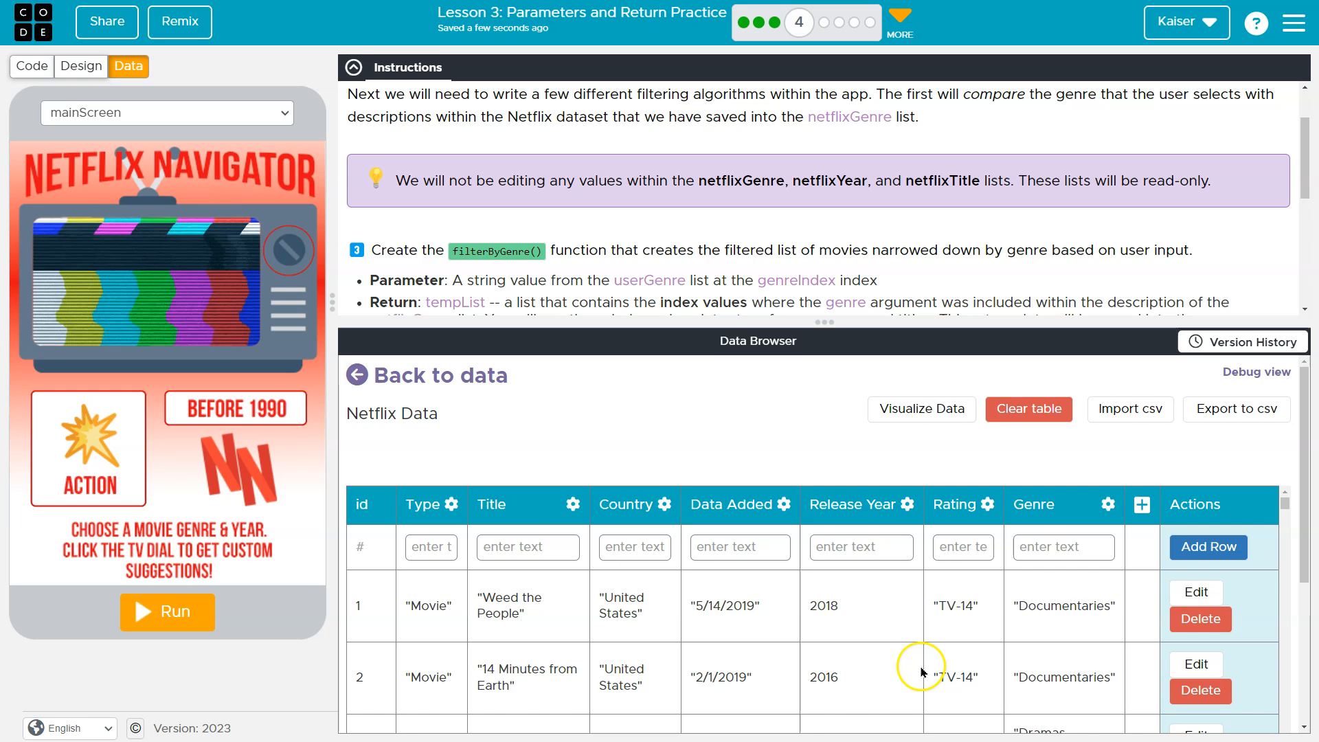
{"action": "scroll", "scroll_direction": "down", "scroll_amount": 3}
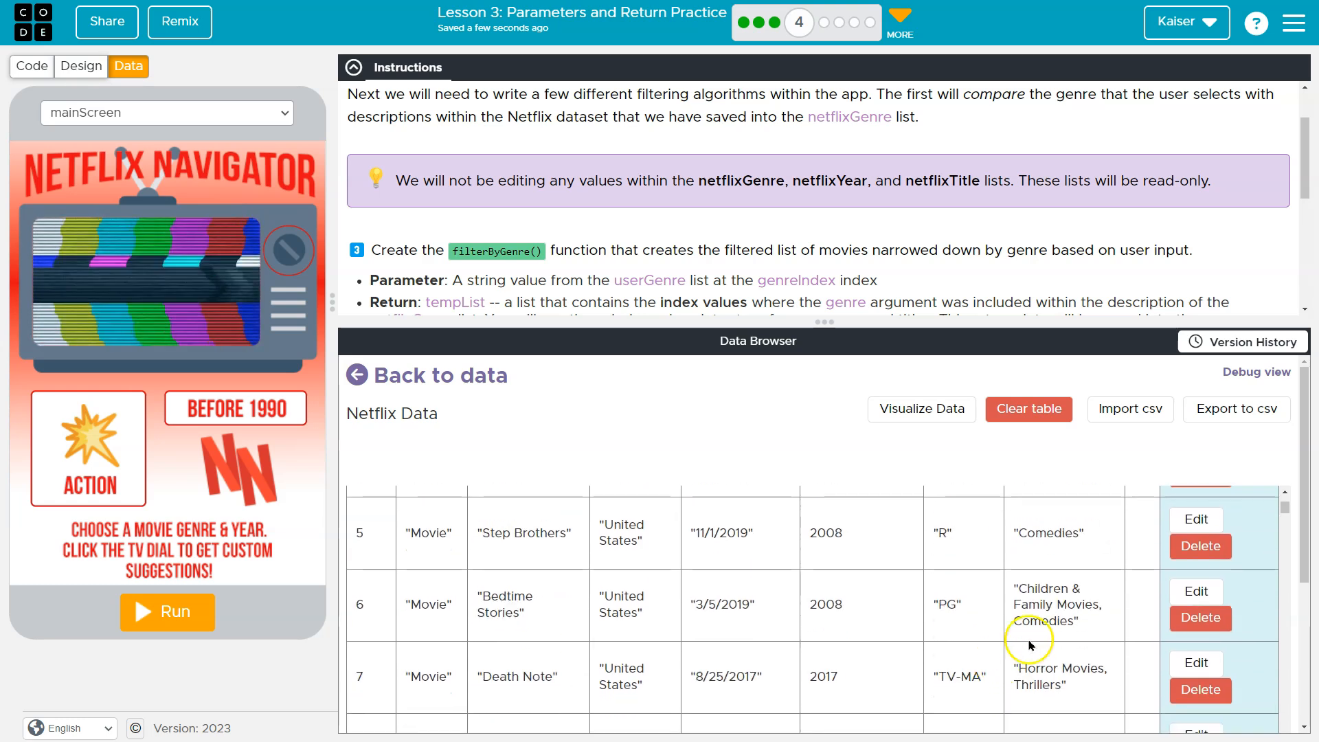
{"action": "mouse_move", "coordinate": [500, 675]}
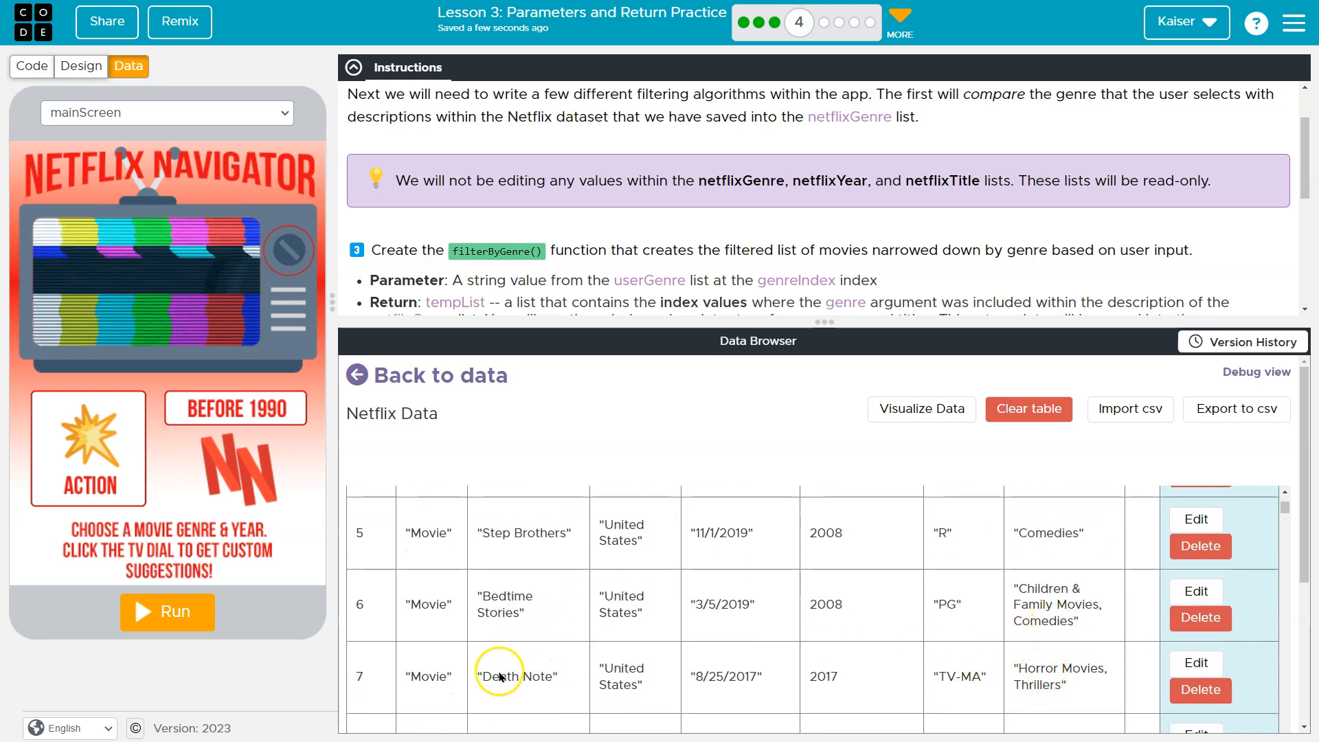
{"action": "scroll", "scroll_direction": "up", "scroll_amount": 3}
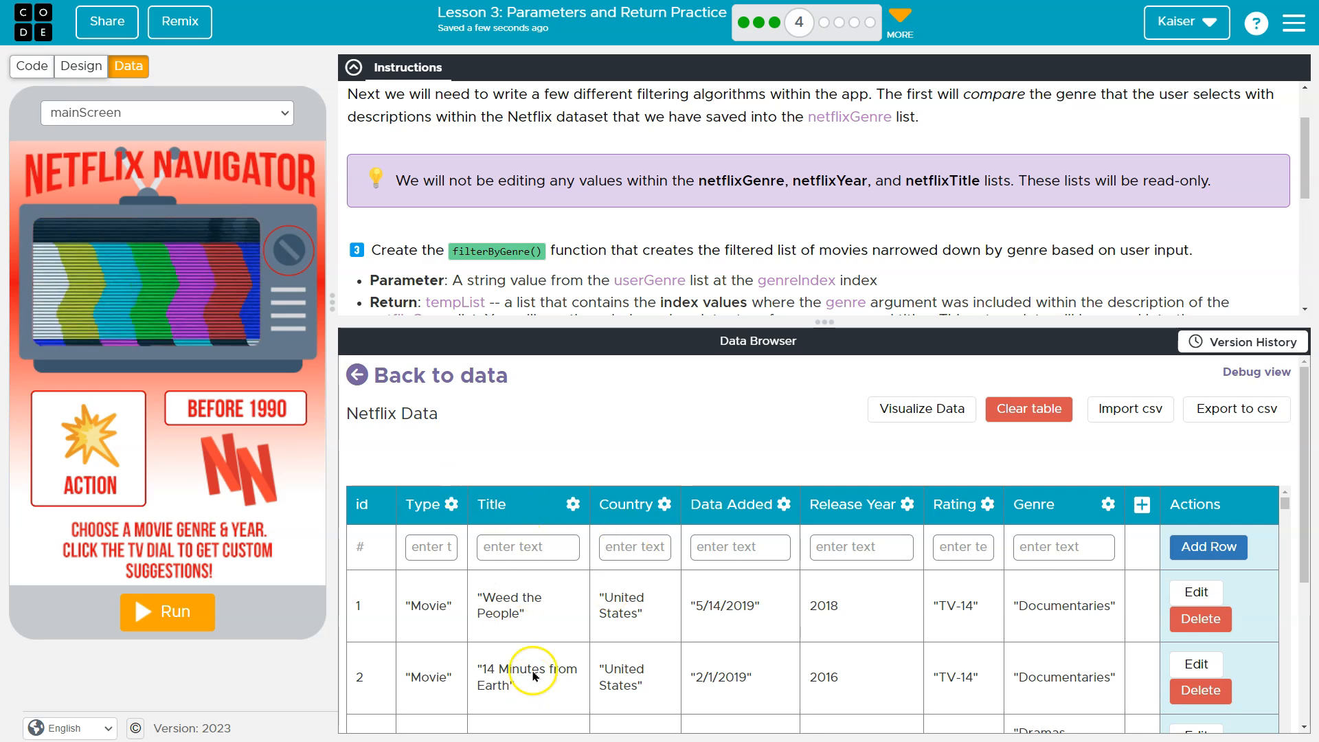
{"action": "mouse_move", "coordinate": [754, 519]}
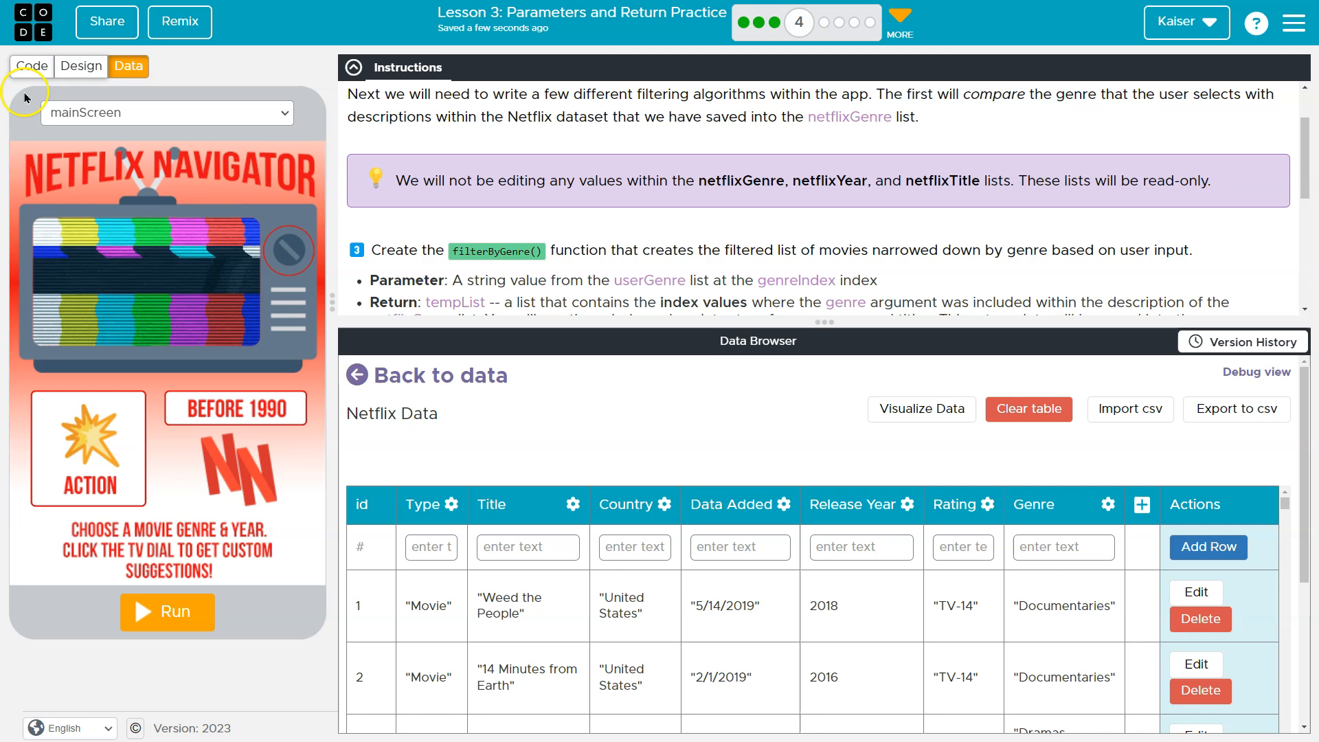
{"action": "left_click", "coordinate": [32, 66]}
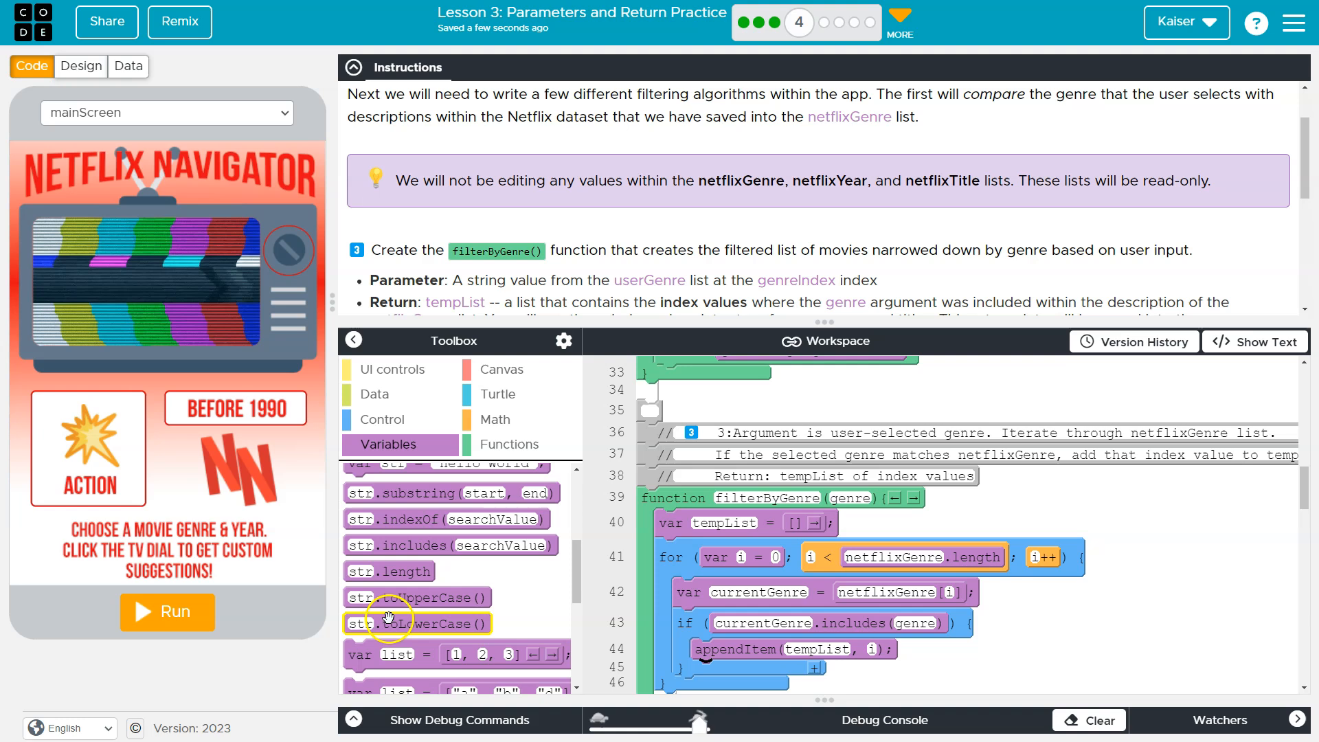
View filterByGenre as text, switch back to blocks, and scroll to the Test your code instructions.
{"action": "left_click", "coordinate": [1254, 342]}
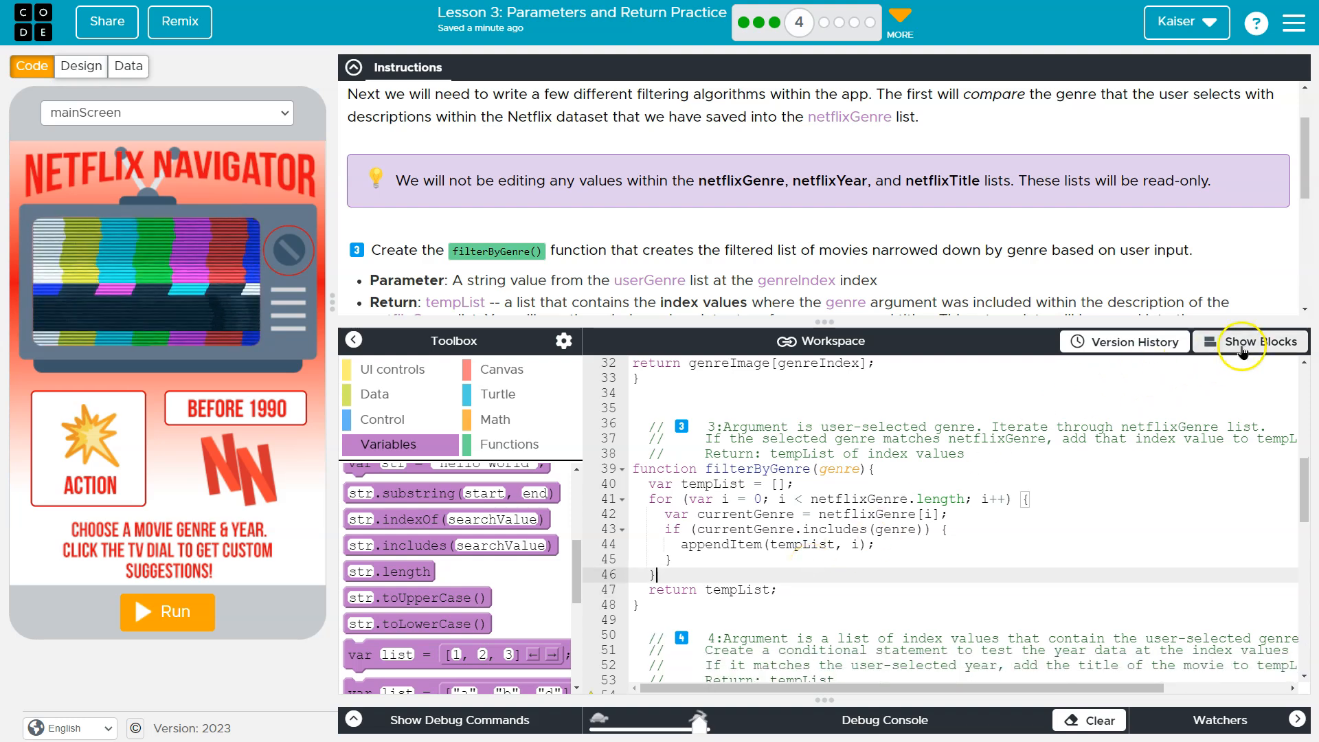
{"action": "left_click", "coordinate": [1252, 342]}
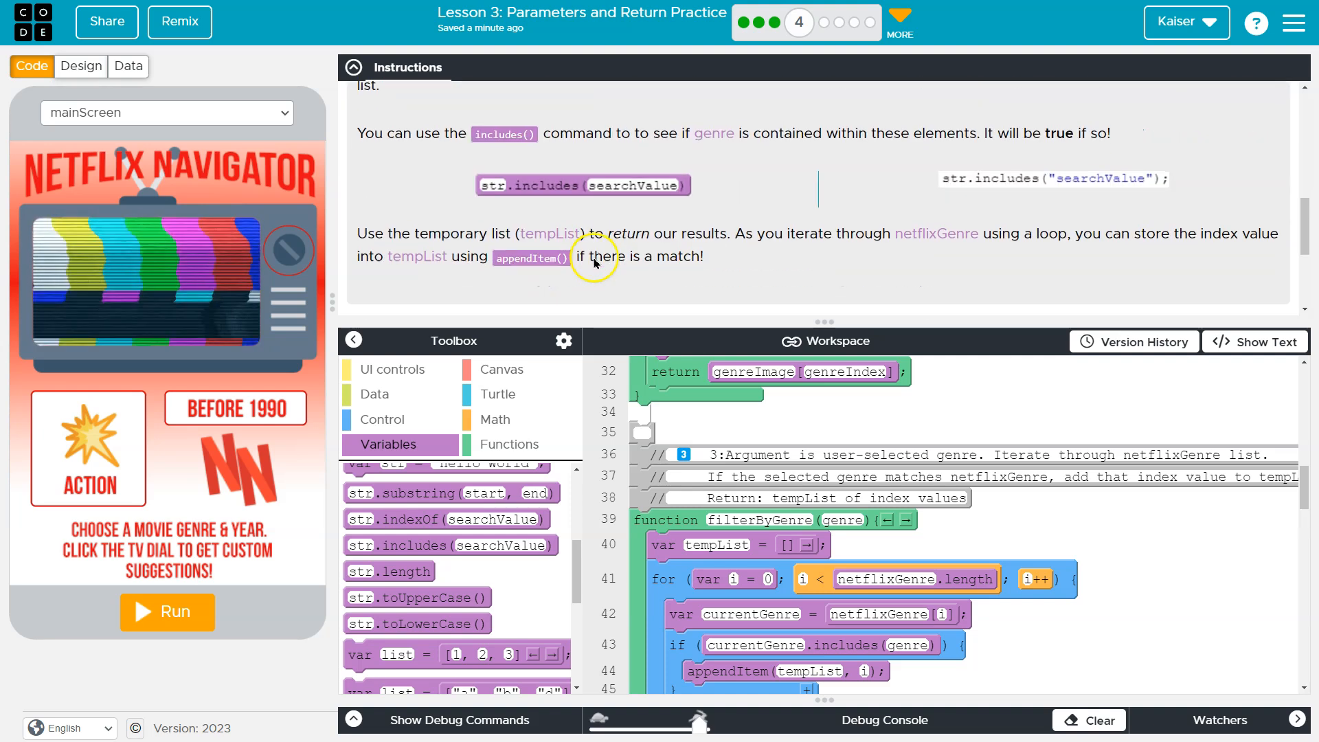
{"action": "scroll", "scroll_direction": "down", "scroll_amount": 3}
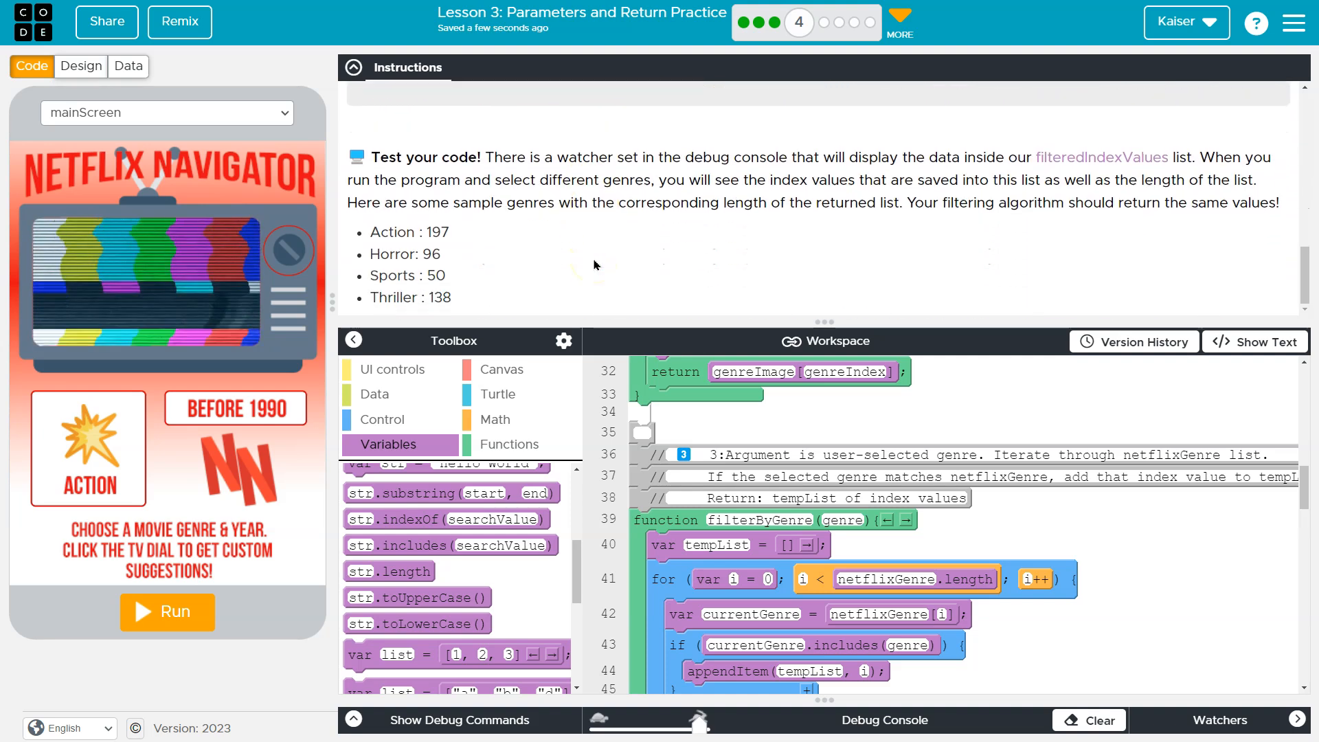
{"action": "left_click", "coordinate": [166, 611]}
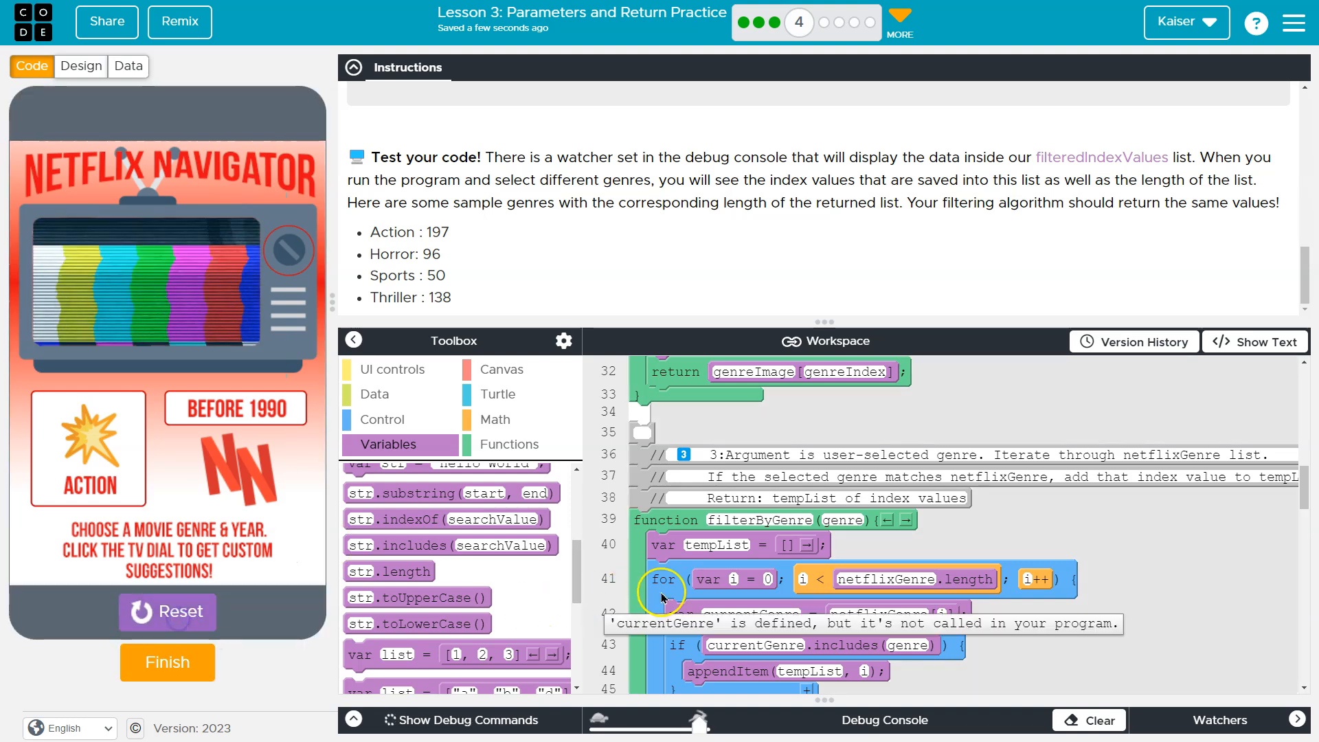
{"action": "mouse_move", "coordinate": [547, 163]}
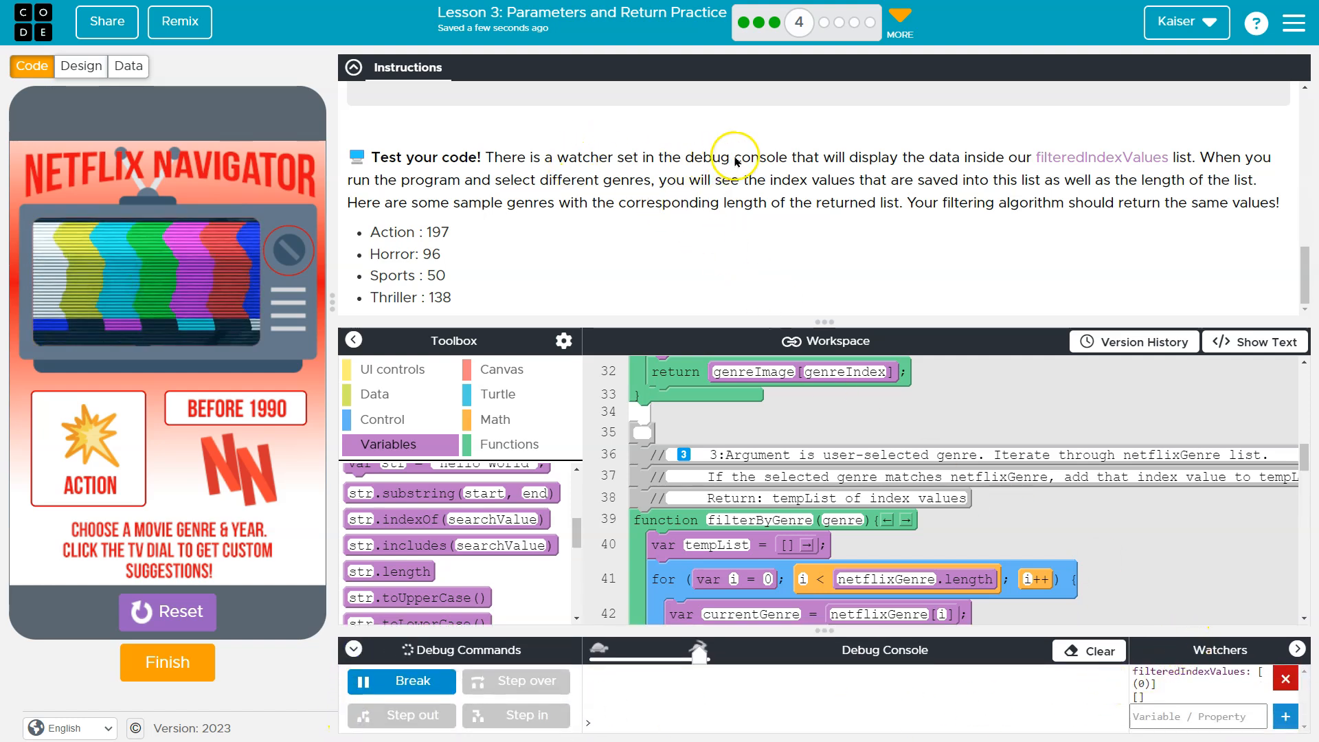
{"action": "mouse_move", "coordinate": [1144, 156]}
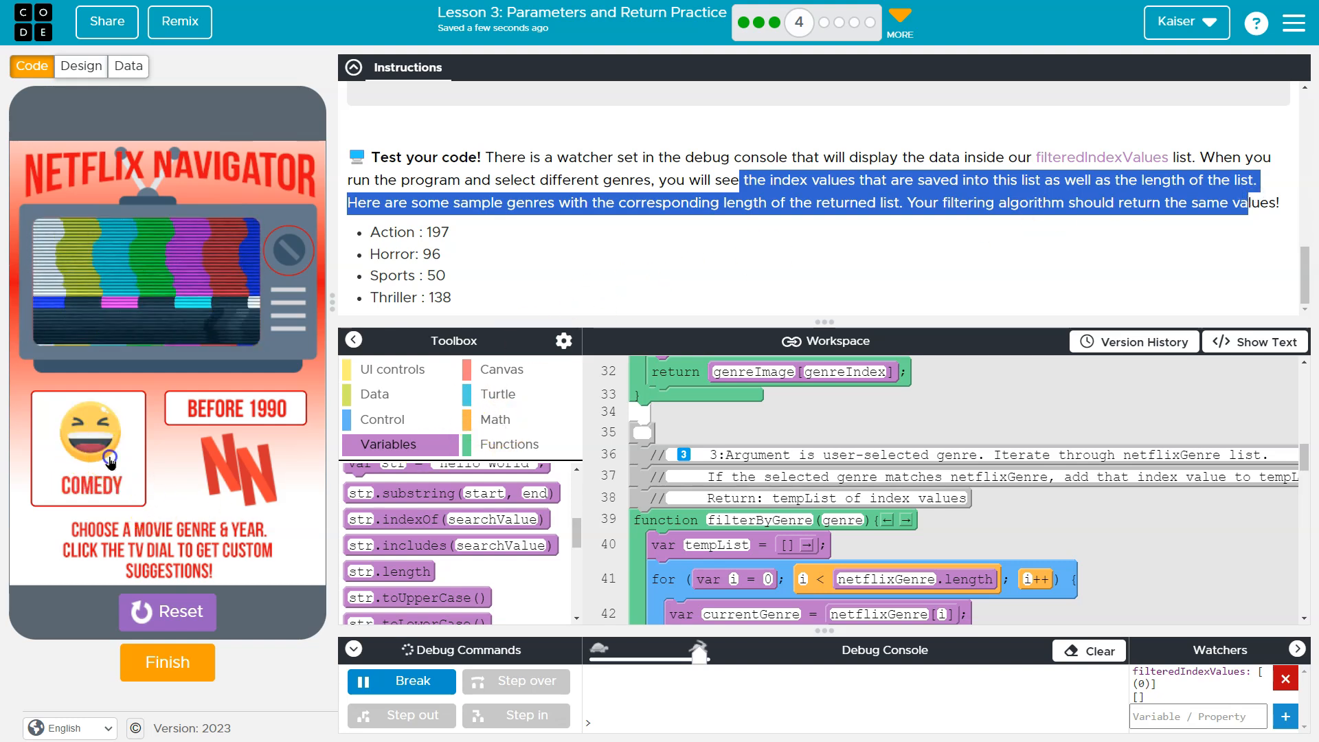
{"action": "left_click", "coordinate": [400, 680]}
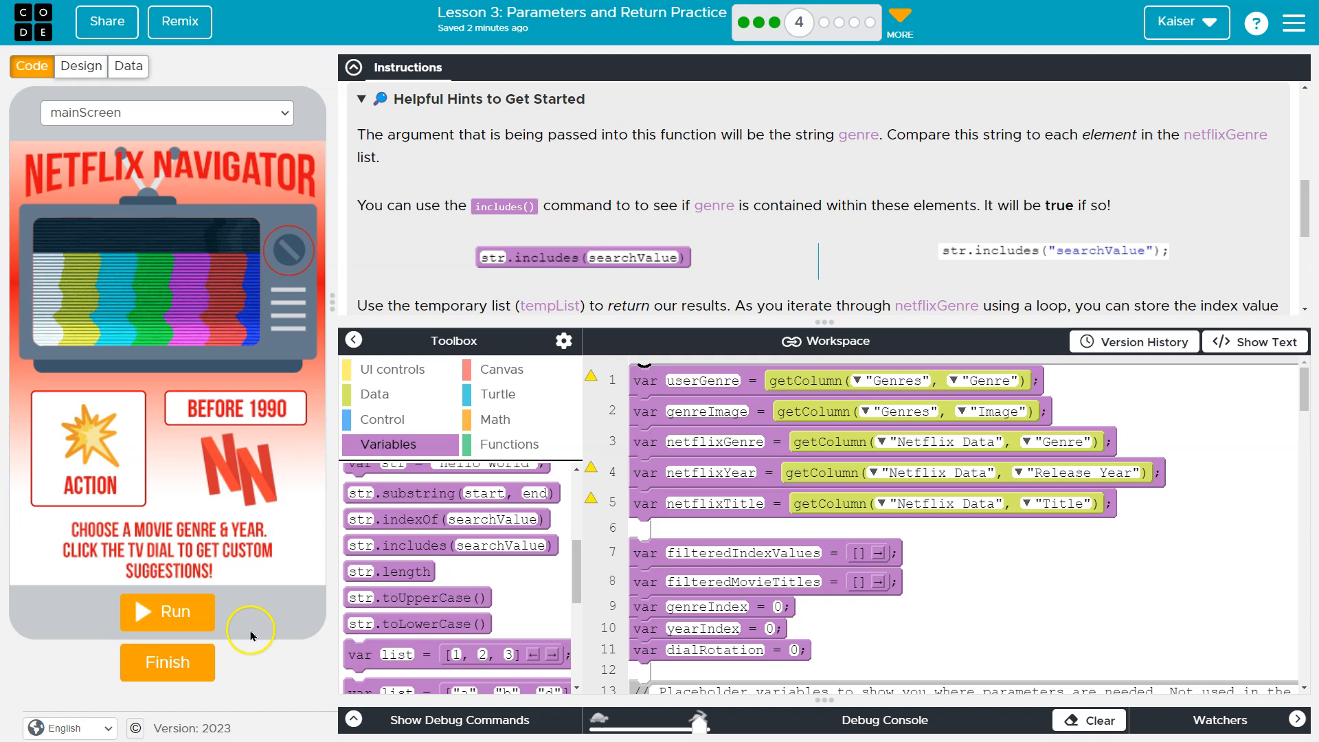
Expand the debug panel and scroll through filterByGenre and the dialButton handler.
{"action": "left_click", "coordinate": [458, 718]}
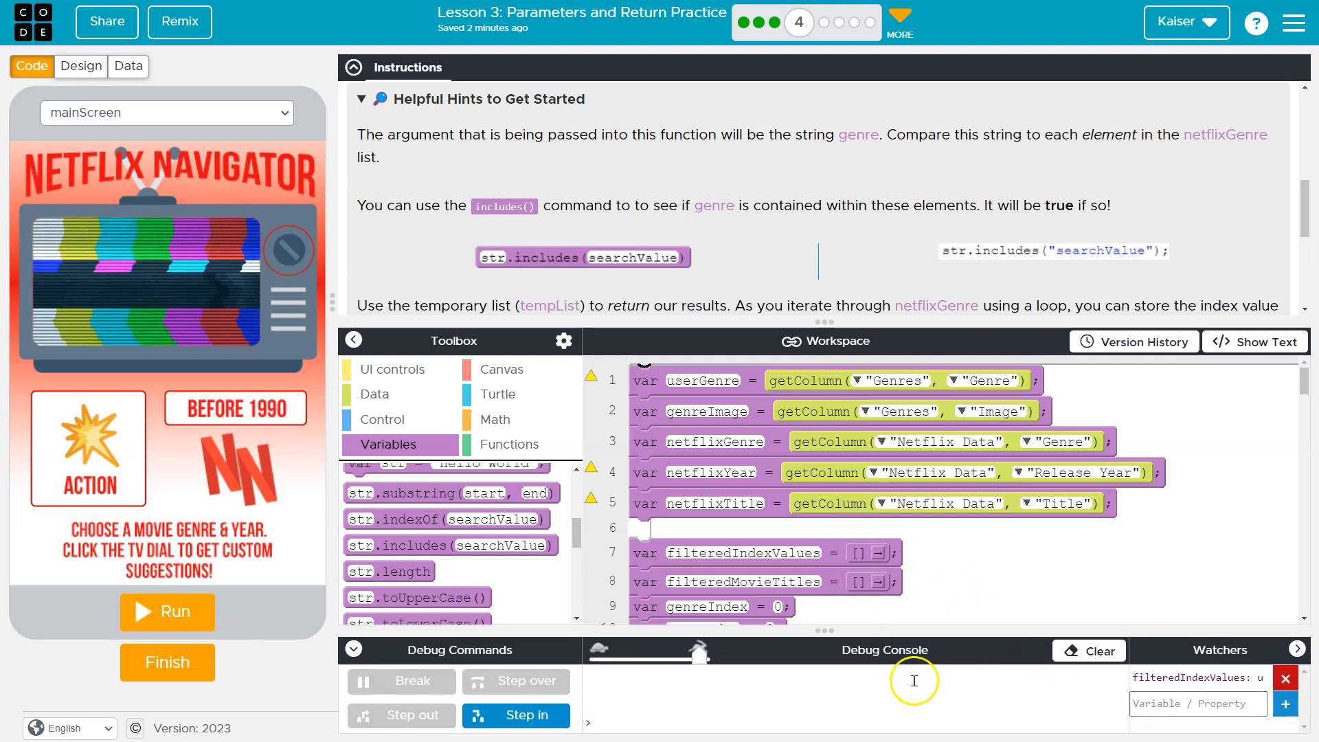
{"action": "scroll", "scroll_direction": "down", "scroll_amount": 3}
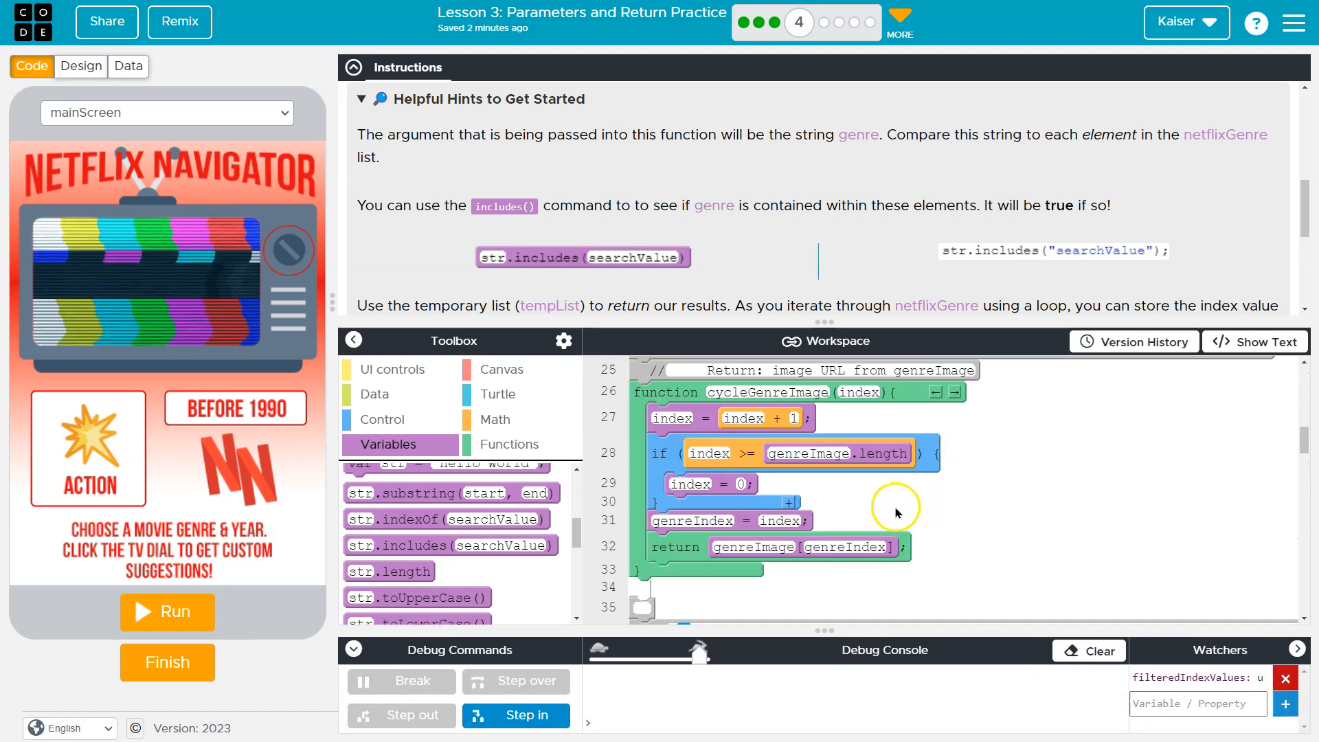
{"action": "scroll", "scroll_direction": "up", "scroll_amount": 3}
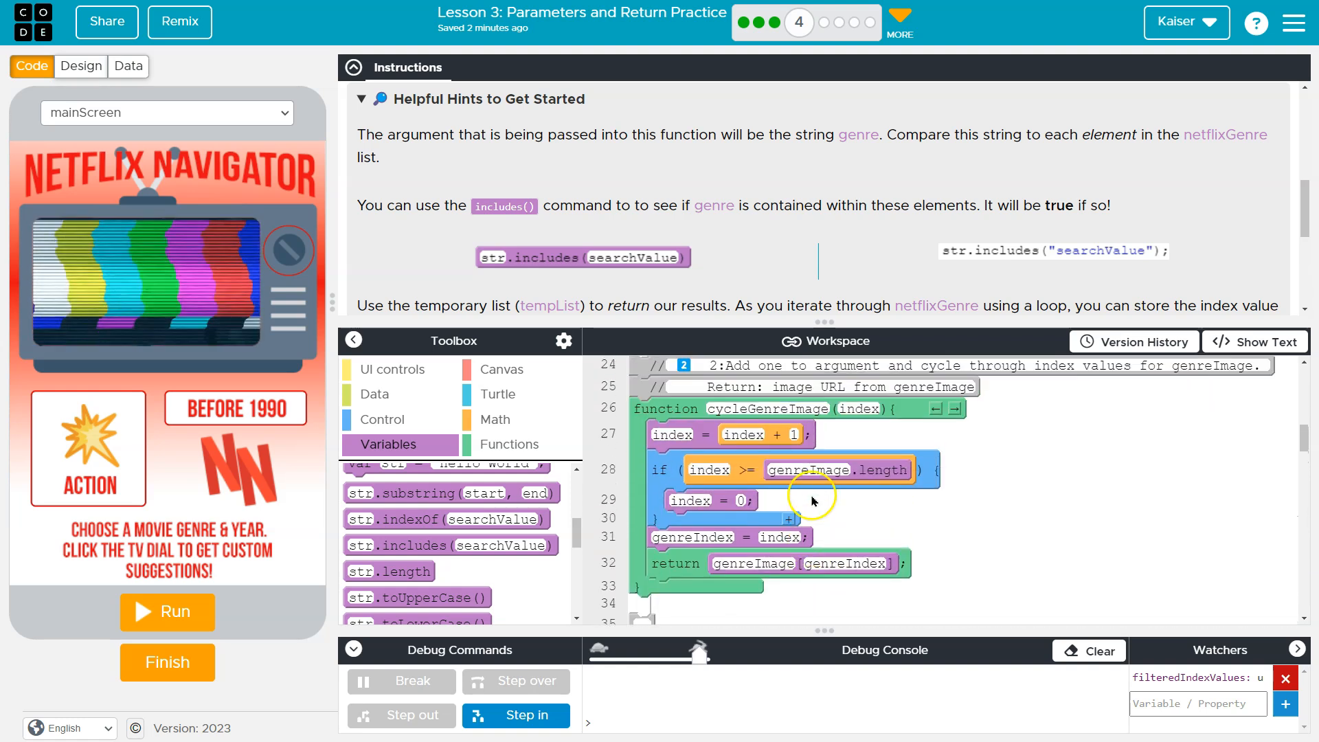
{"action": "scroll", "scroll_direction": "down", "scroll_amount": 3}
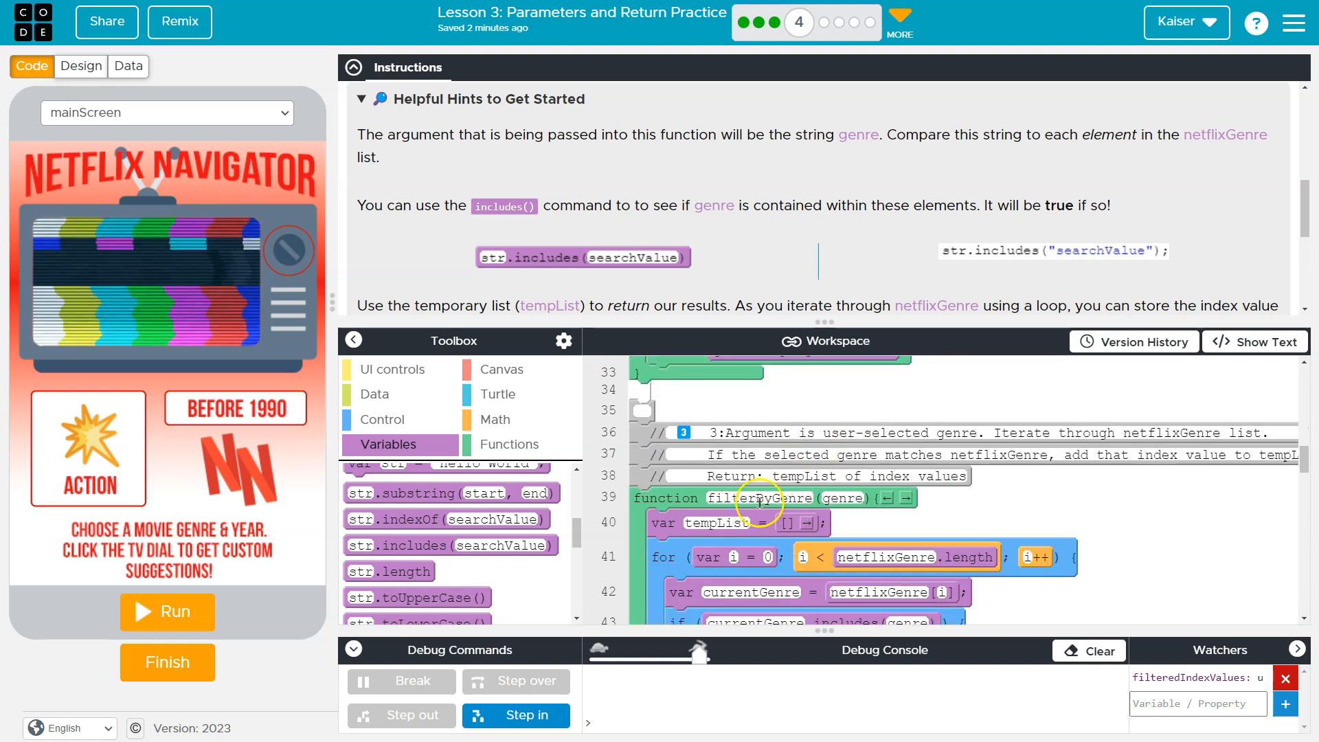
{"action": "scroll", "scroll_direction": "down", "scroll_amount": 3}
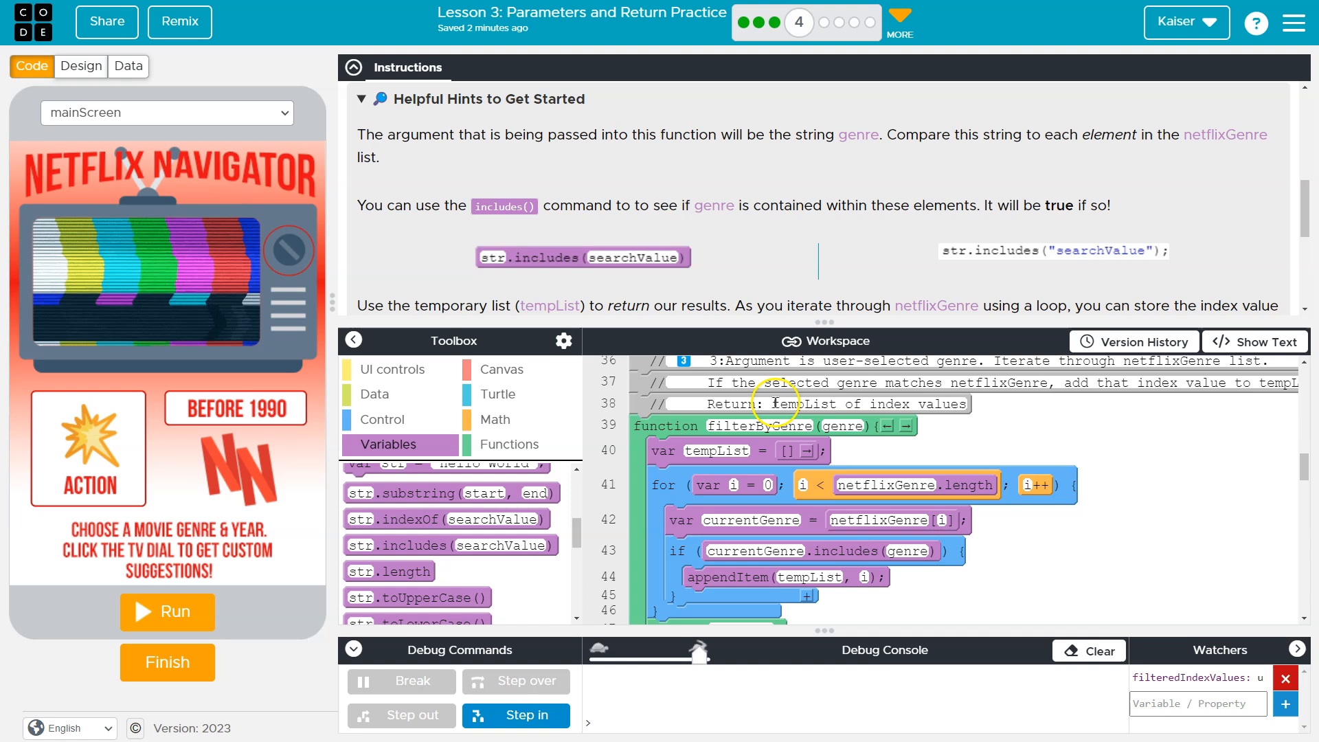
{"action": "mouse_move", "coordinate": [1002, 433]}
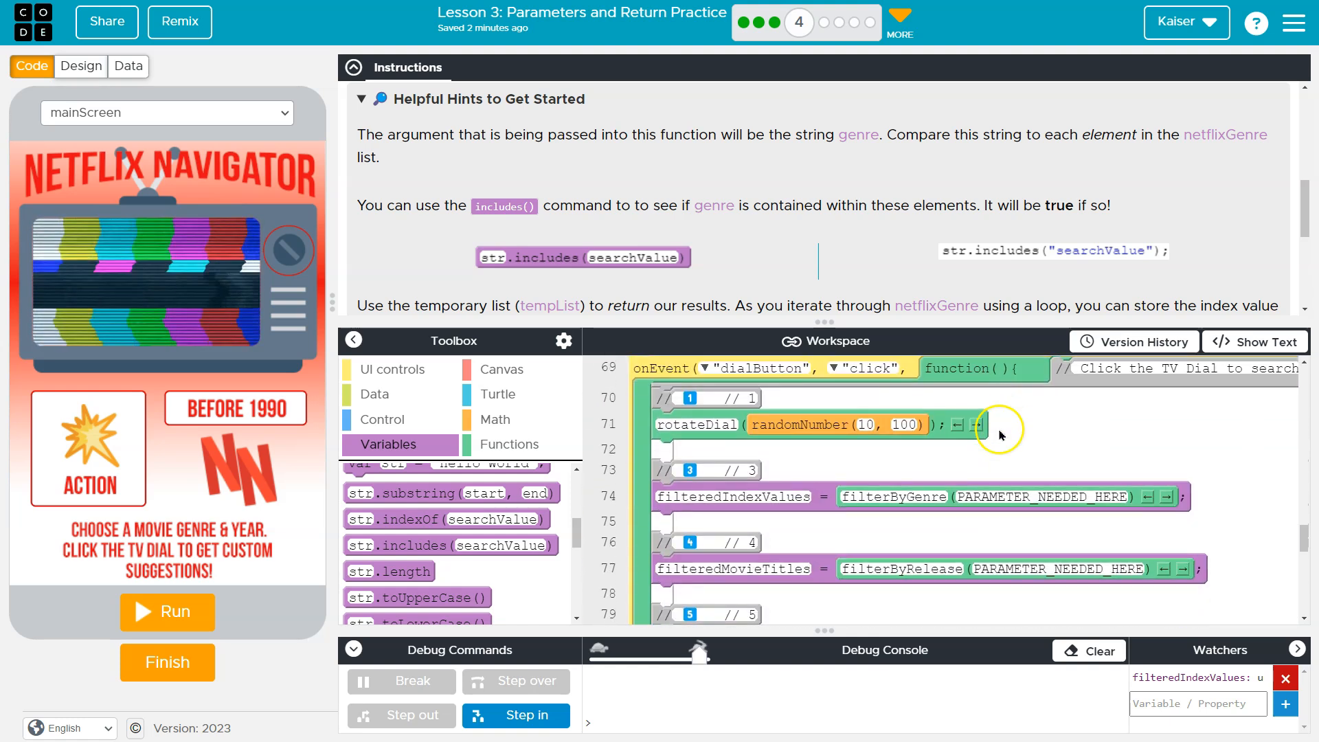
{"action": "scroll", "scroll_direction": "down", "scroll_amount": 3}
{"action": "type", "text": "userGenre"}
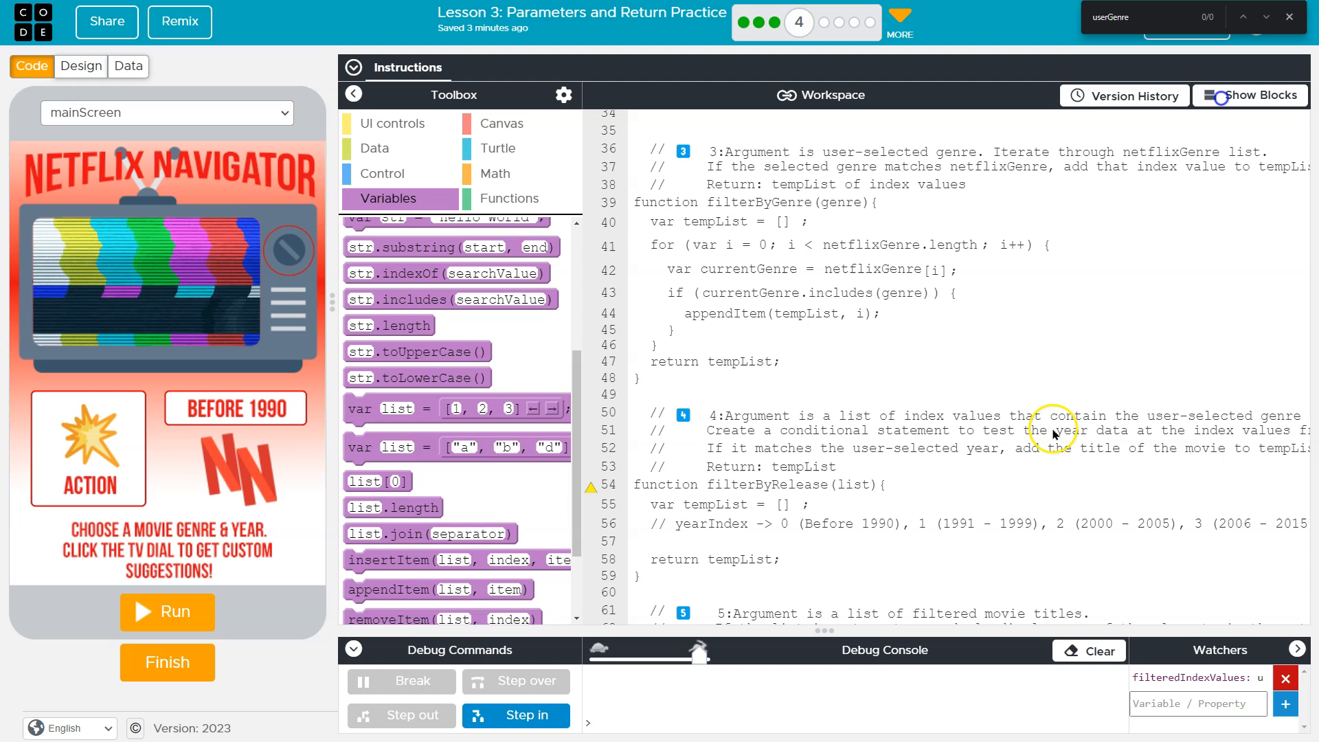
Replace the filterByGenre placeholder argument on line 74 with userGenre[genreIndex] and run the app.
{"action": "type", "text": "filterByGenre"}
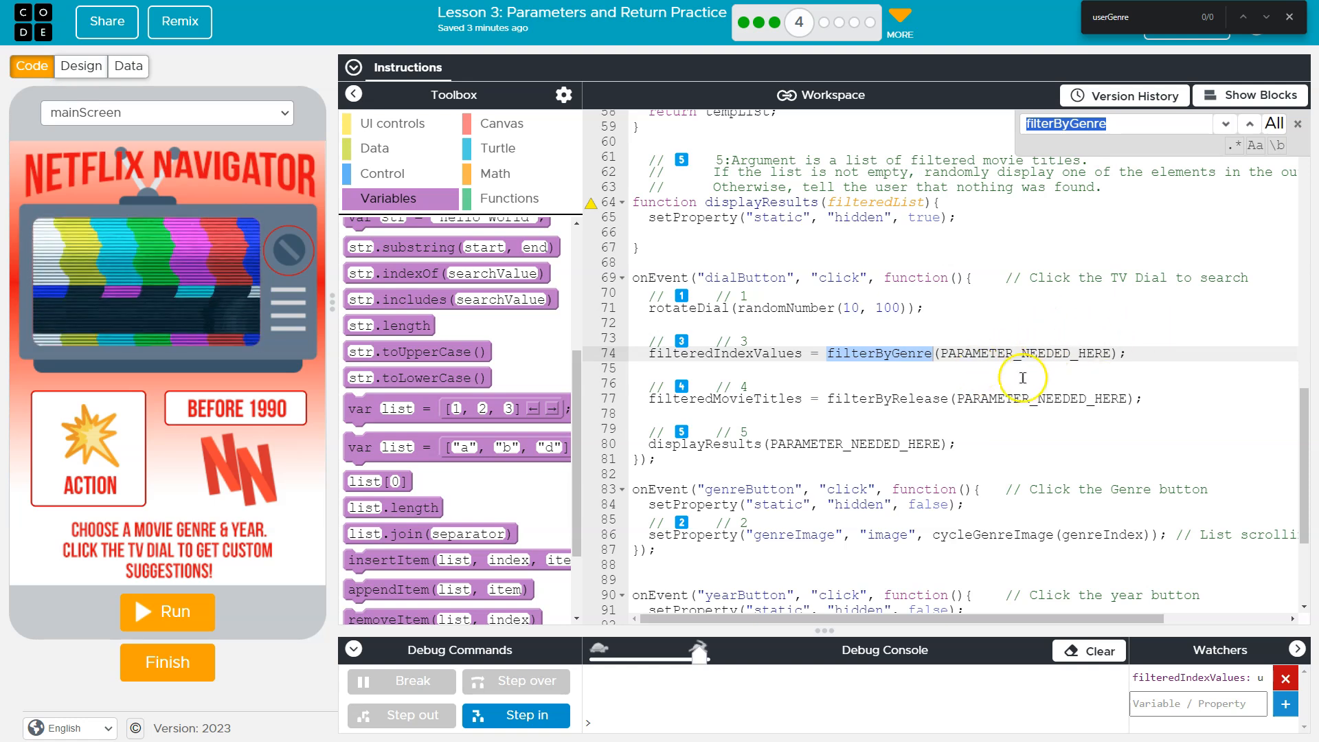
{"action": "double_click", "coordinate": [1022, 353]}
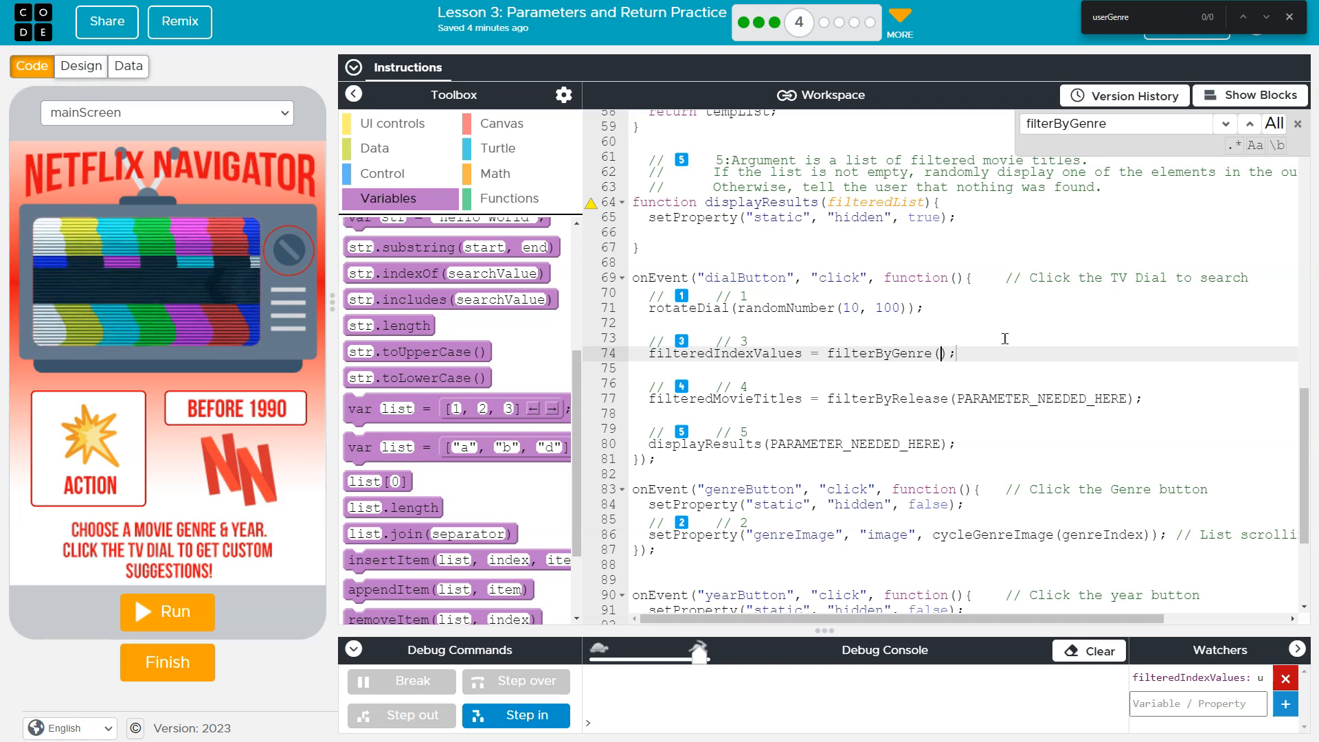
{"action": "type", "text": "userGen"}
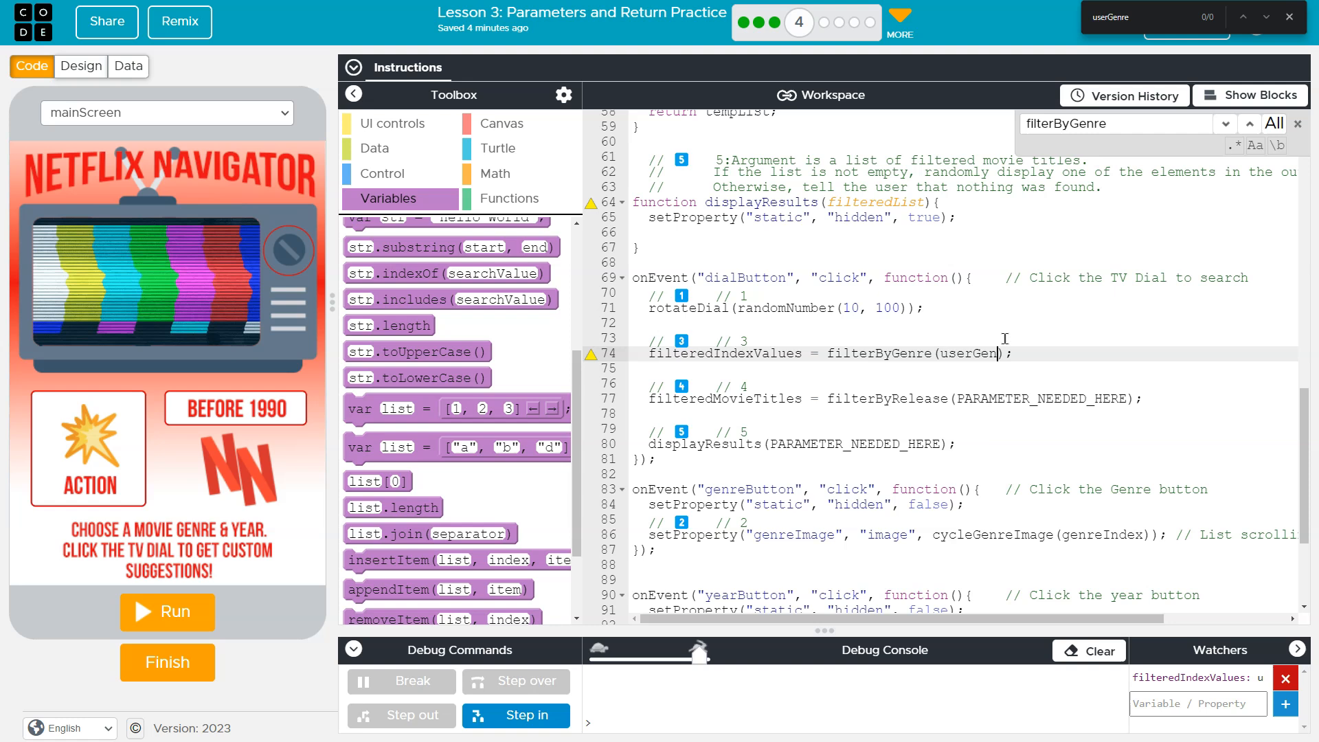
{"action": "type", "text": "[]"}
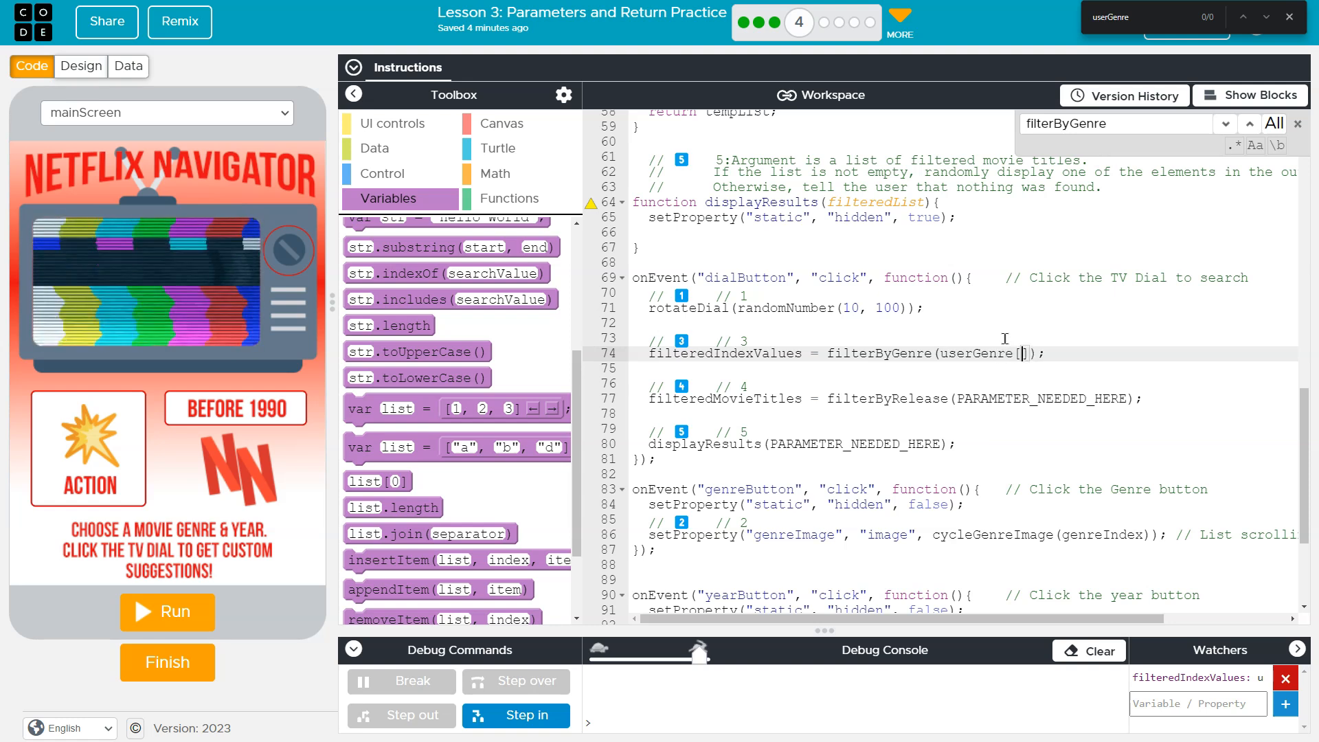
{"action": "type", "text": "gen"}
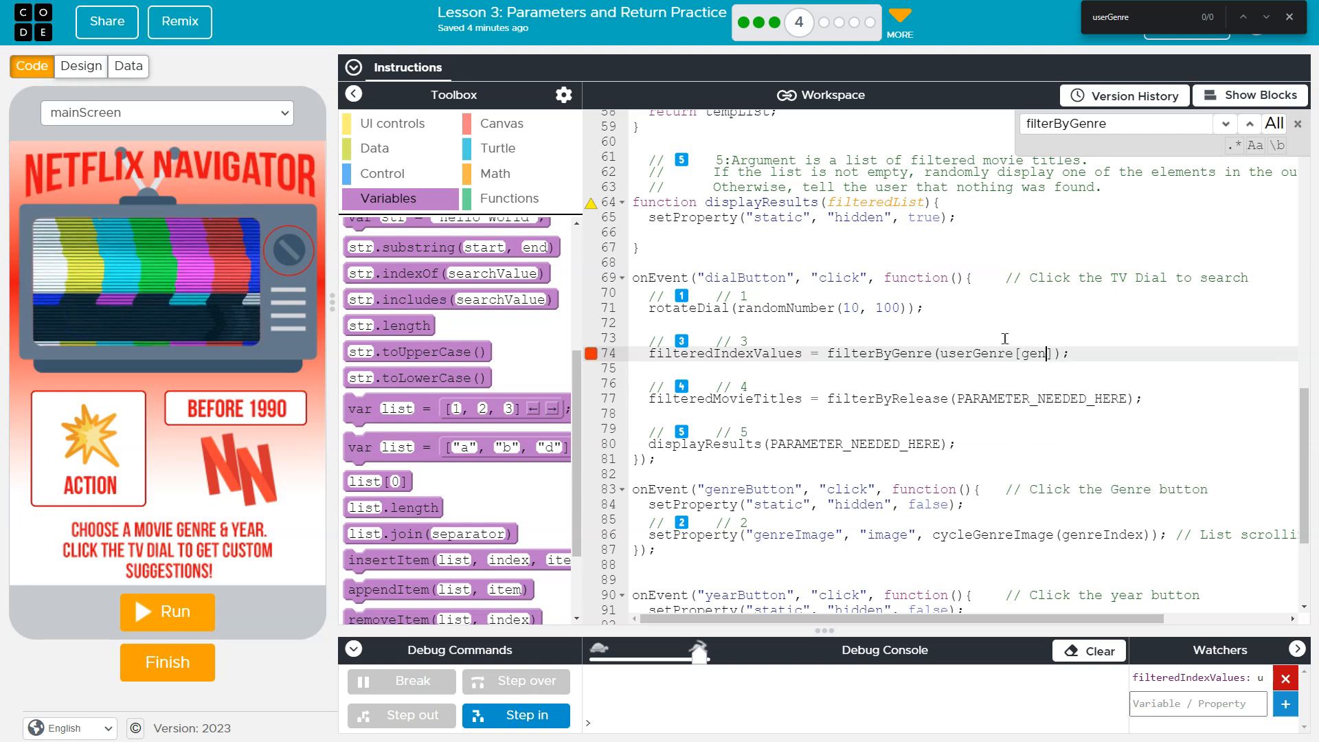
{"action": "type", "text": "reIndex"}
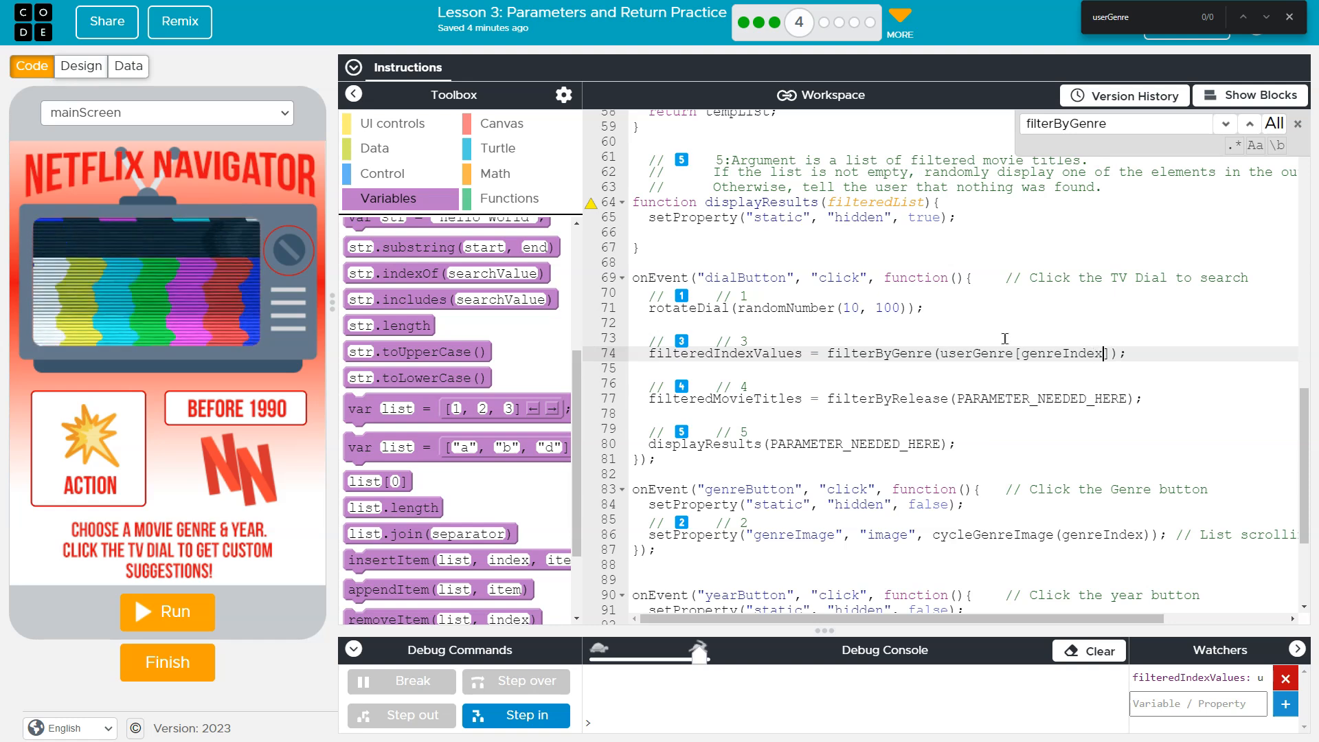
{"action": "mouse_move", "coordinate": [976, 342]}
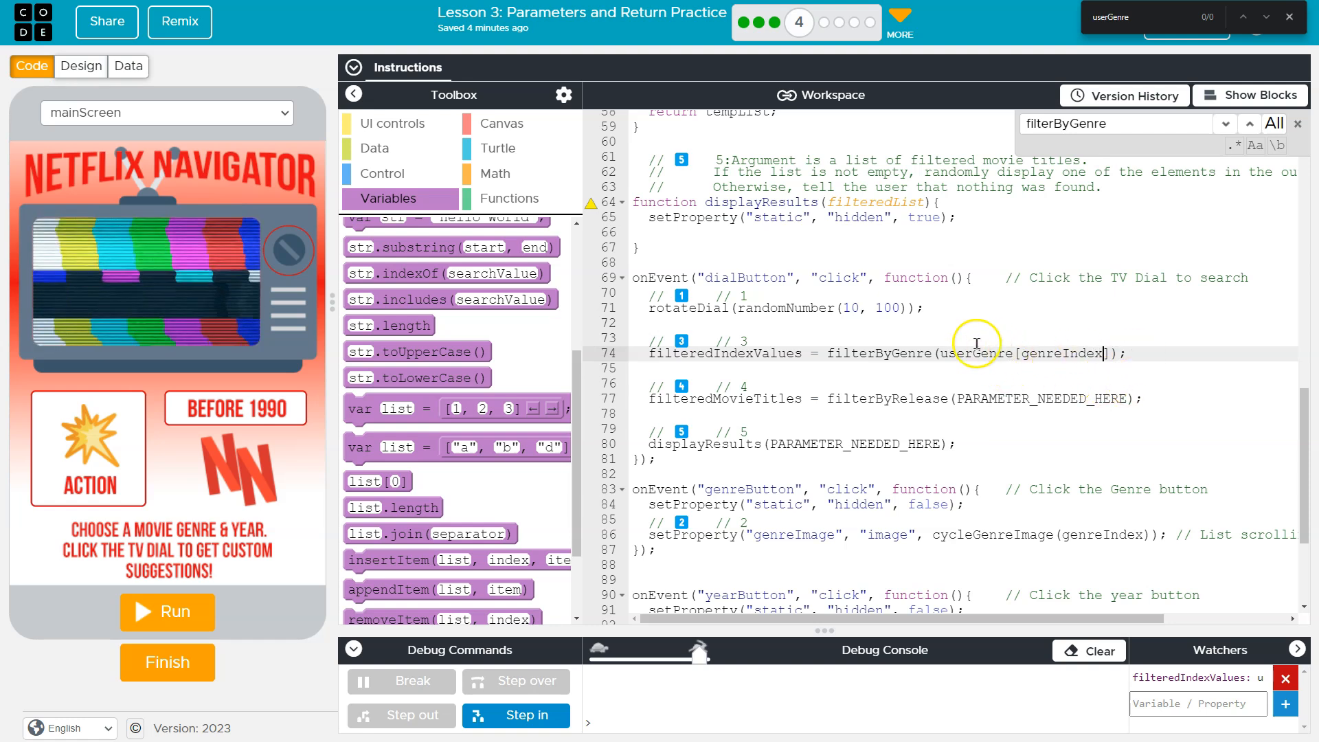
{"action": "double_click", "coordinate": [971, 353]}
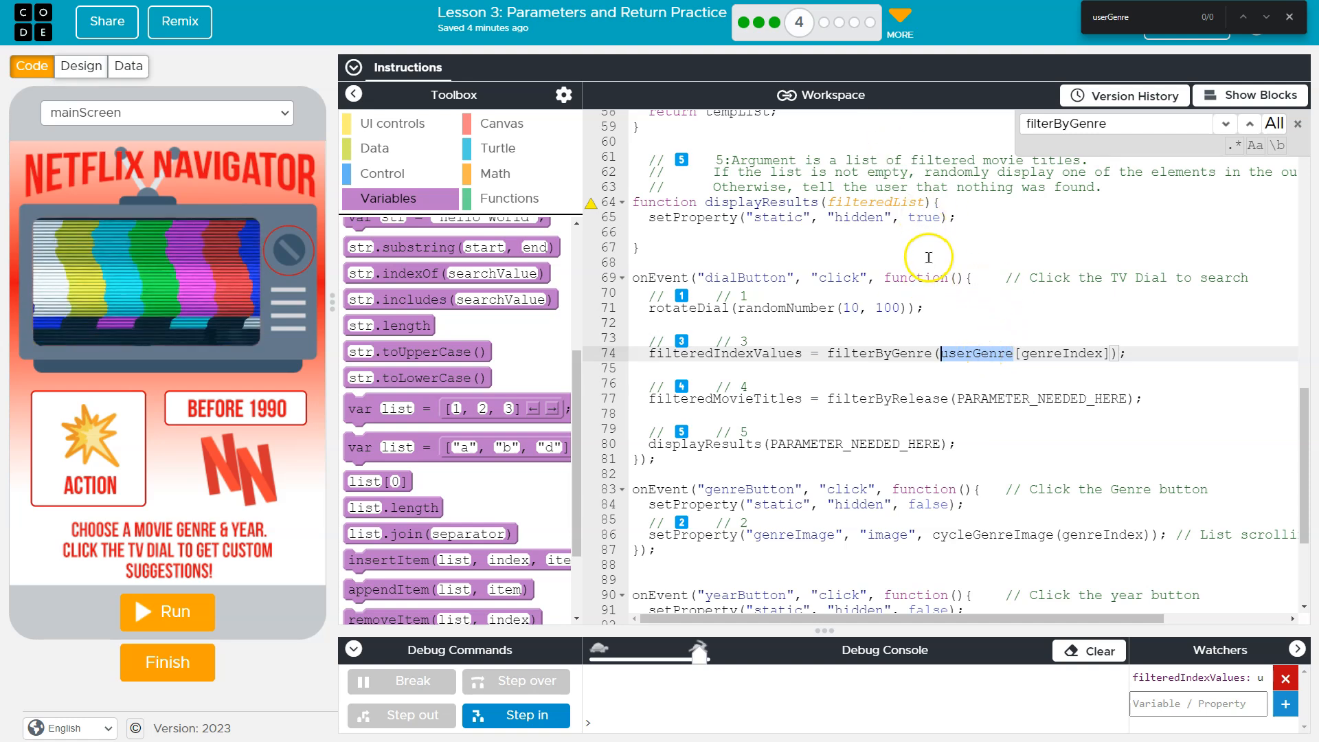
{"action": "double_click", "coordinate": [1055, 353]}
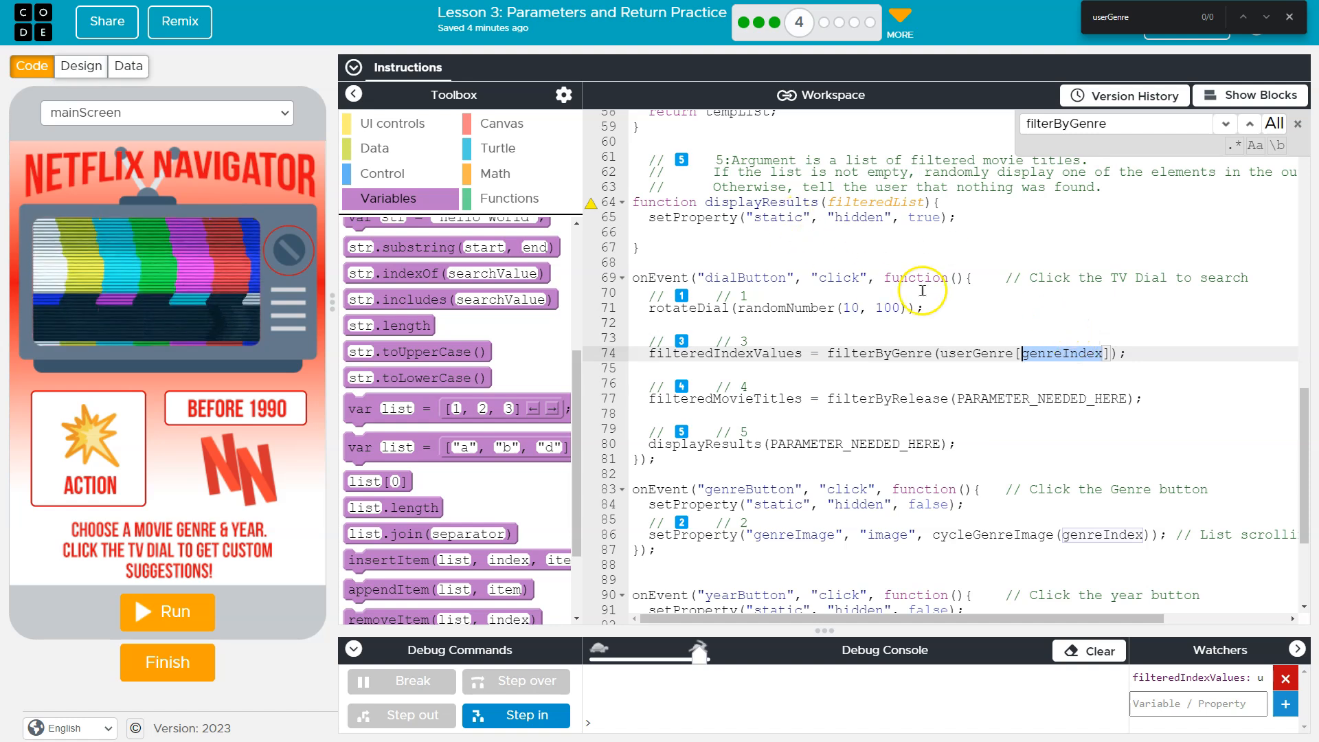
{"action": "left_click", "coordinate": [166, 611]}
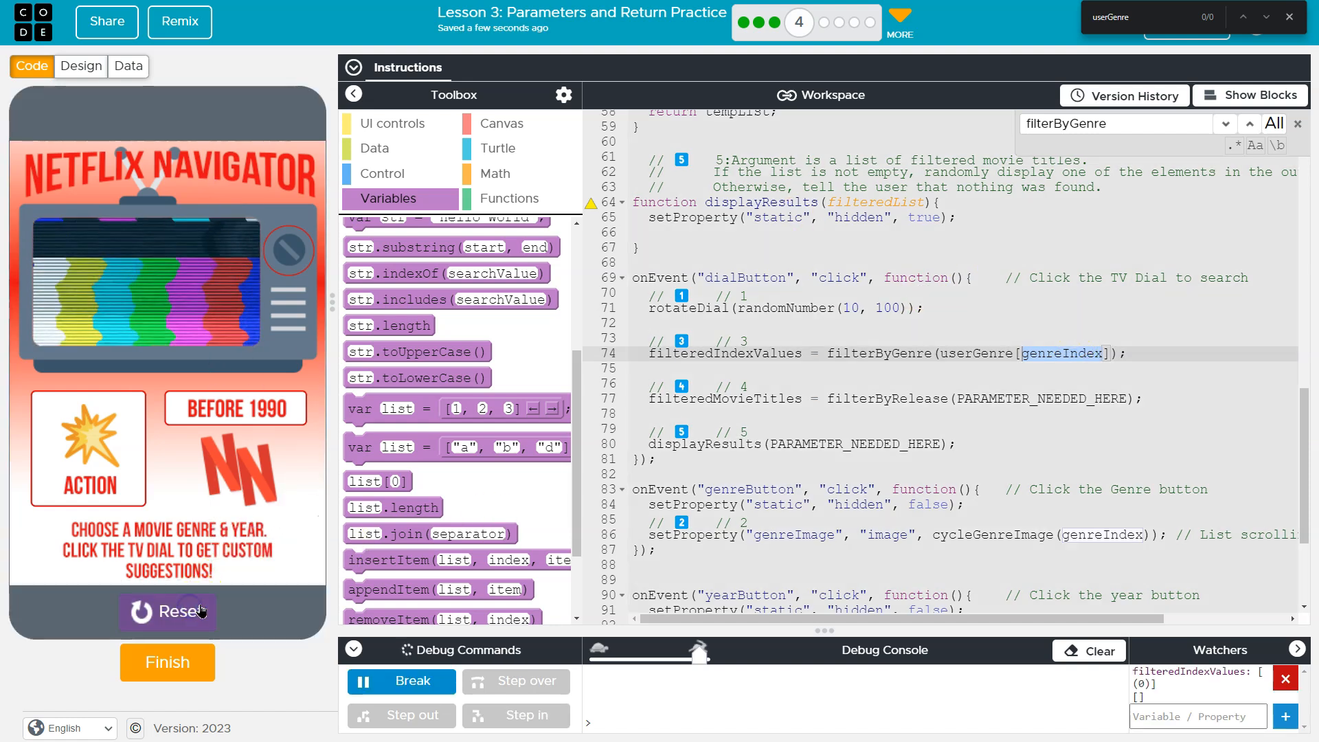
Switch back to blocks, filter the current genre and reveal the expected counts in the instructions.
{"action": "left_click", "coordinate": [1249, 95]}
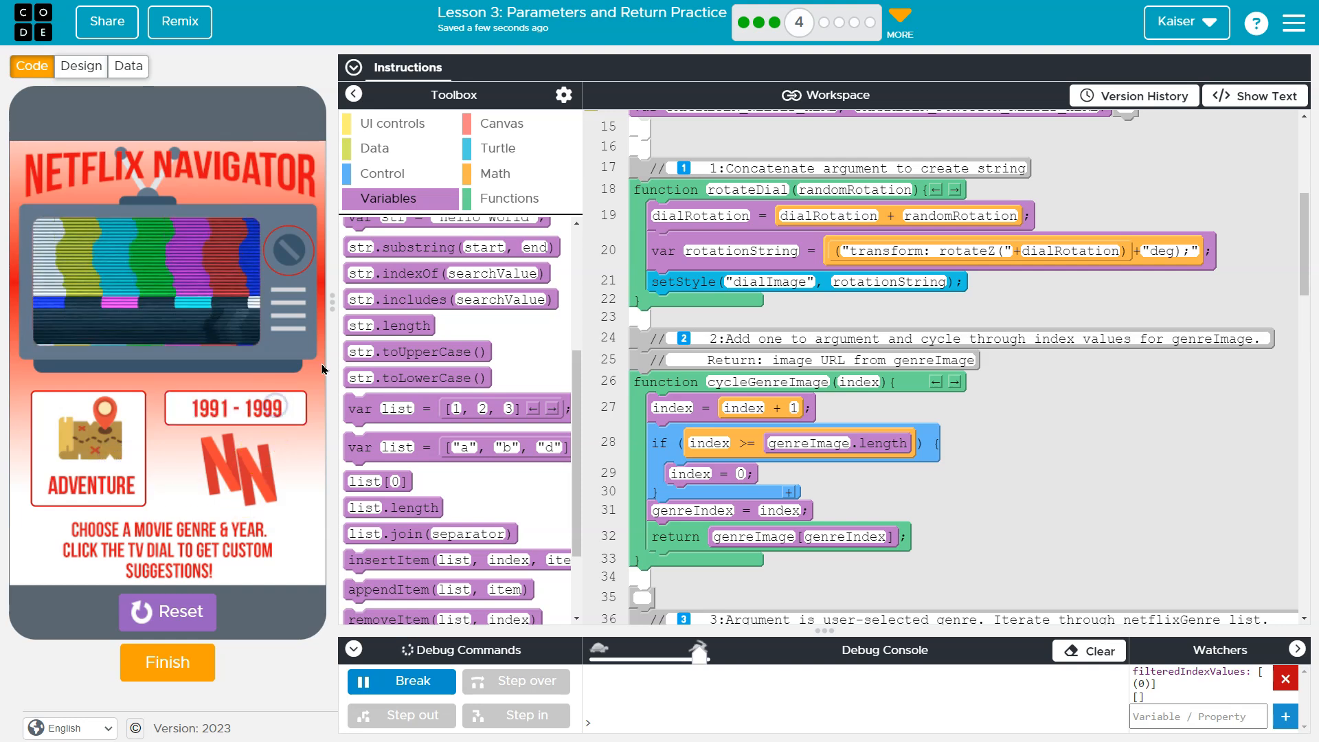
{"action": "left_click", "coordinate": [289, 253]}
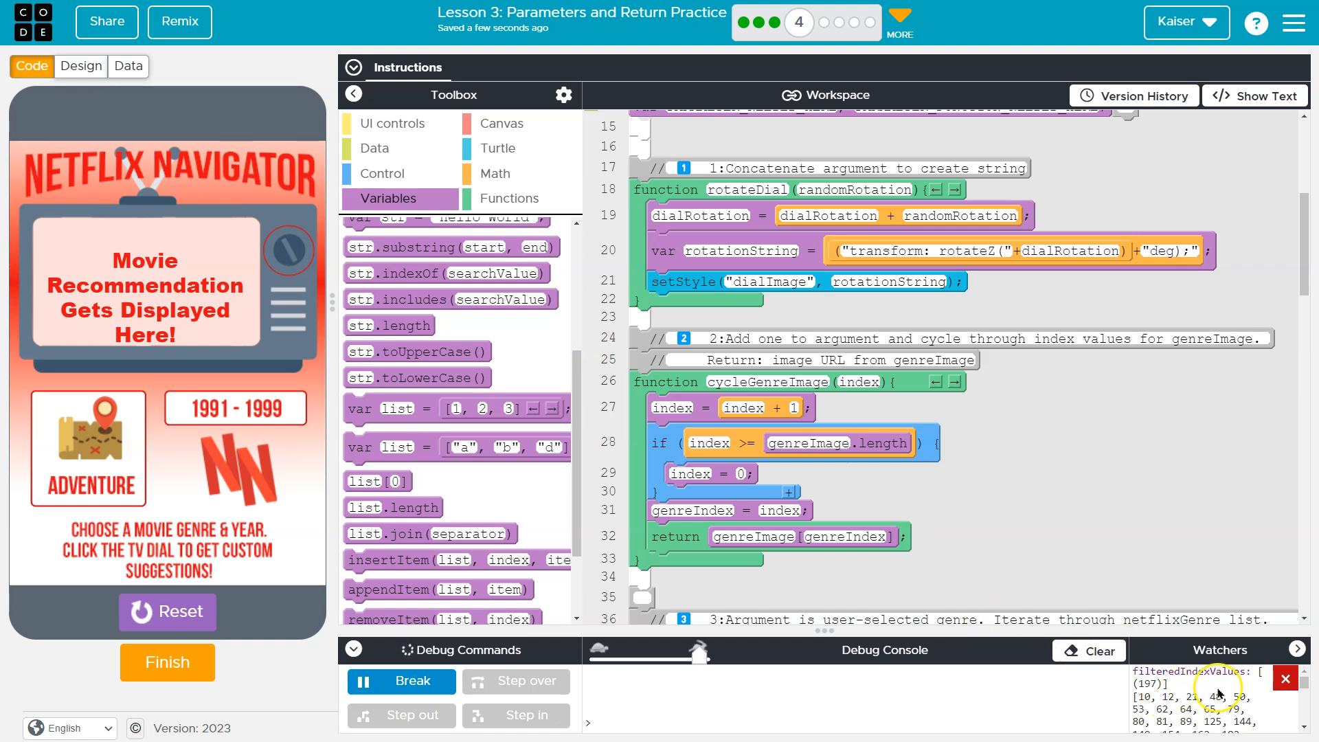
{"action": "scroll", "scroll_direction": "down", "scroll_amount": 3}
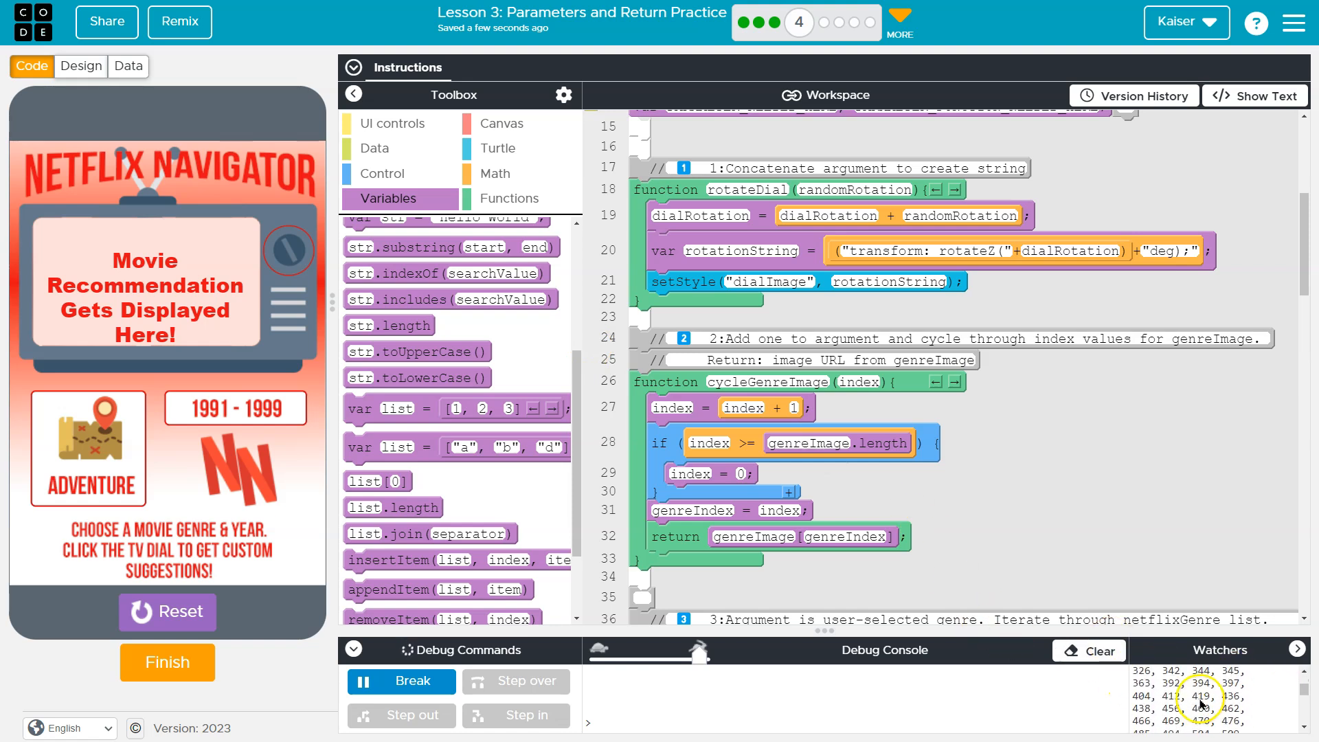
{"action": "scroll", "scroll_direction": "up", "scroll_amount": 3}
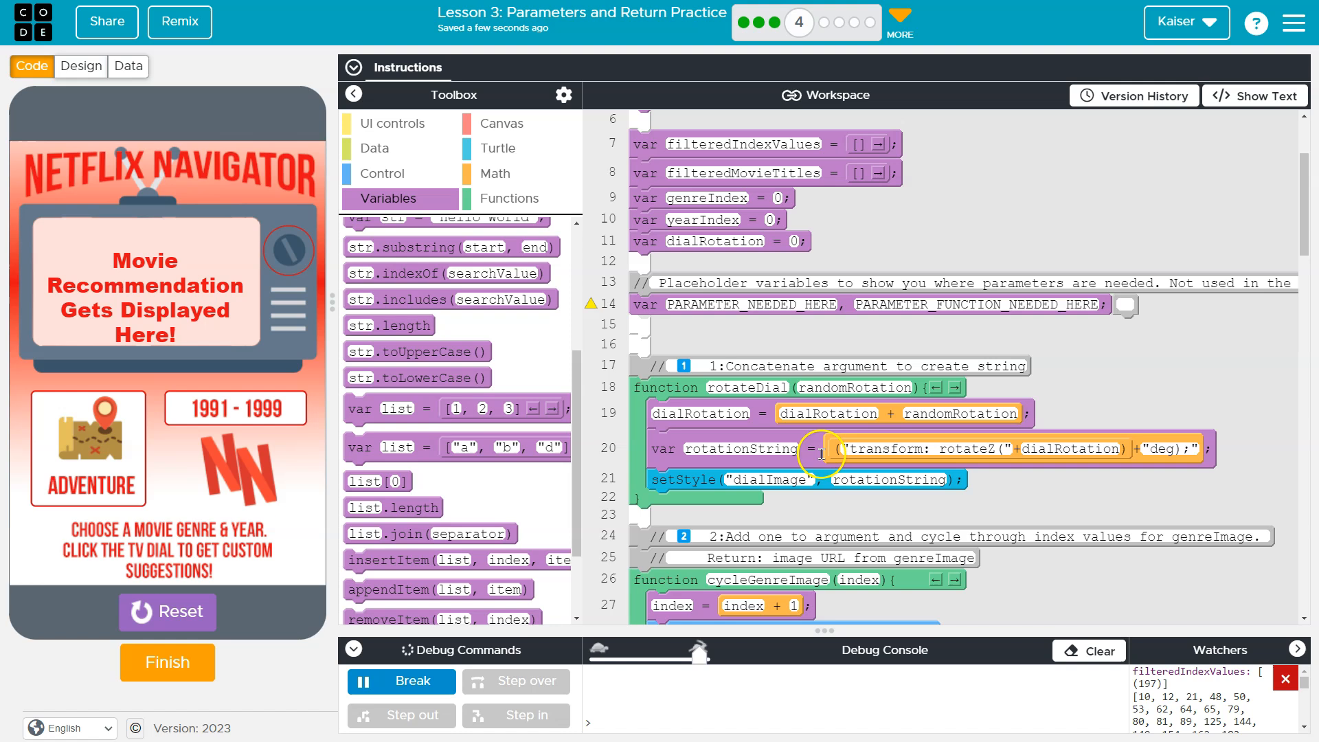
{"action": "left_click", "coordinate": [353, 67]}
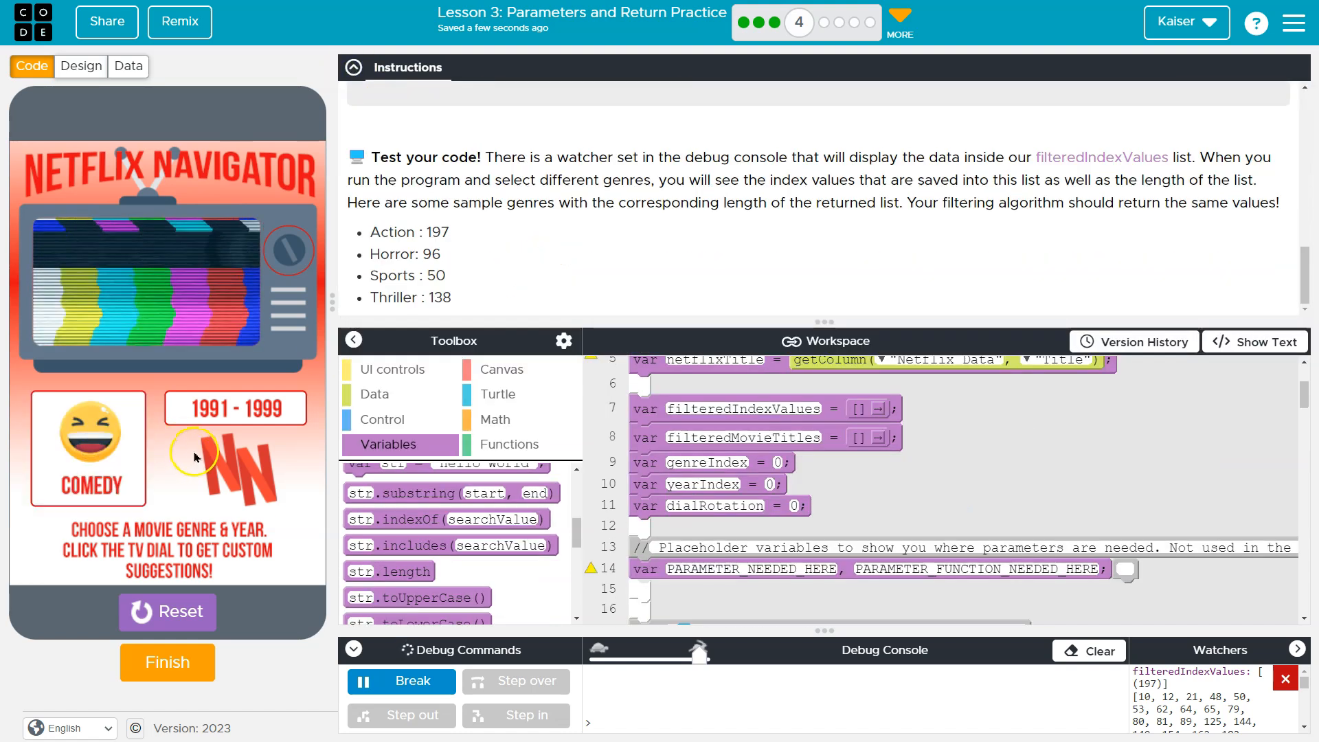
Cycle and filter Horror (96), Sports (50), Thriller (138) and Action (197), checking the watcher counts.
{"action": "left_click", "coordinate": [287, 249]}
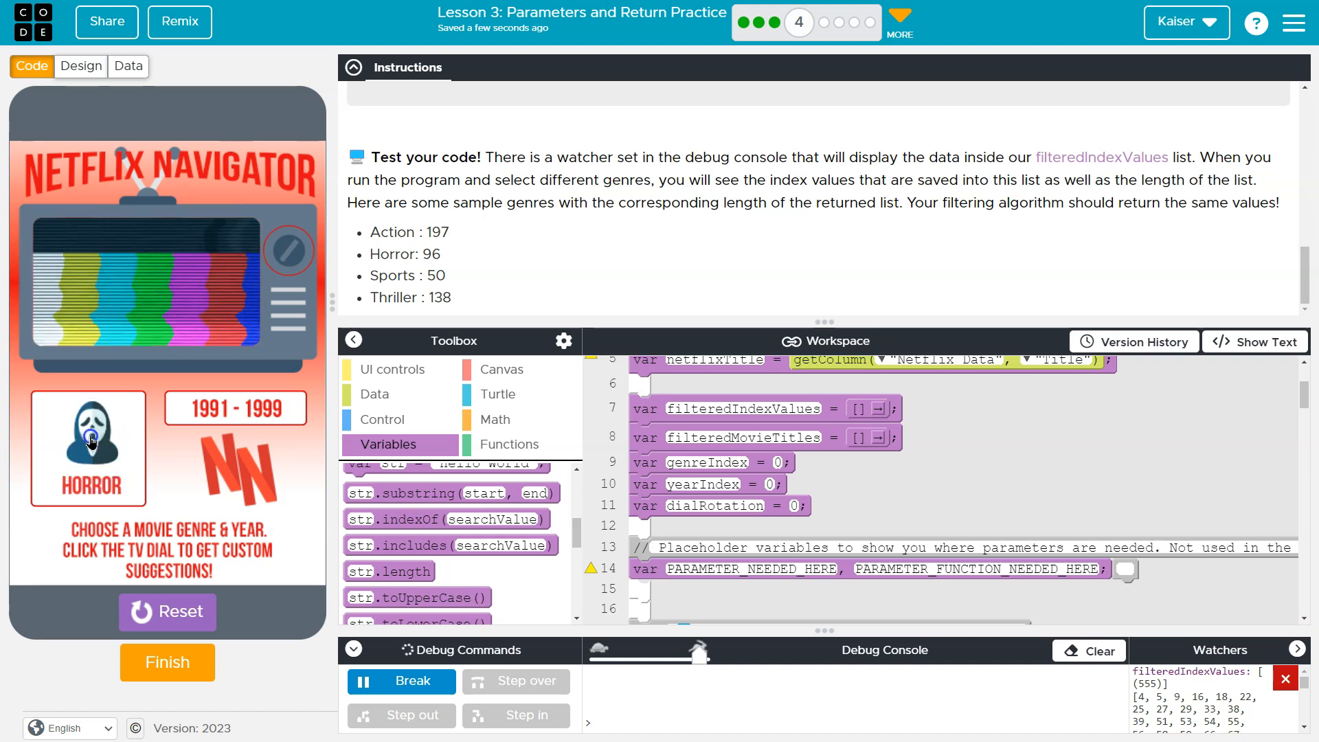
{"action": "left_click", "coordinate": [287, 250]}
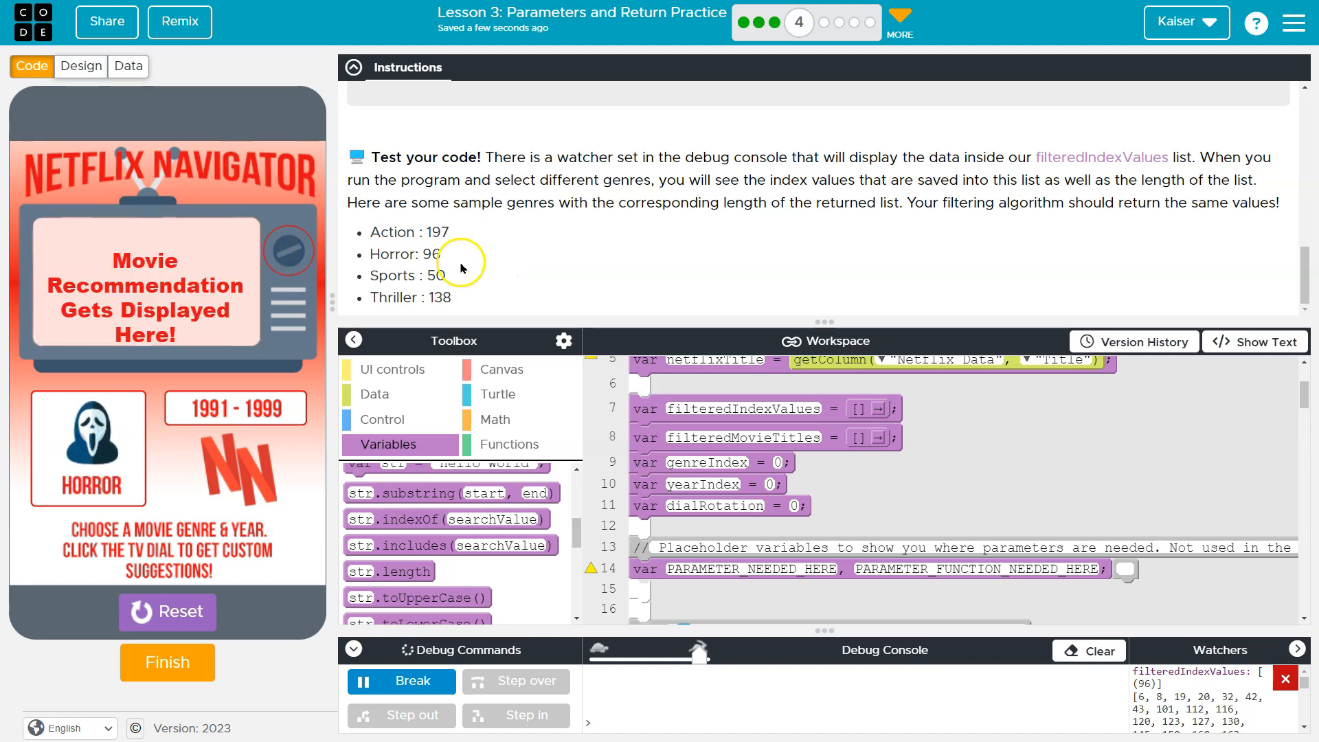
{"action": "left_click", "coordinate": [287, 250]}
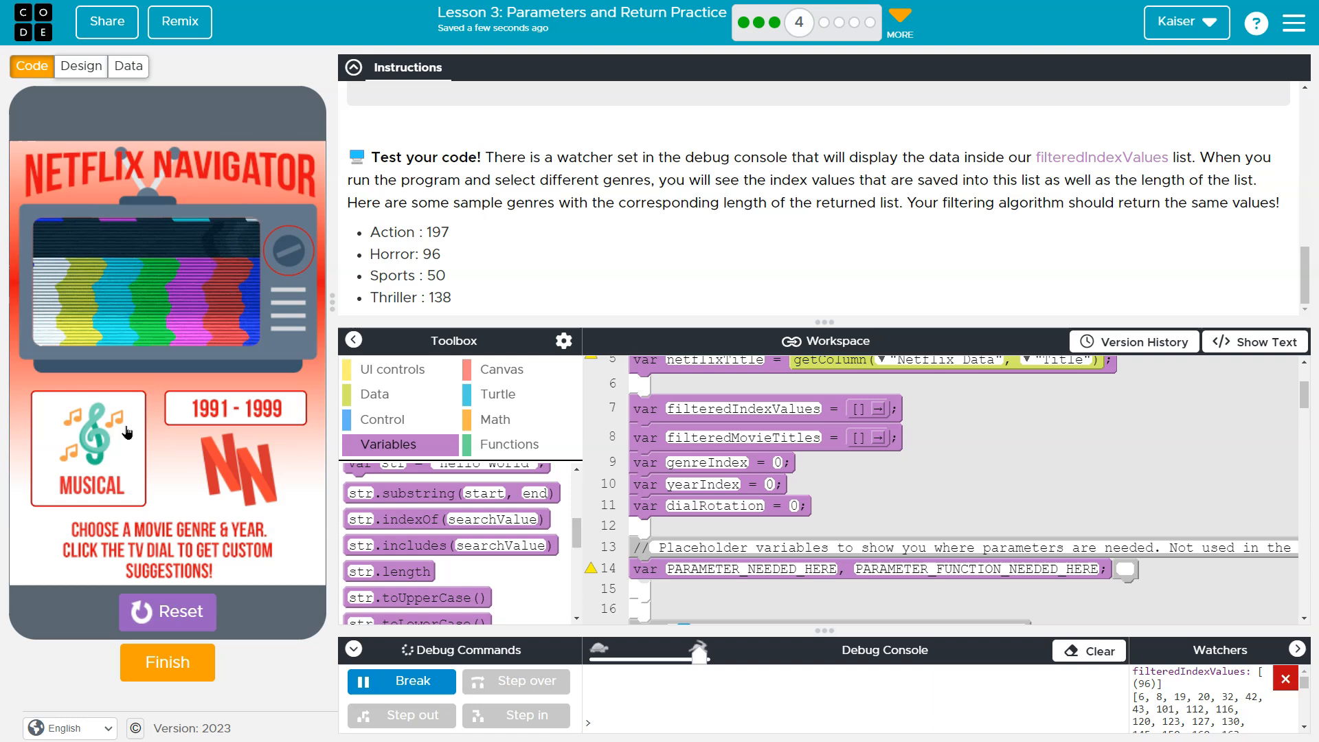
{"action": "left_click", "coordinate": [289, 249]}
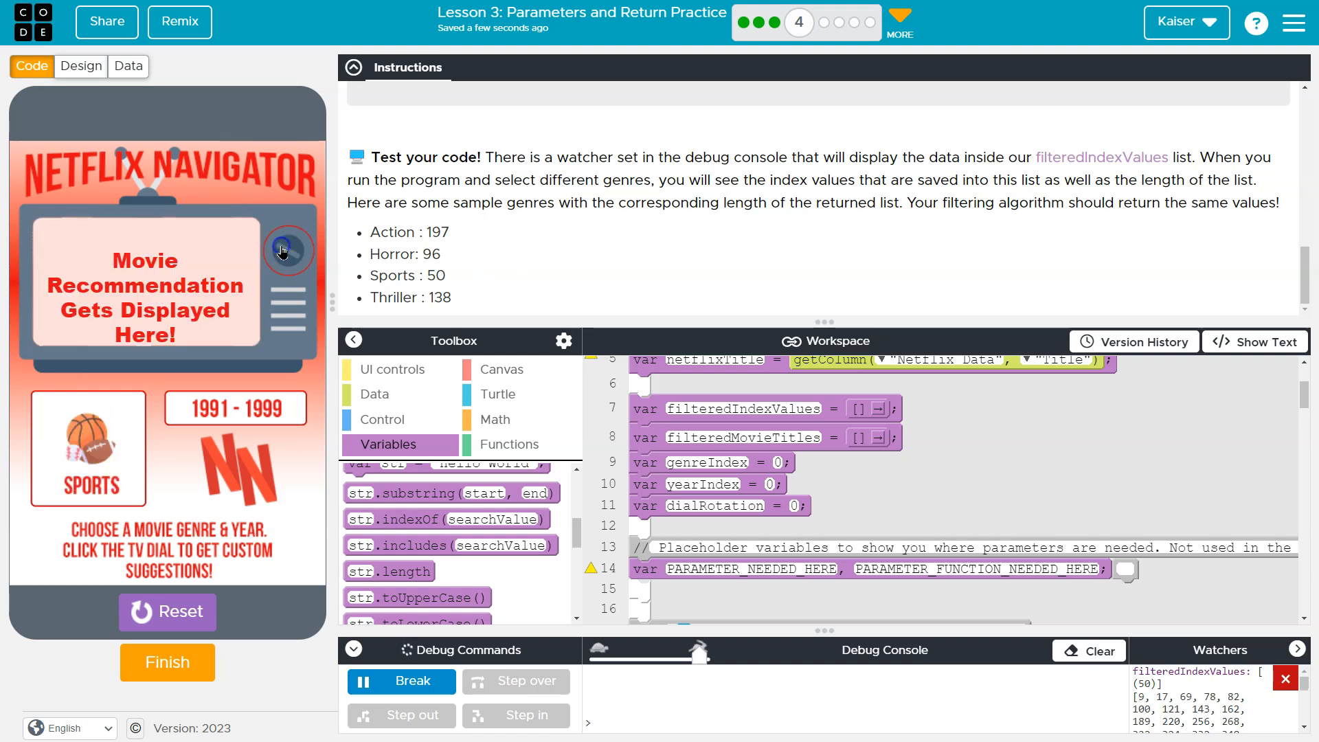
{"action": "left_click", "coordinate": [288, 250]}
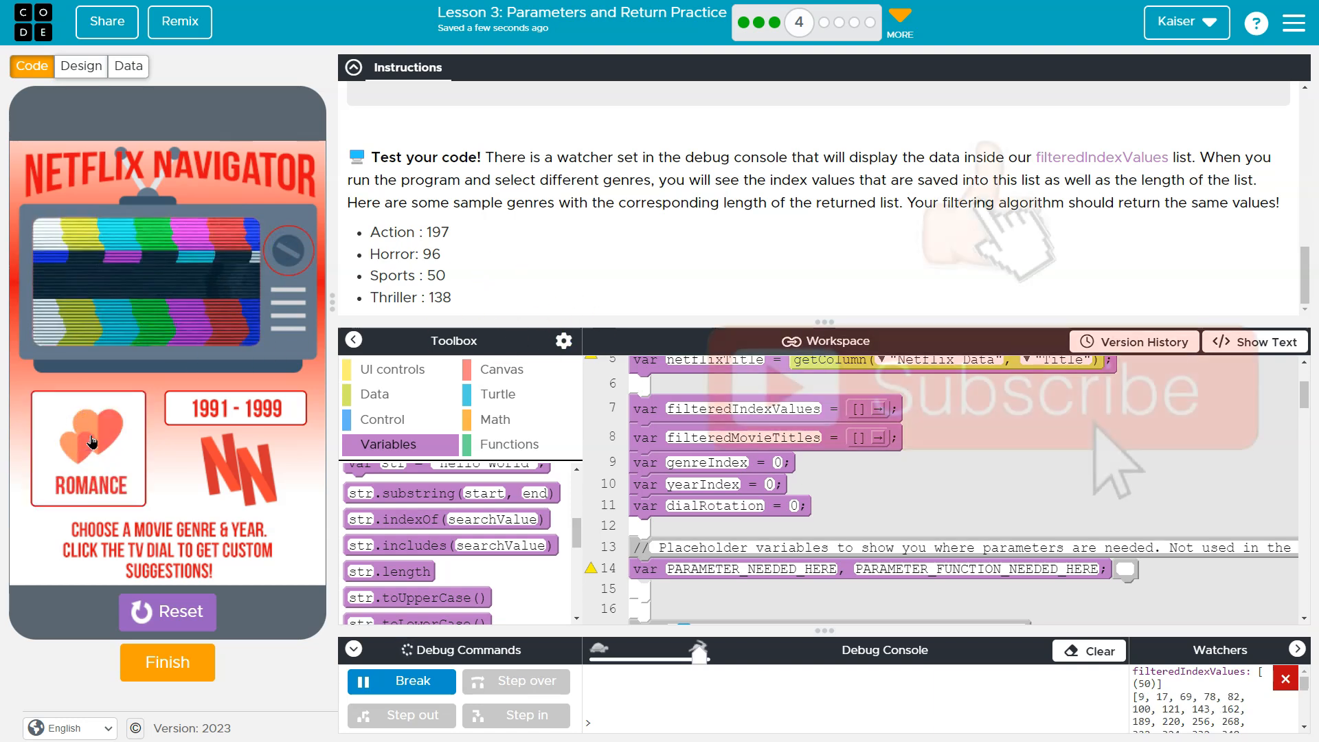
{"action": "left_click", "coordinate": [287, 249]}
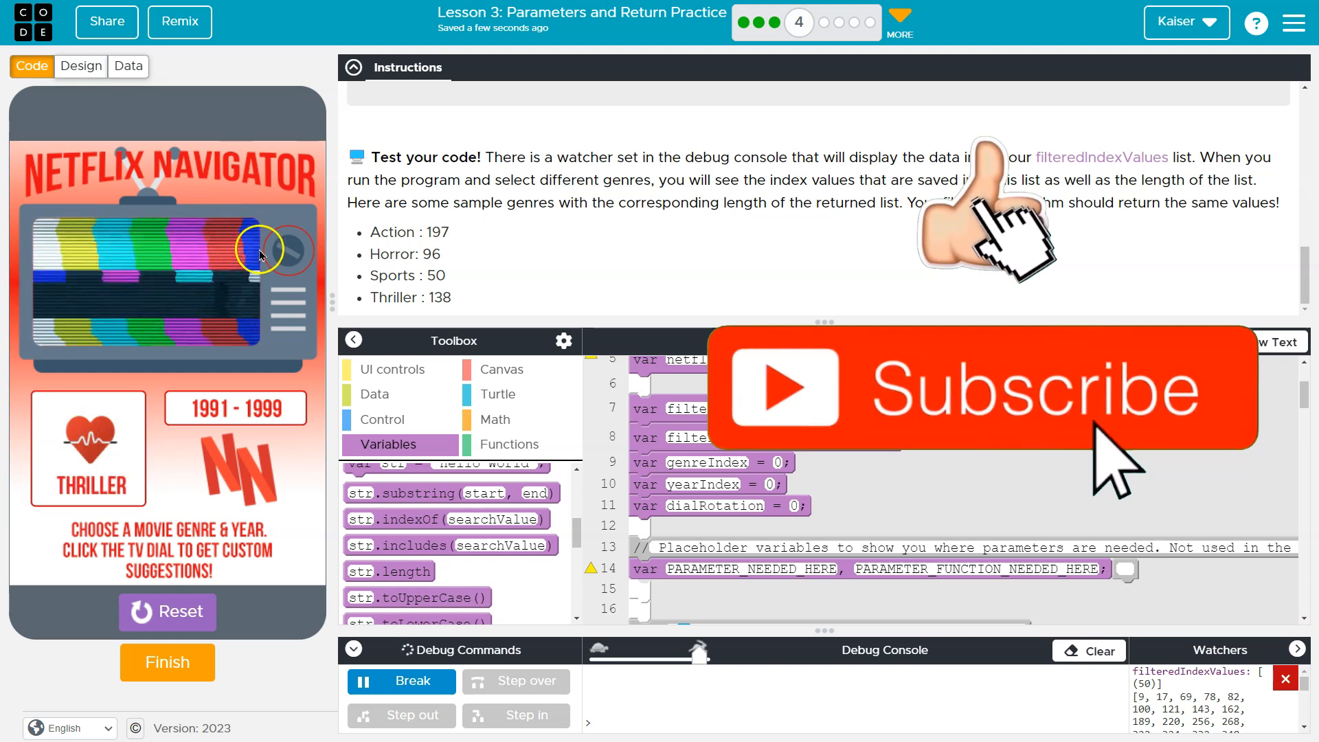
{"action": "left_click", "coordinate": [289, 246]}
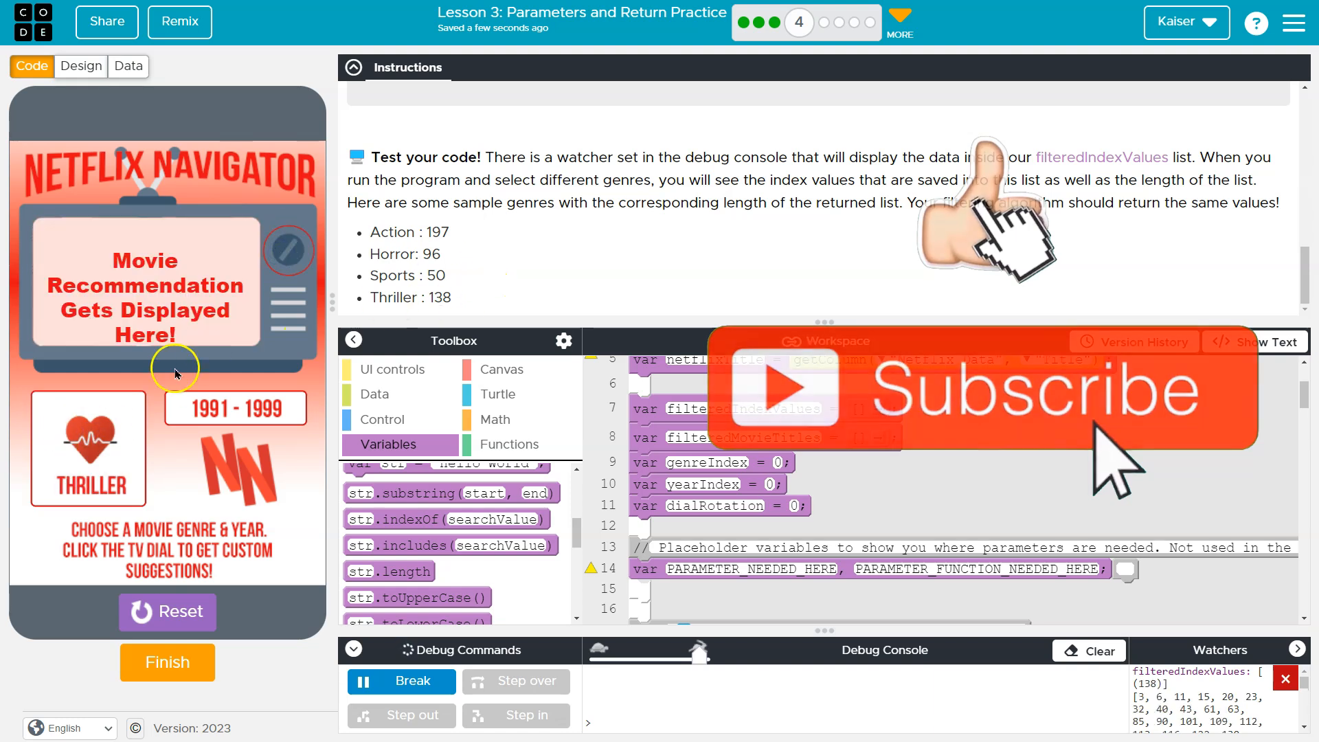
{"action": "left_click", "coordinate": [290, 250]}
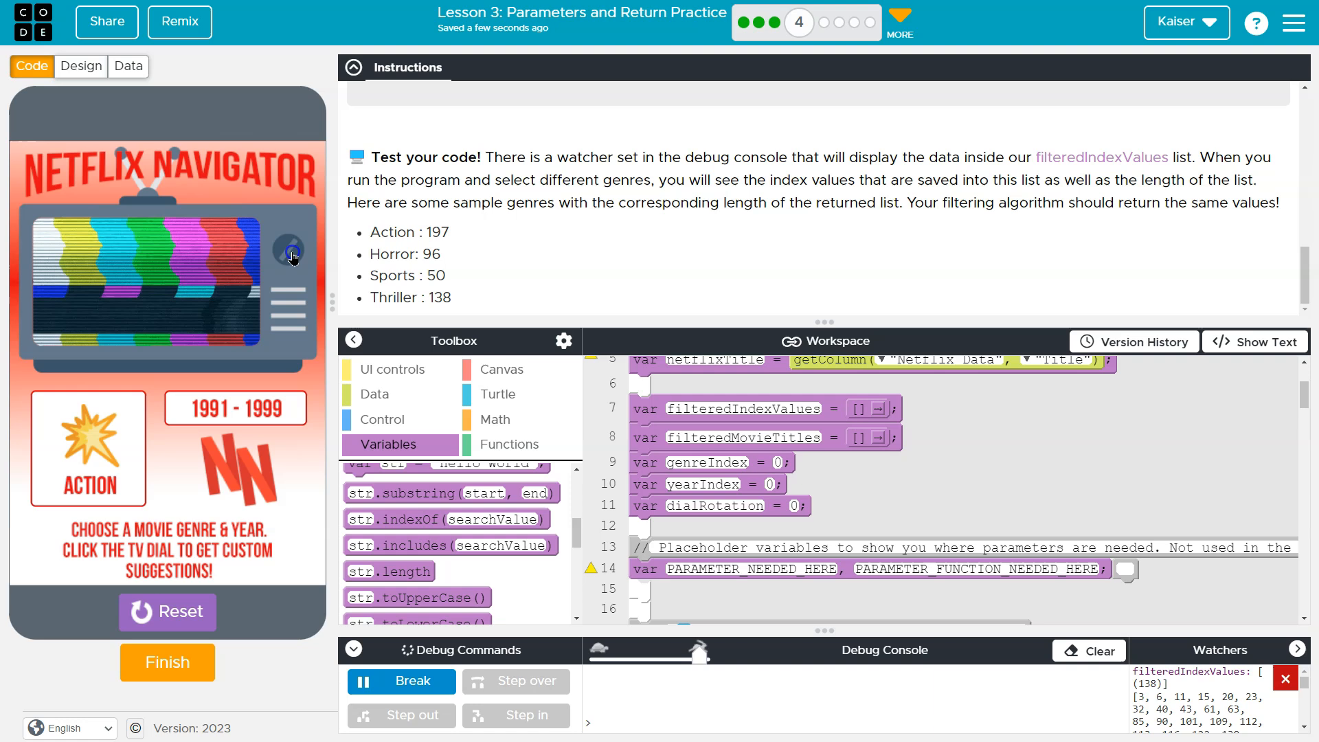
{"action": "left_click", "coordinate": [290, 250]}
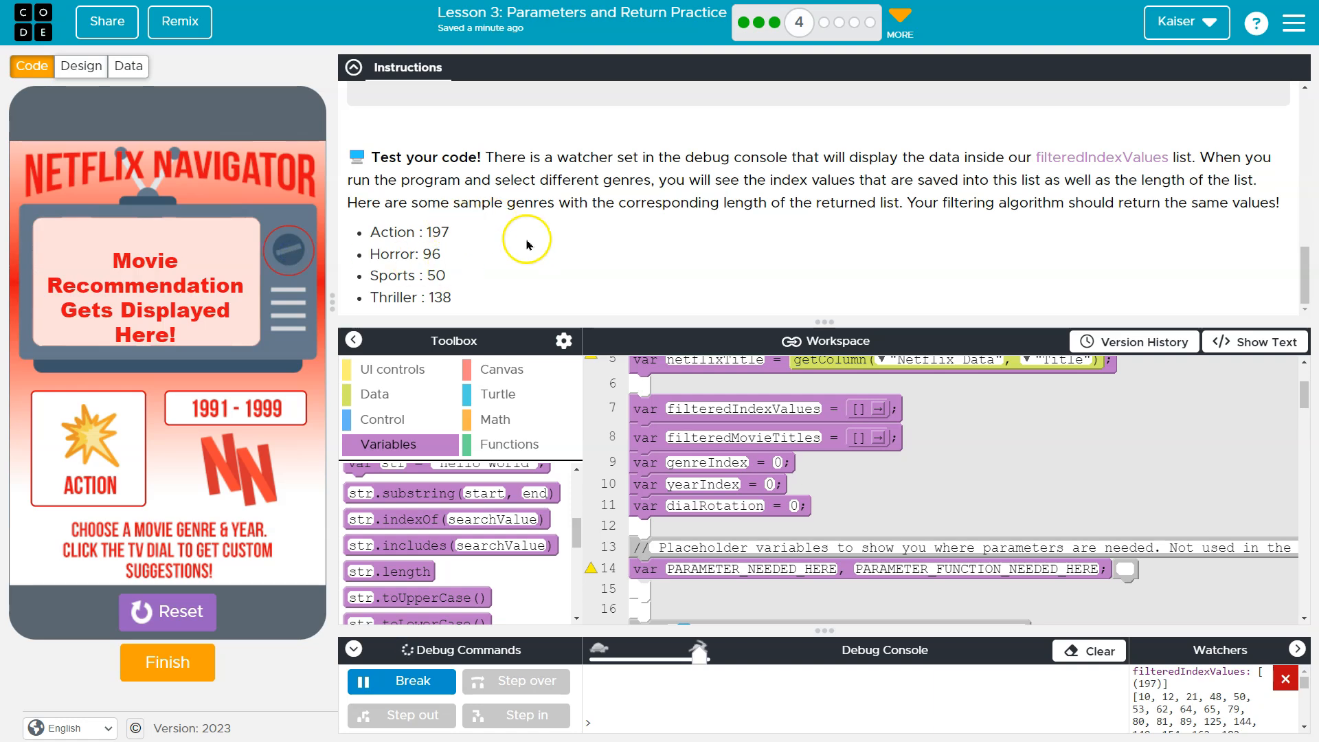
{"action": "scroll", "scroll_direction": "up", "scroll_amount": 3}
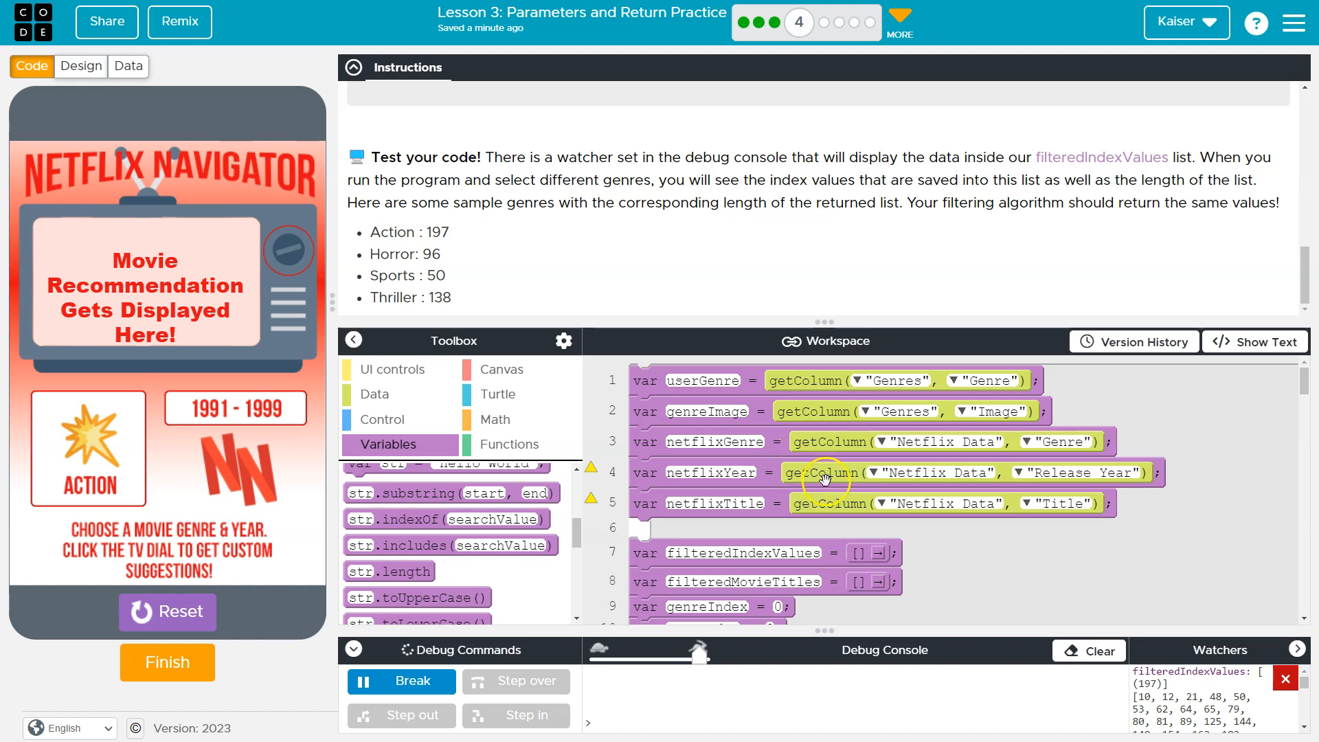